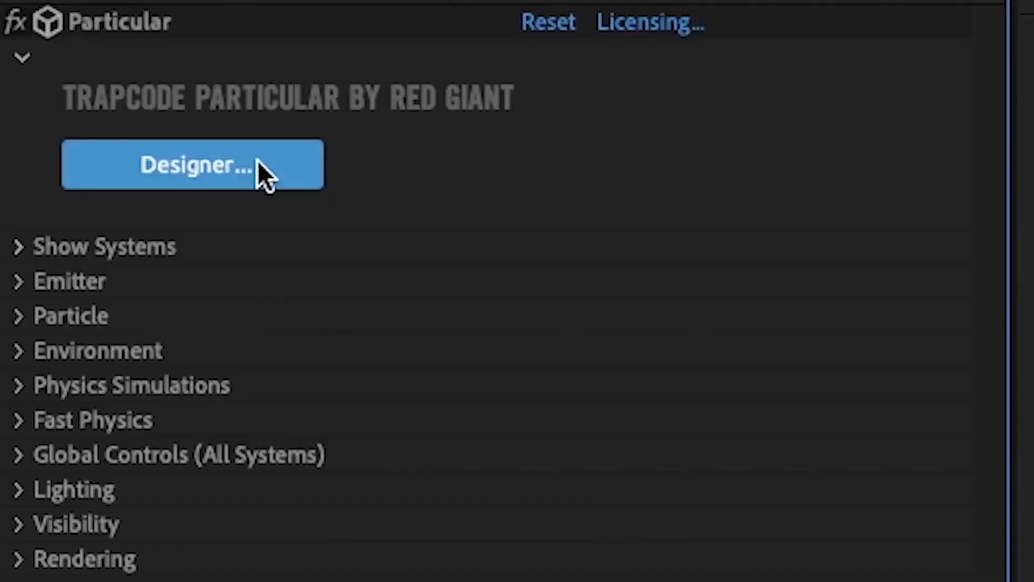
Switch from After Effects' Particular panel to the Shatter FX project in Premiere Pro.
click(192, 164)
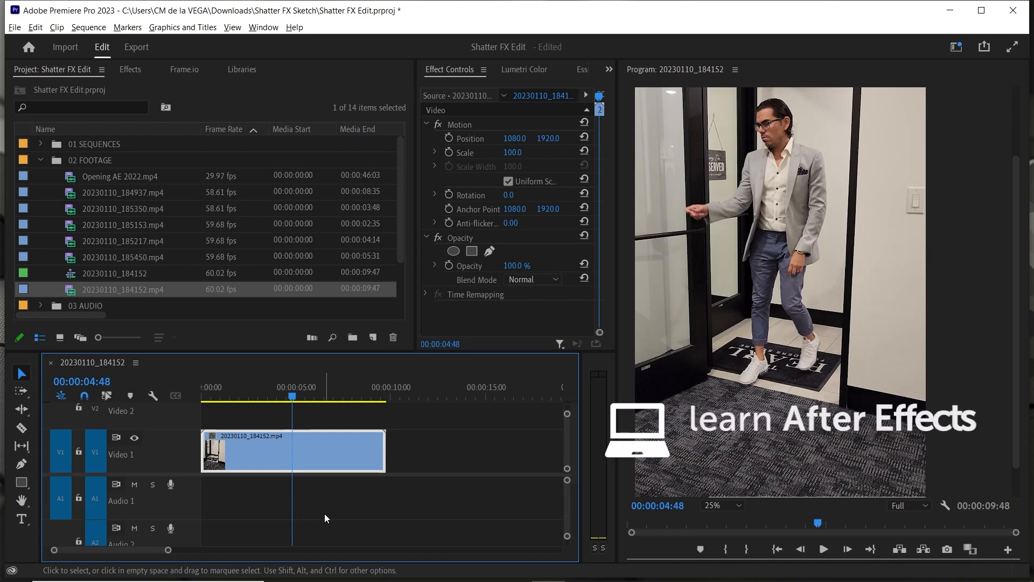
Trim and split the doorway clip on the timeline.
click(210, 396)
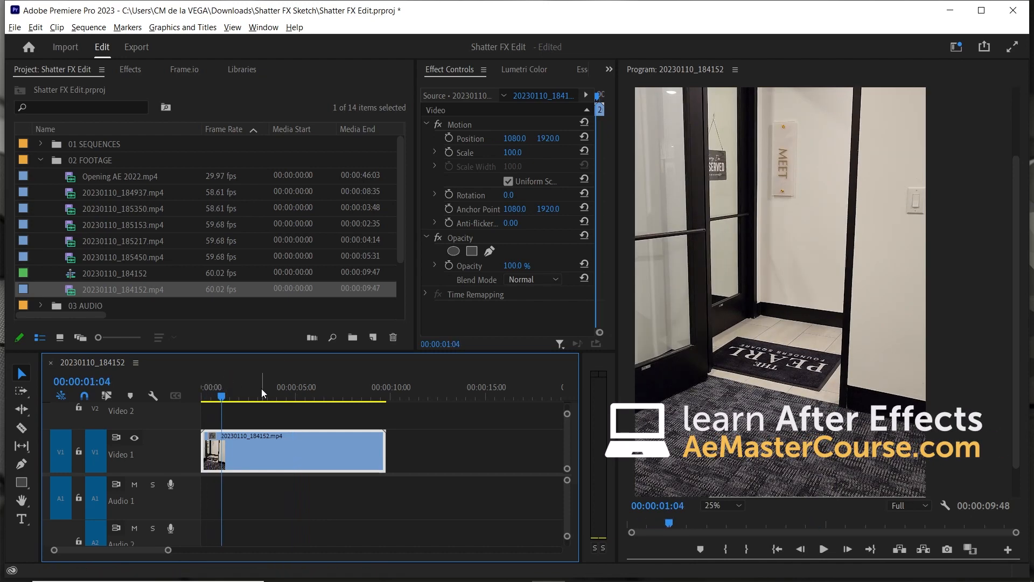
click(252, 396)
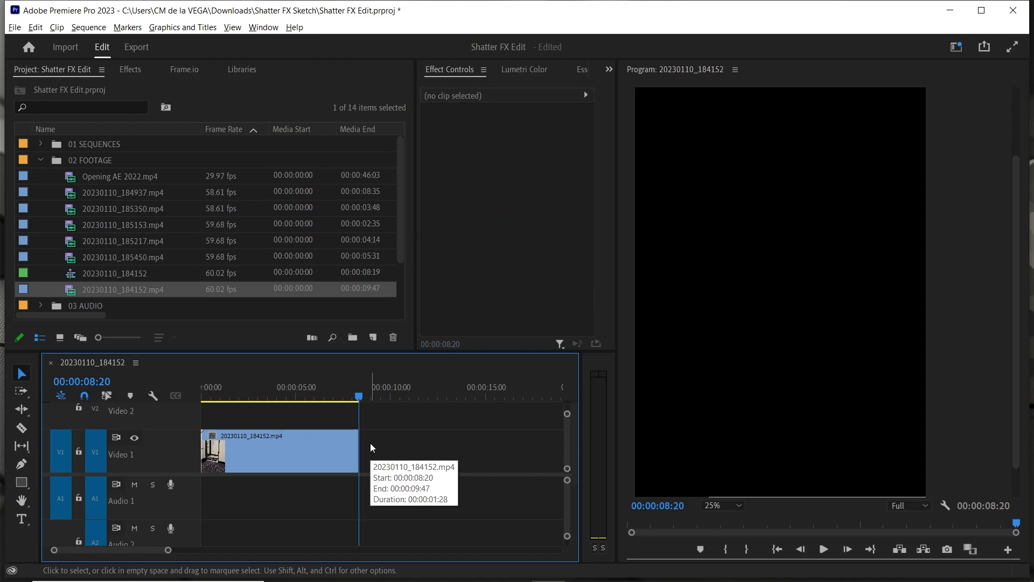
click(227, 399)
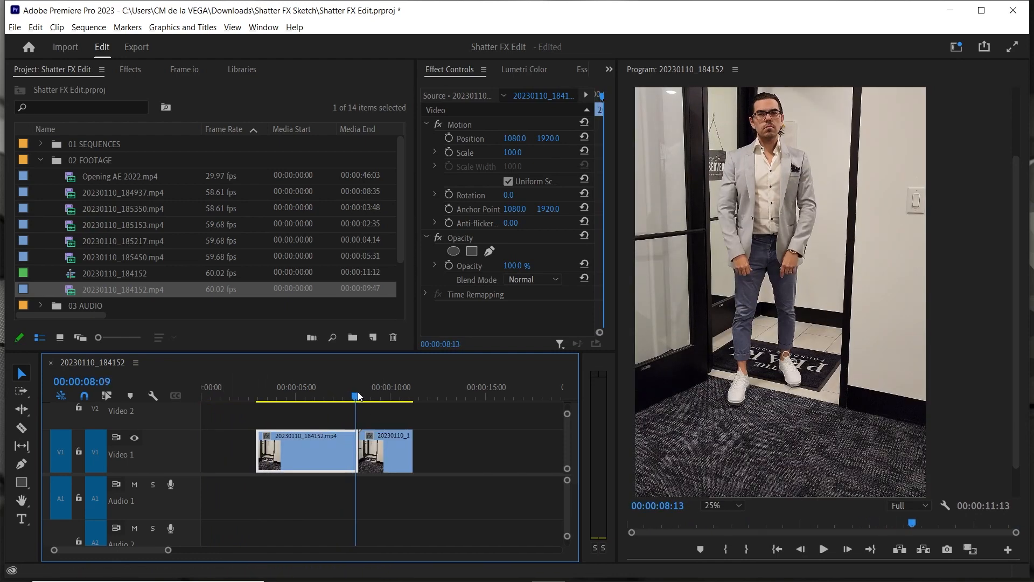
Export a still of the frame where the man stands facing the camera.
click(348, 396)
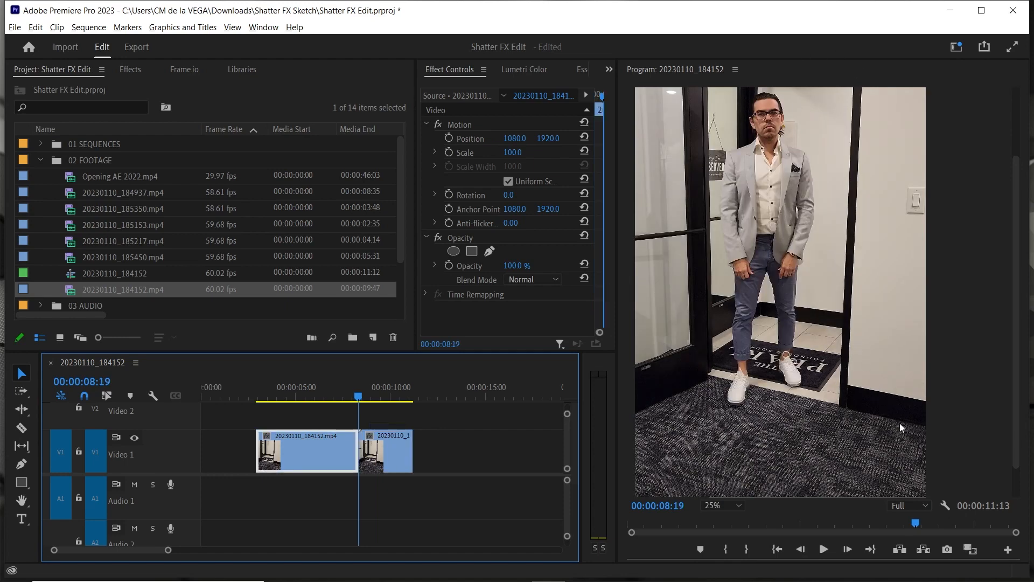
click(906, 506)
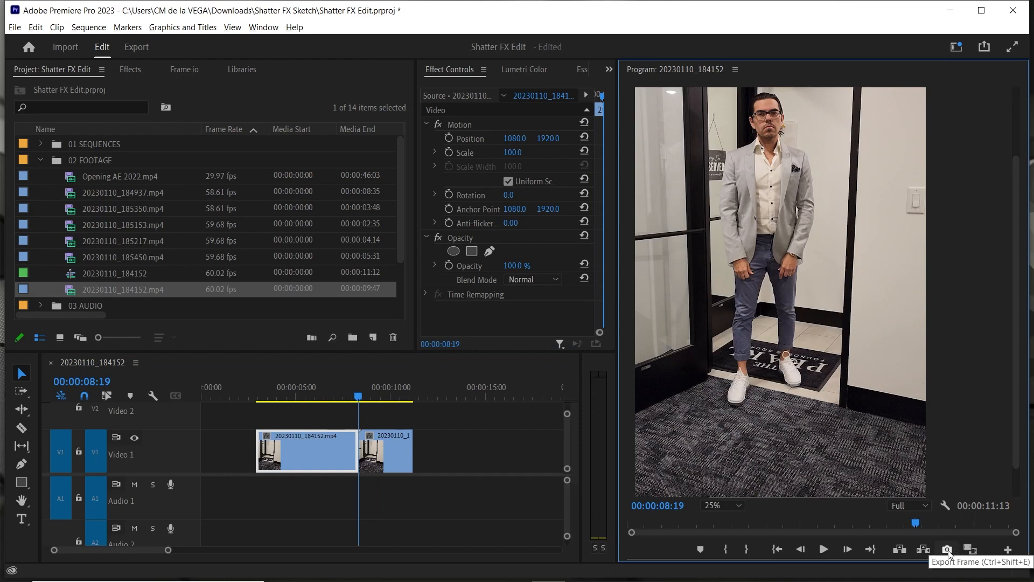
click(948, 549)
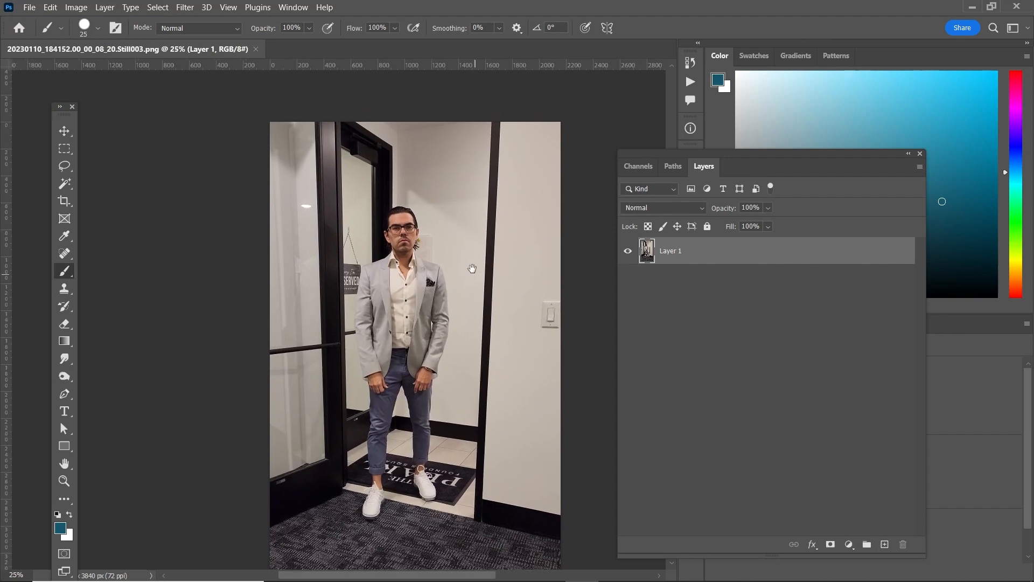
Select the man, excluding the shoe shadows, and mask him onto layer 'cm cutout'.
click(158, 7)
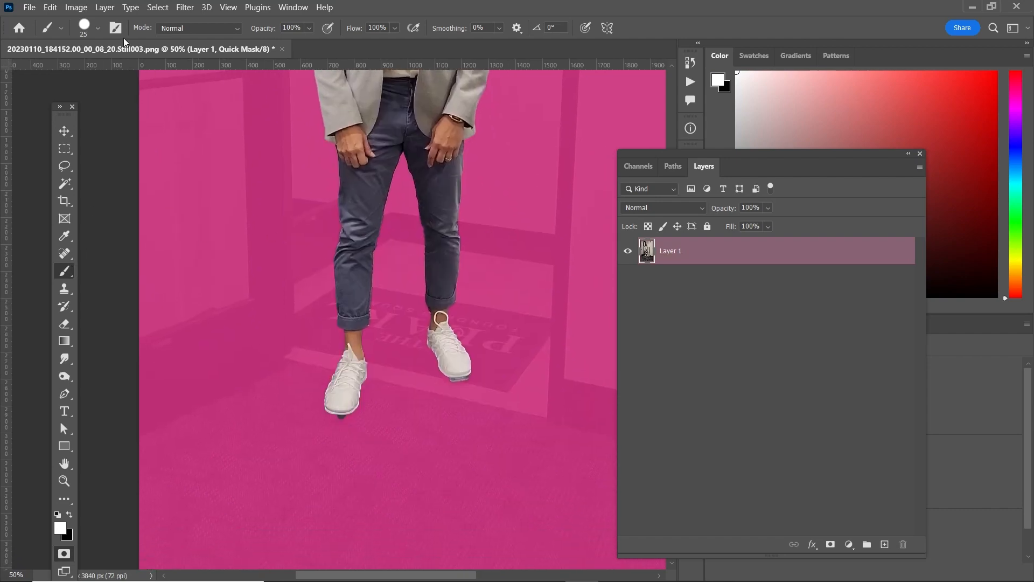
click(99, 28)
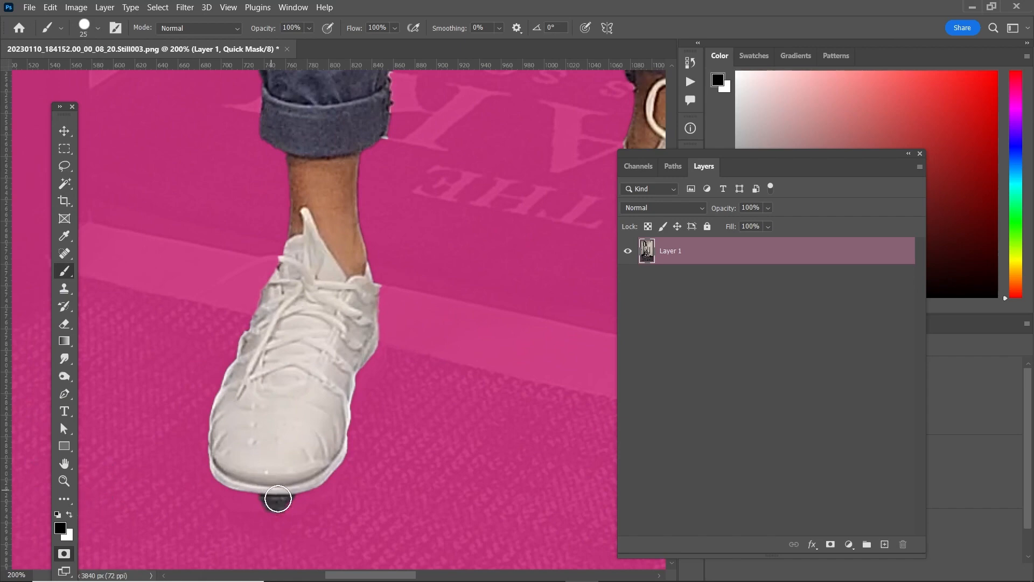
drag(279, 498, 250, 512)
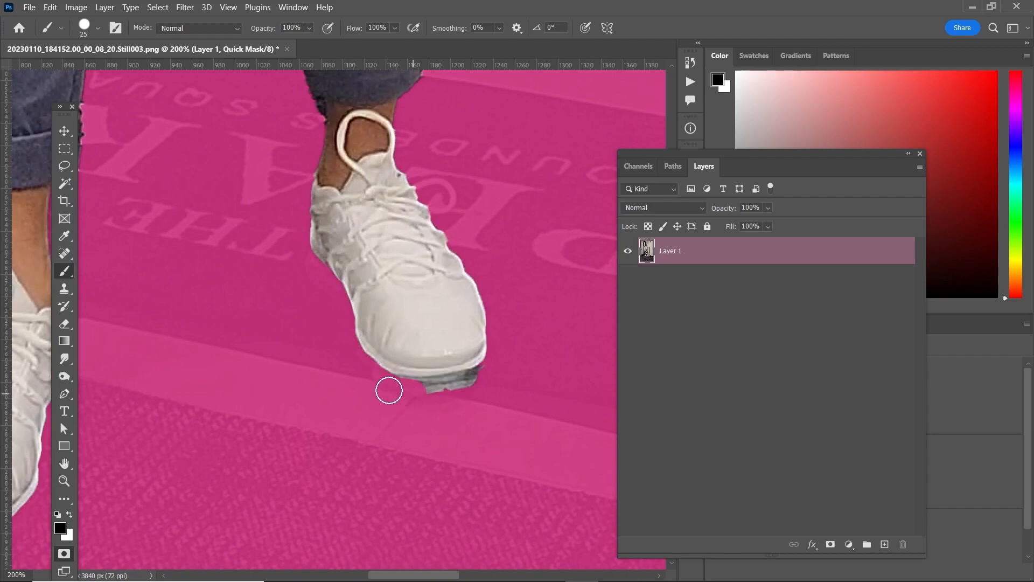
drag(389, 391, 495, 361)
text(cm cutout)
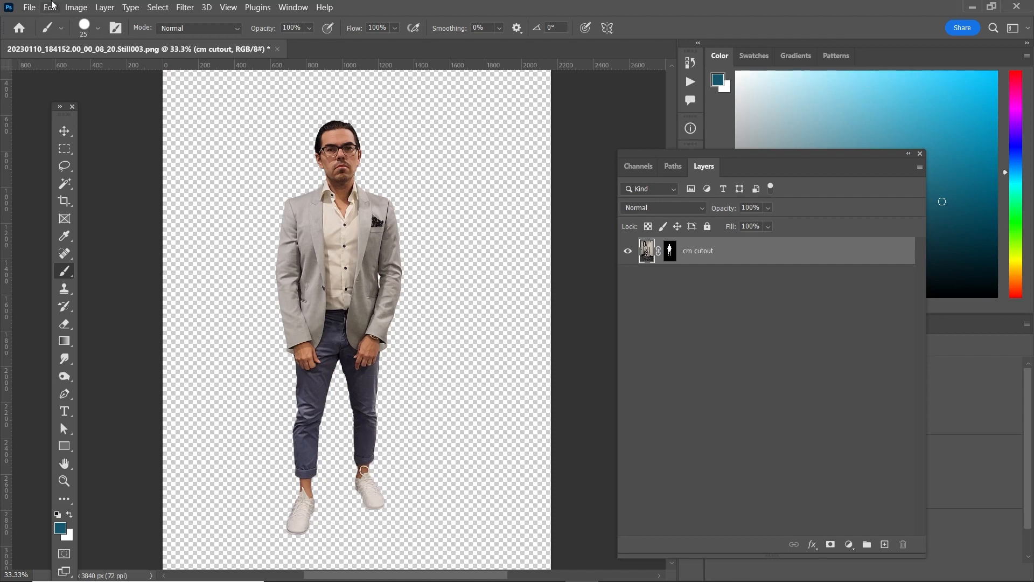
click(29, 7)
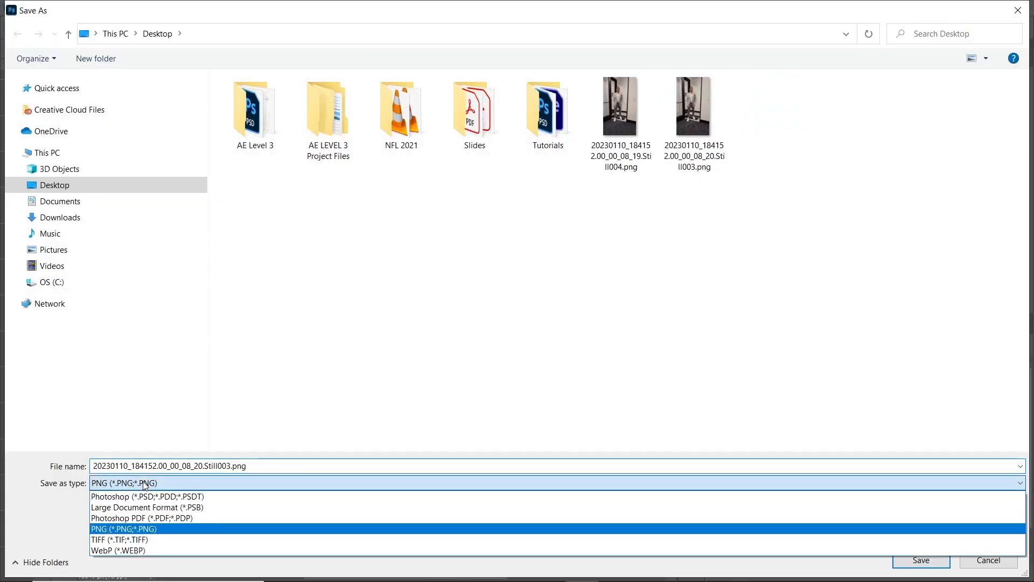
Save the cutout as a Photoshop (*.PSD) file.
click(920, 560)
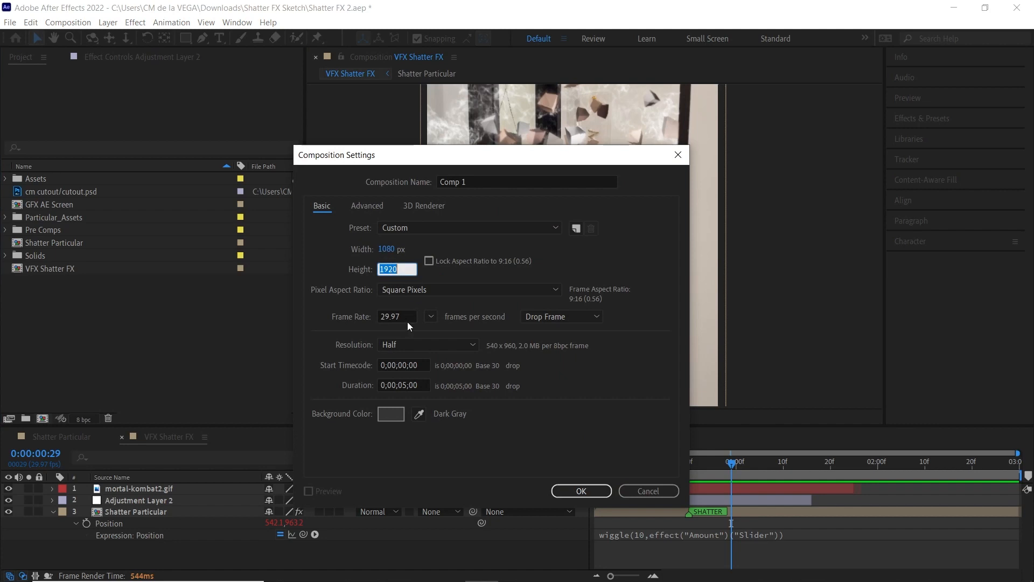
Create a 1080x1920 comp holding cutout.psd as a hidden 3D layer.
click(581, 491)
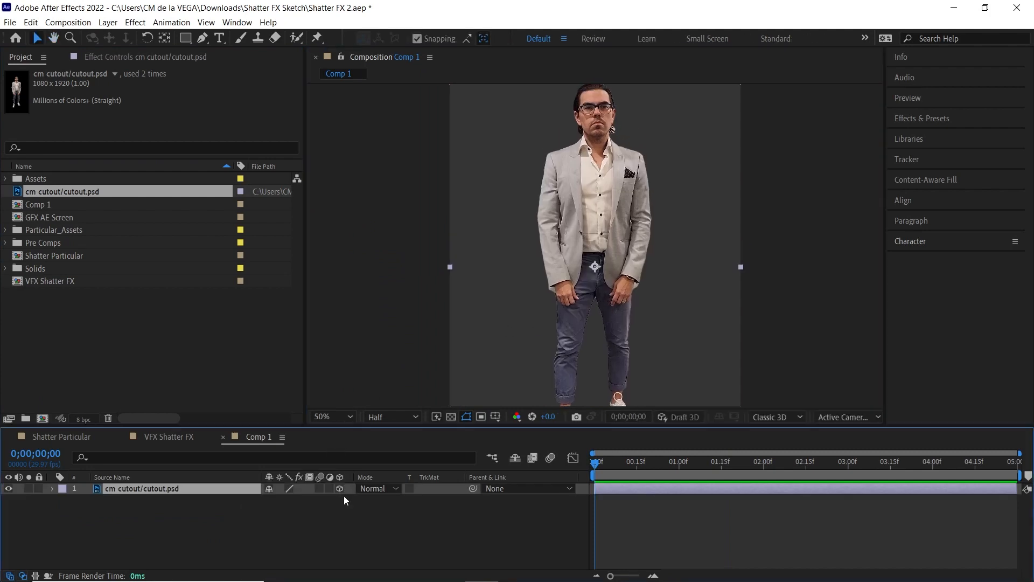
click(8, 488)
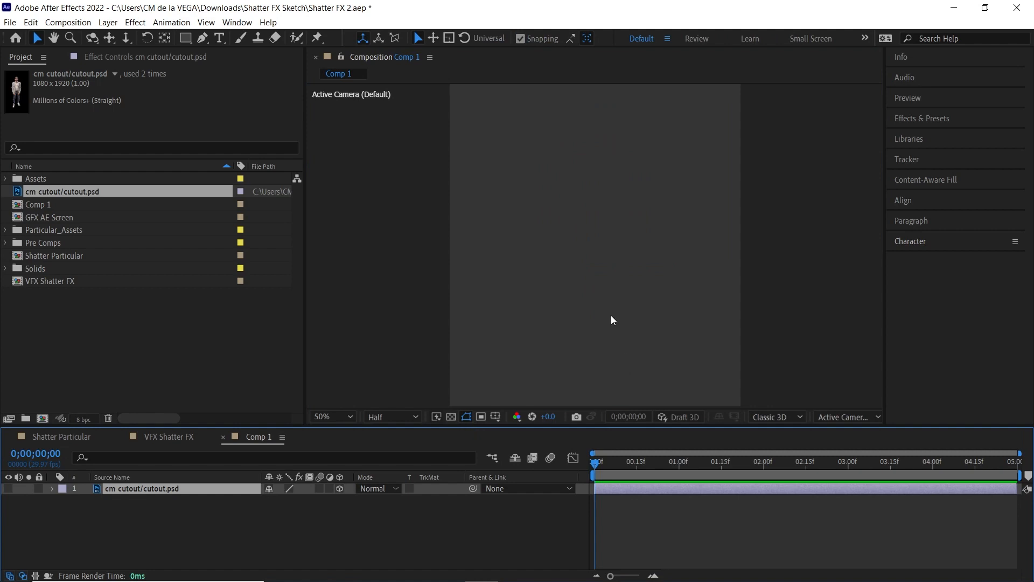
click(108, 22)
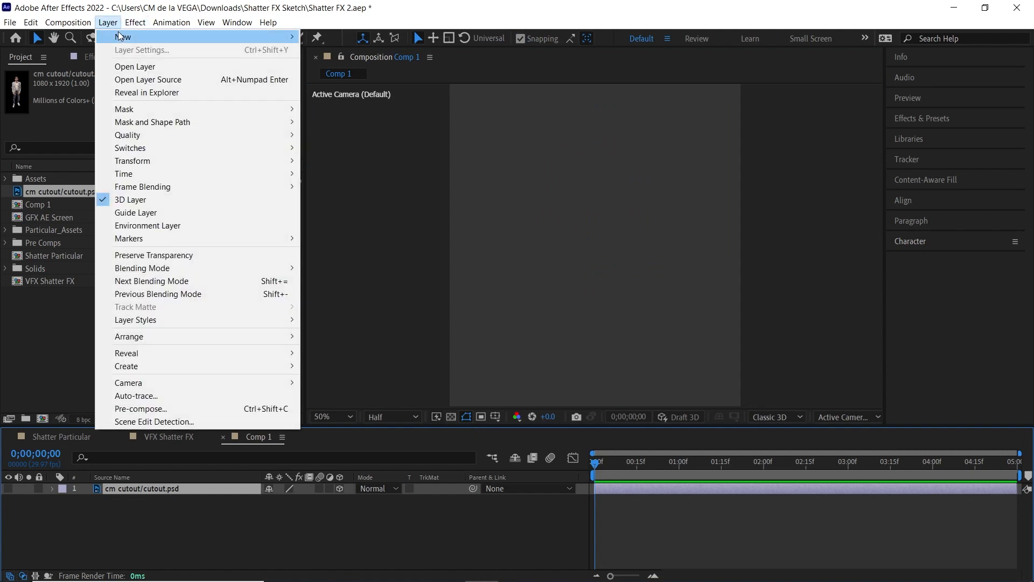
Create a new solid named 'Particular' sized to match Comp 1.
click(122, 36)
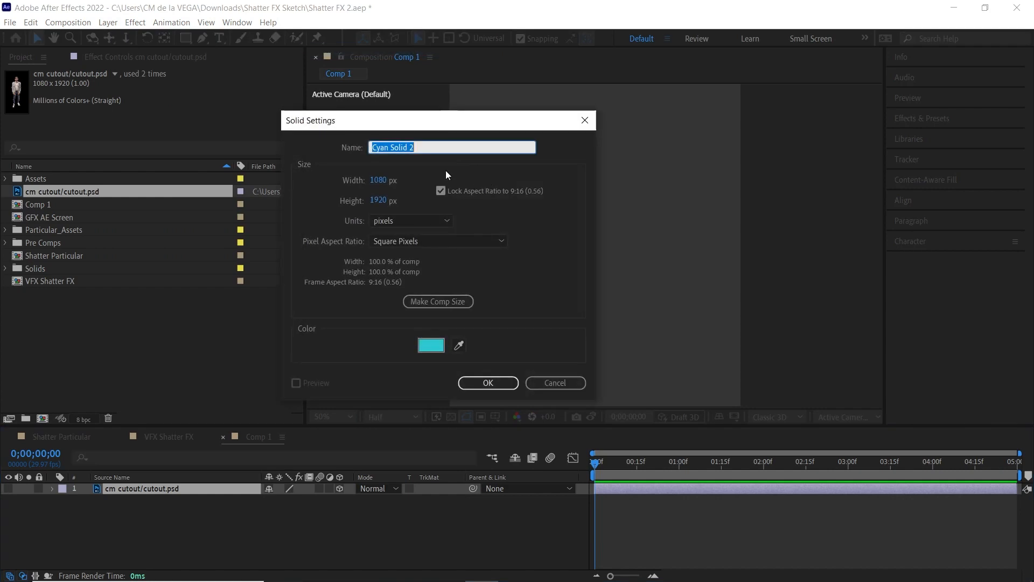
text(Particular)
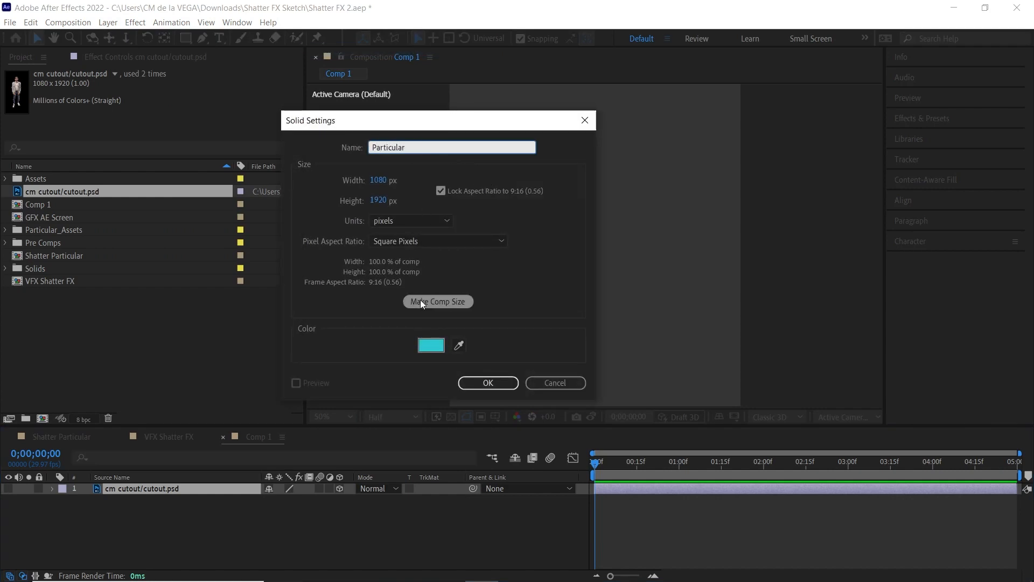
click(488, 383)
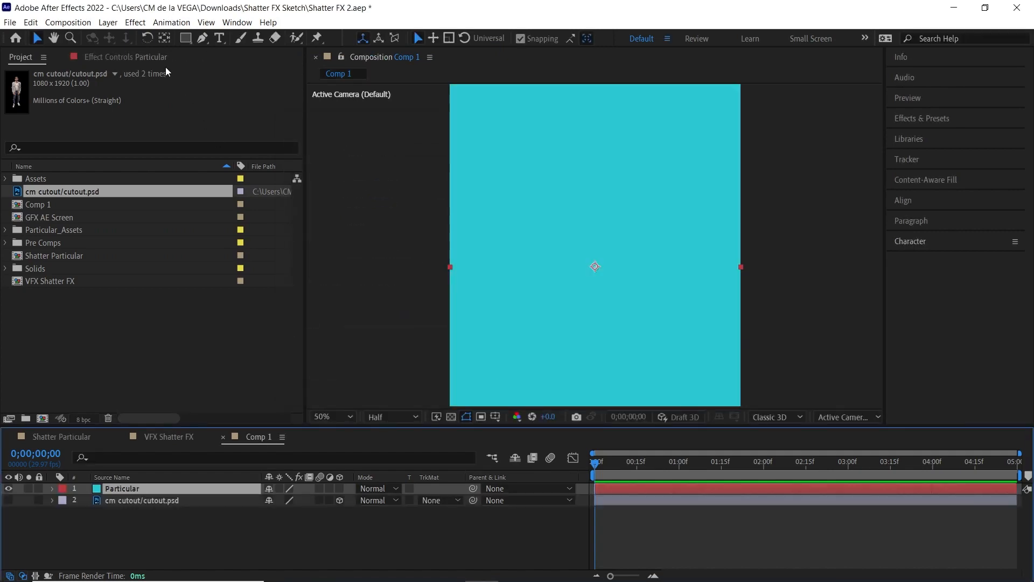
Apply RG Trapcode > Particular to the Particular solid.
click(134, 22)
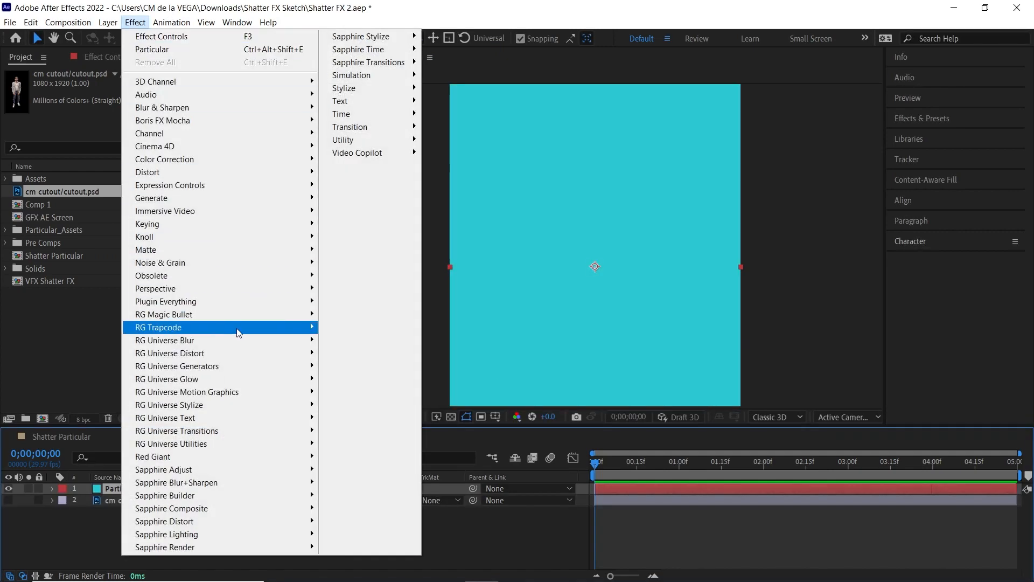
mouse_move(238, 328)
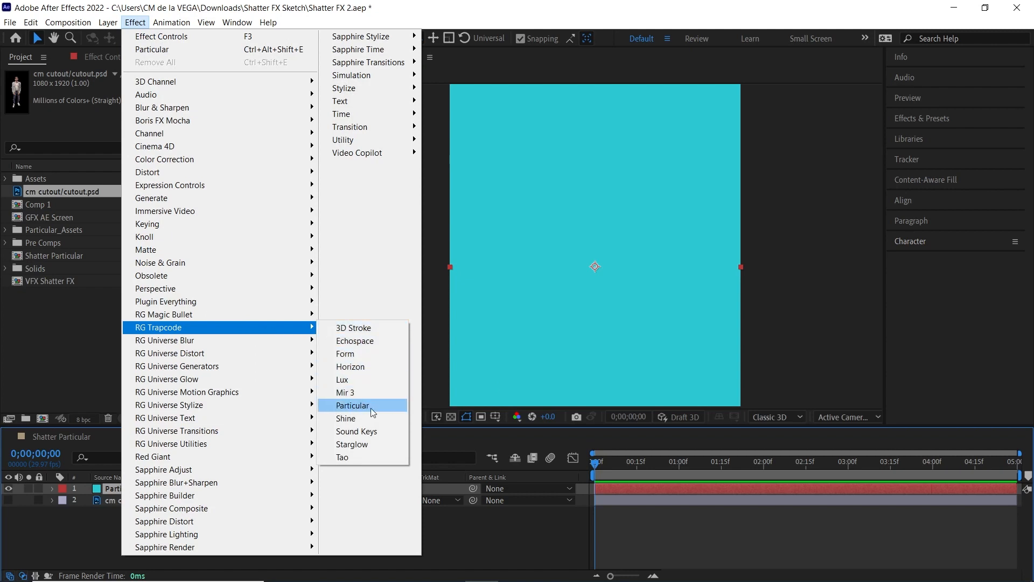
click(353, 405)
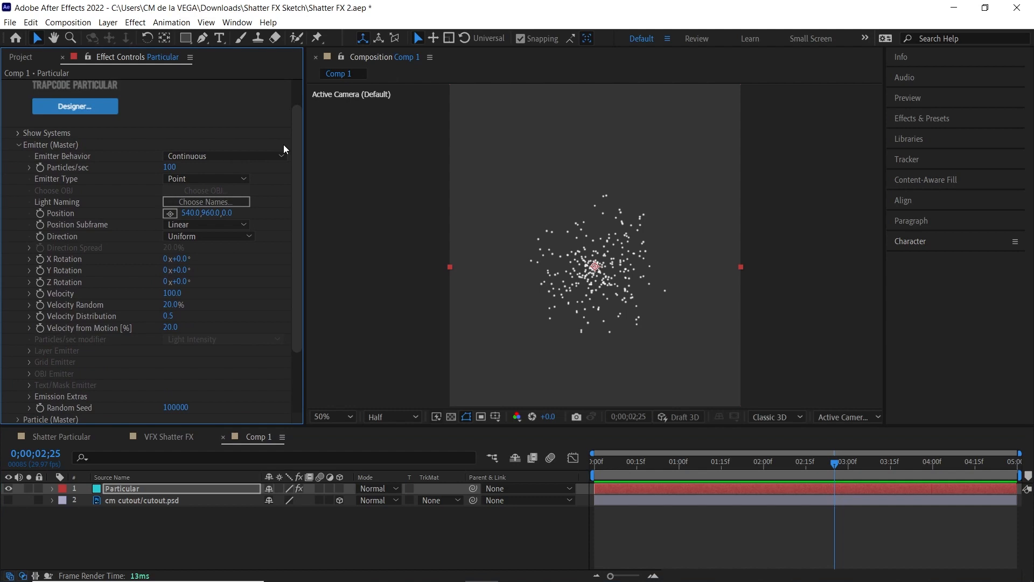
Set Particular's Emitter Behavior to Explode with 20000 particles per second.
click(224, 155)
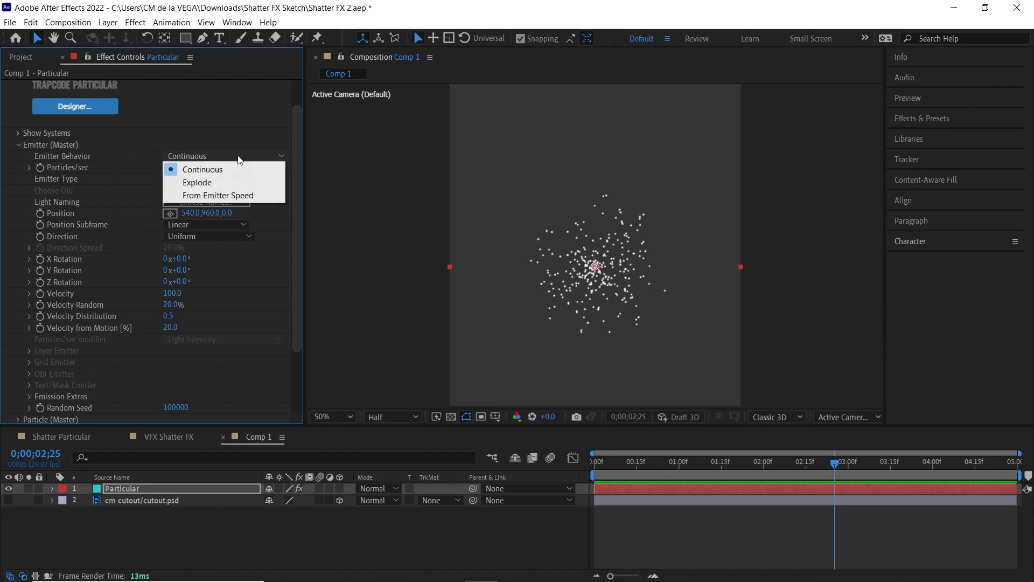
click(197, 182)
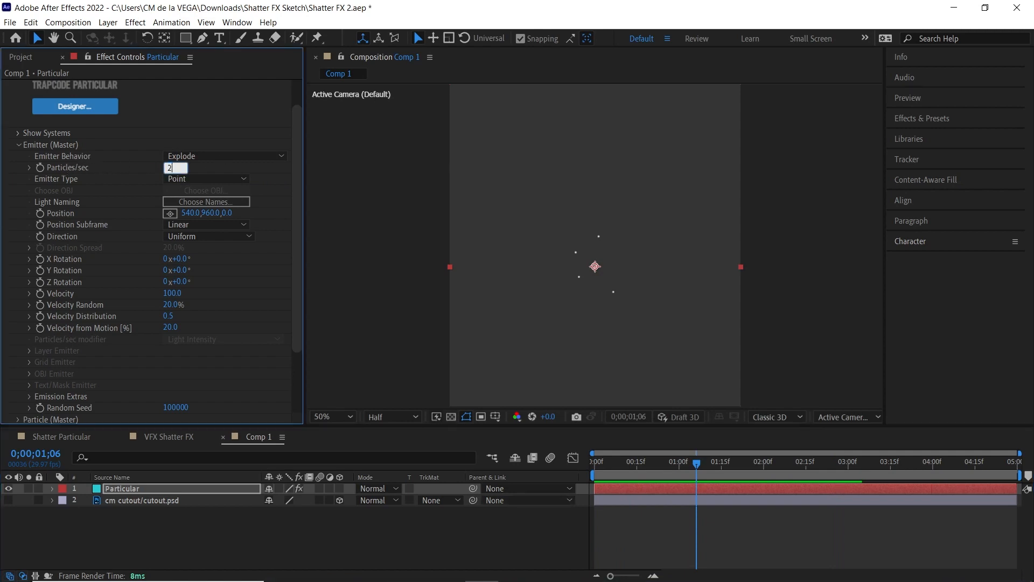
text(20000)
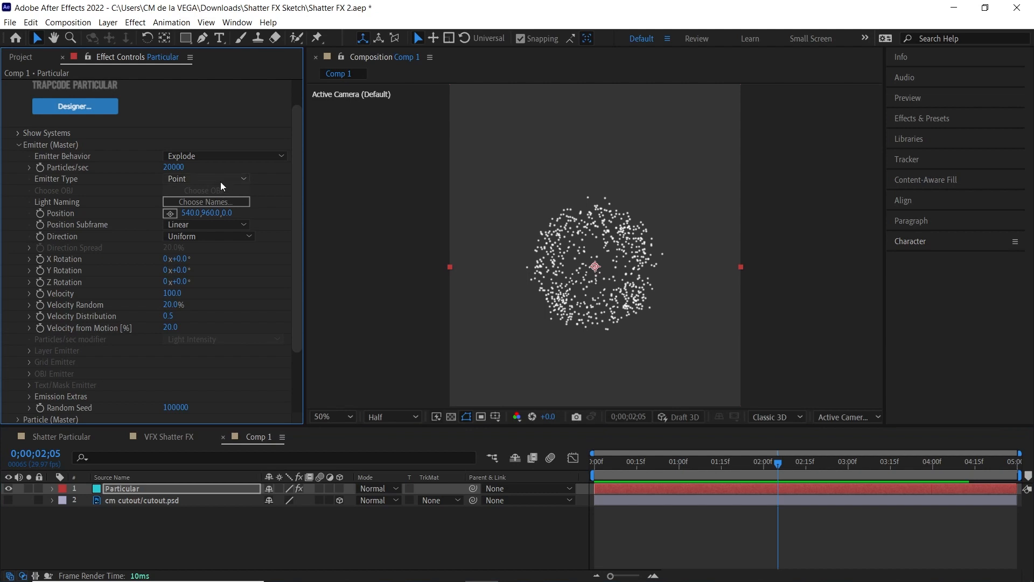
click(206, 178)
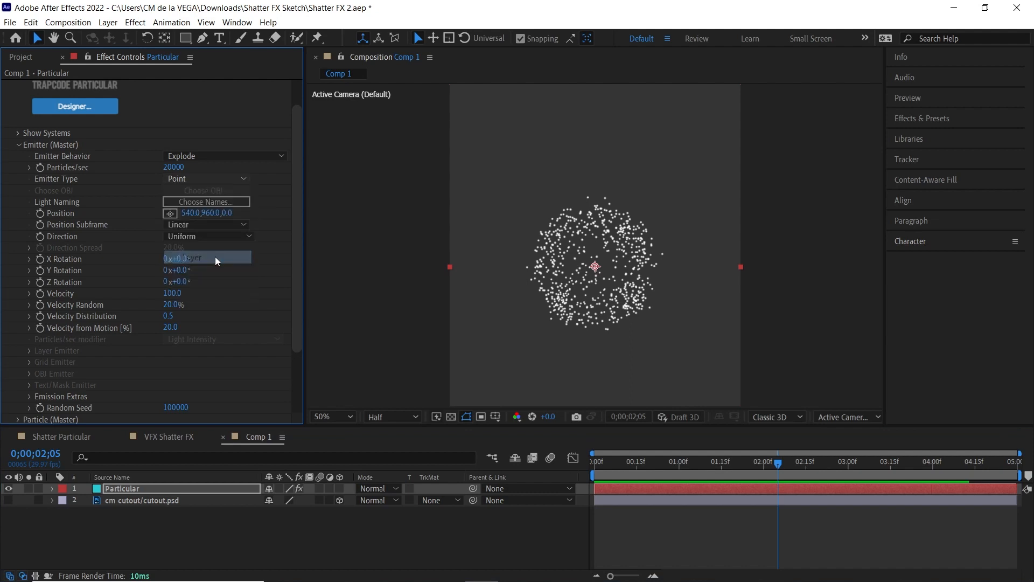
Make Particular emit from the cutout layer and preview the burst.
click(206, 179)
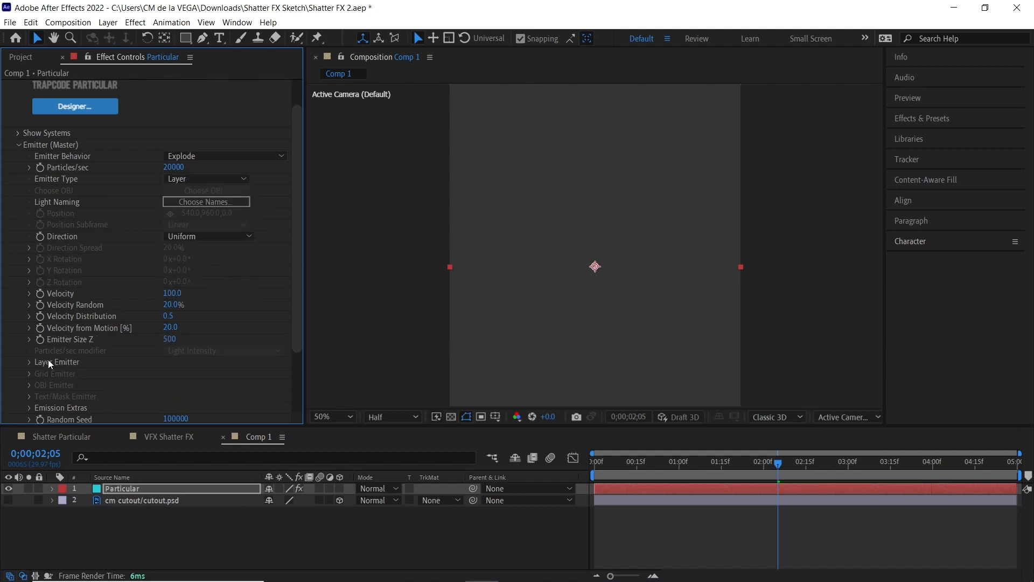
scroll(down, 3)
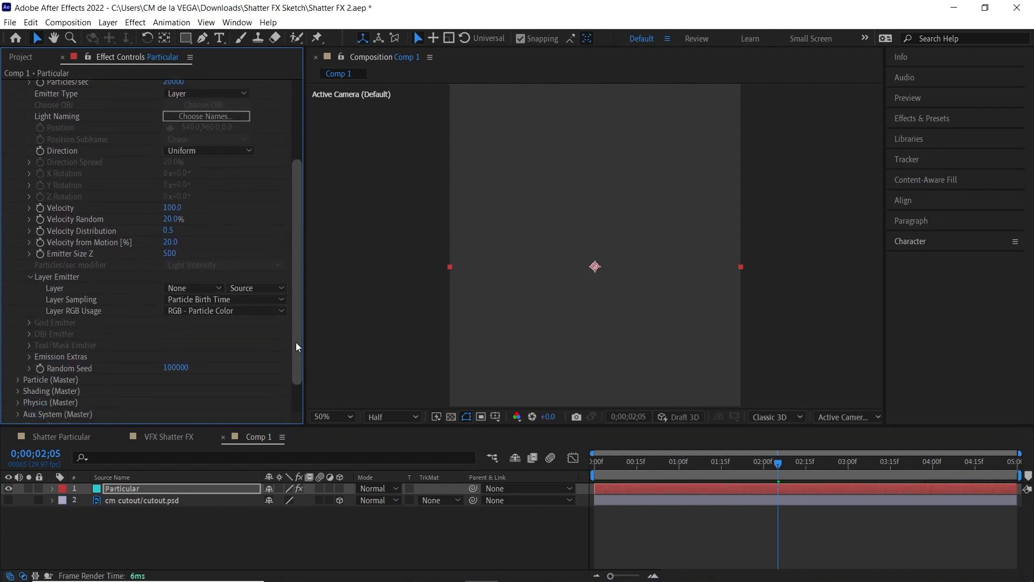
scroll(down, 3)
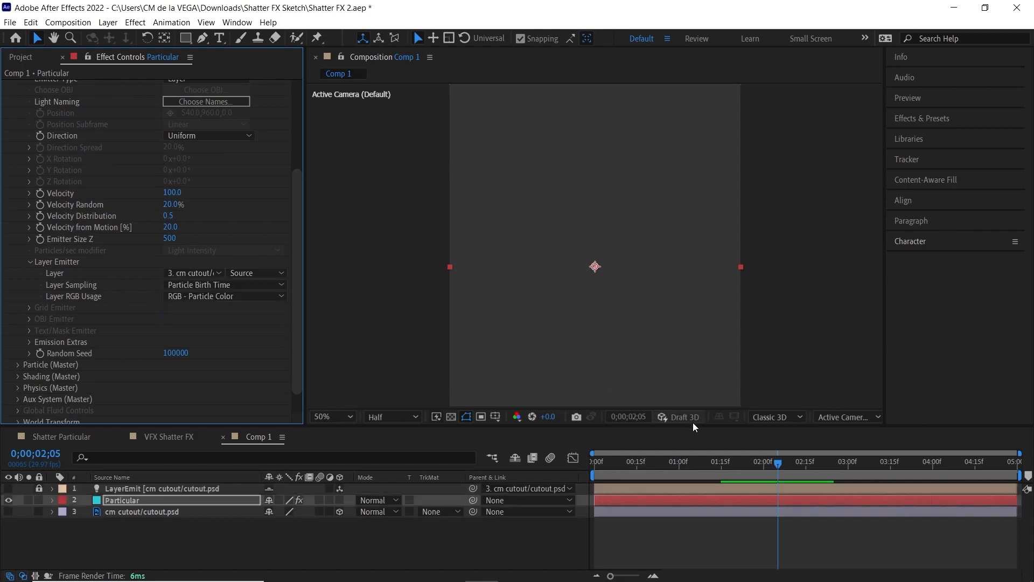
click(599, 461)
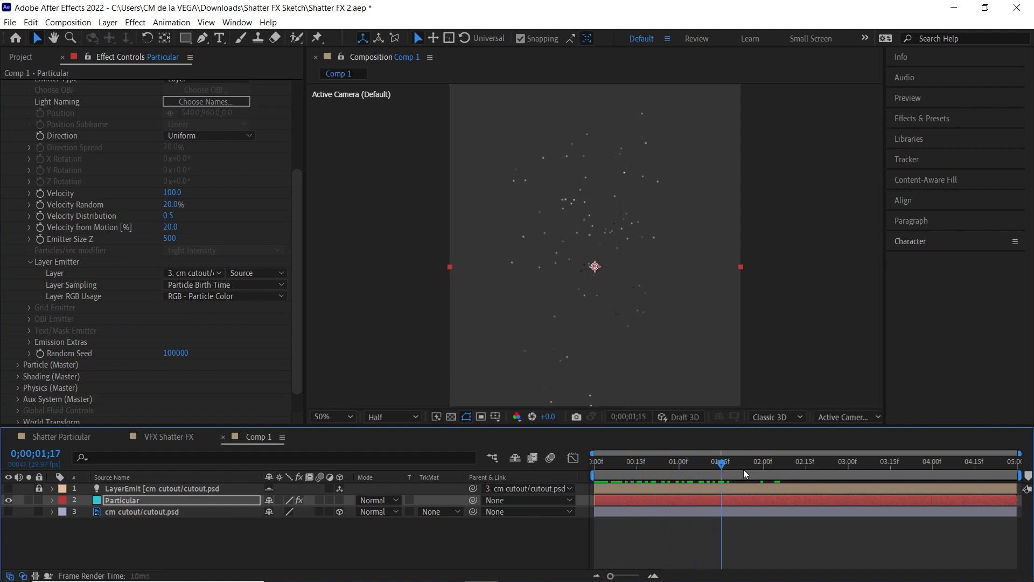
drag(721, 465, 697, 465)
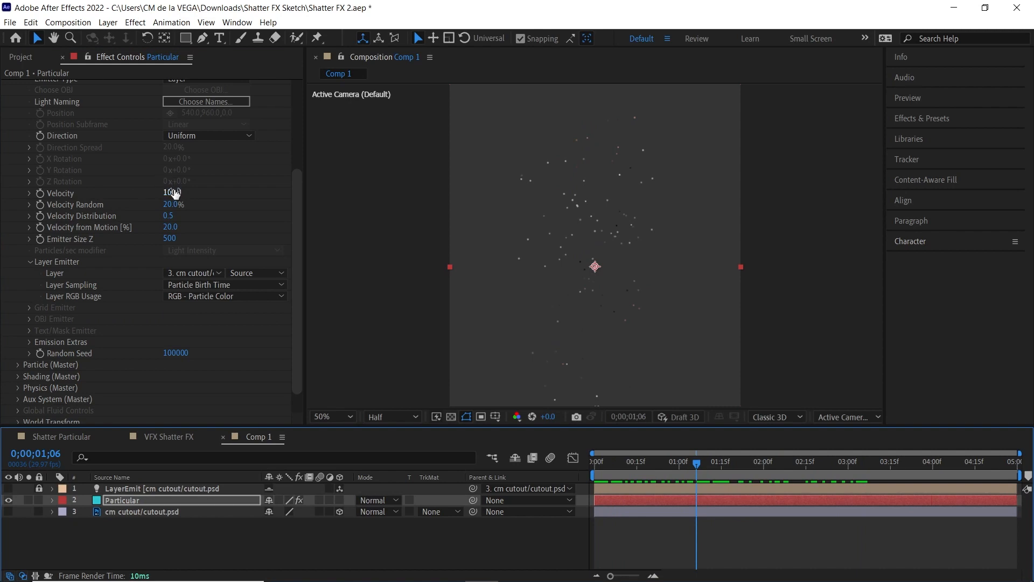
Set Velocity to 350 and Random Seed to 100630, scrubbing to check the burst.
text(350.)
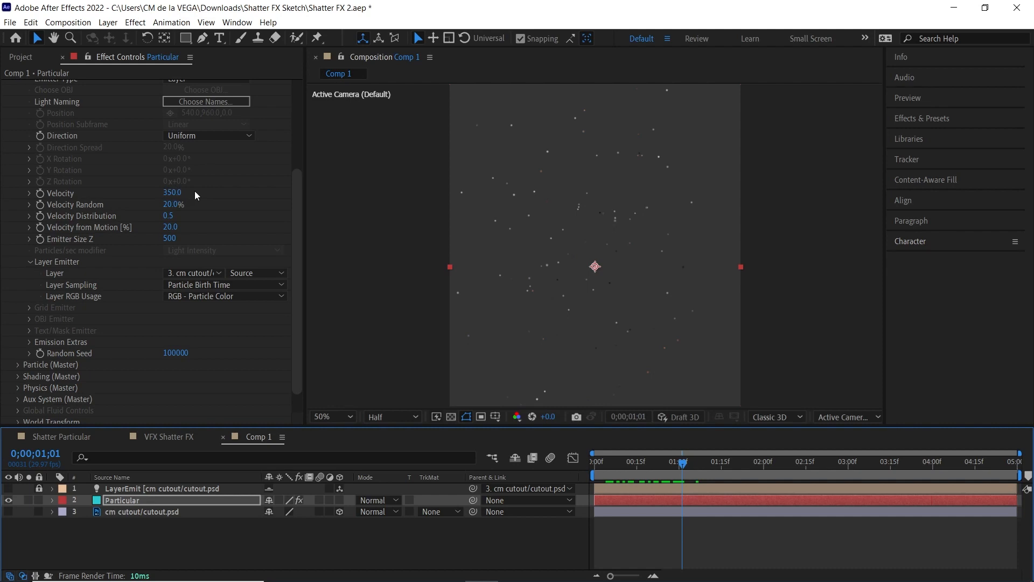
mouse_move(197, 195)
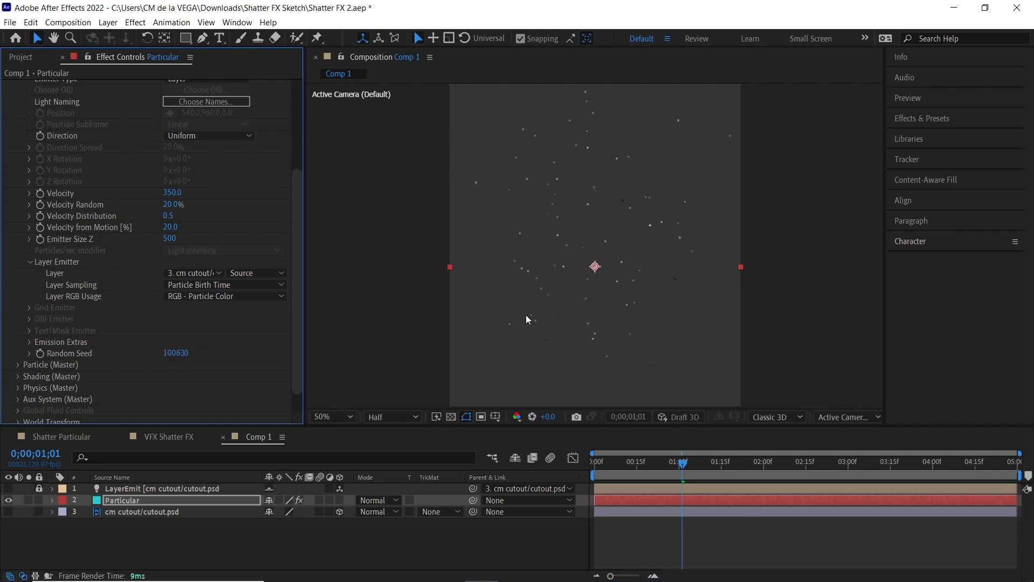
drag(684, 461, 608, 461)
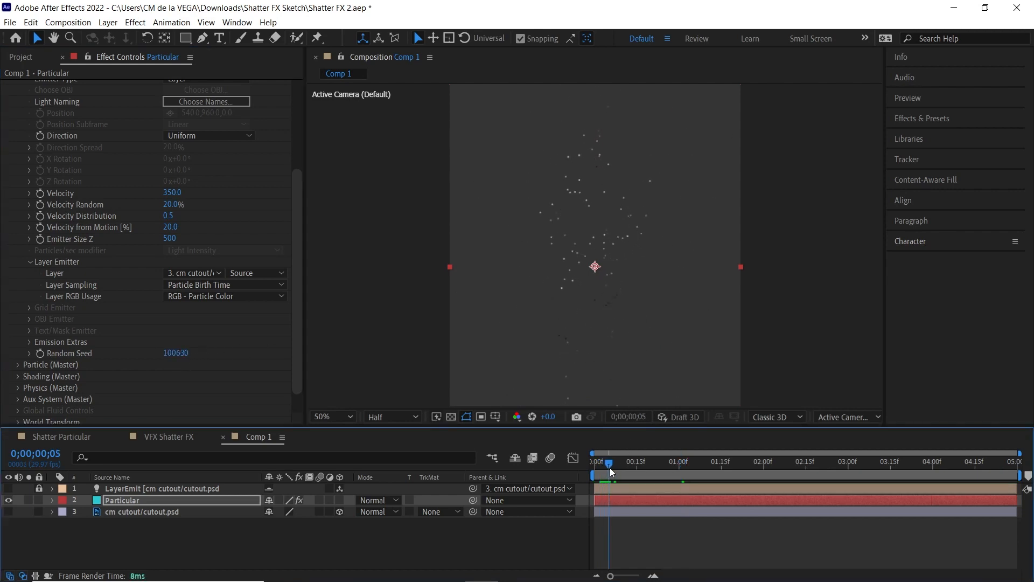
drag(607, 462, 652, 461)
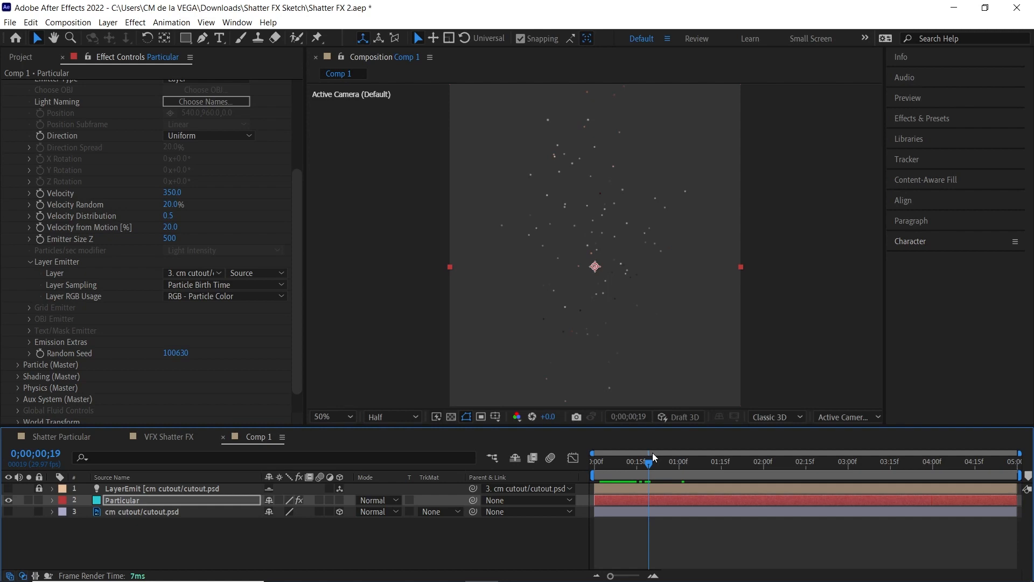
scroll(down, 3)
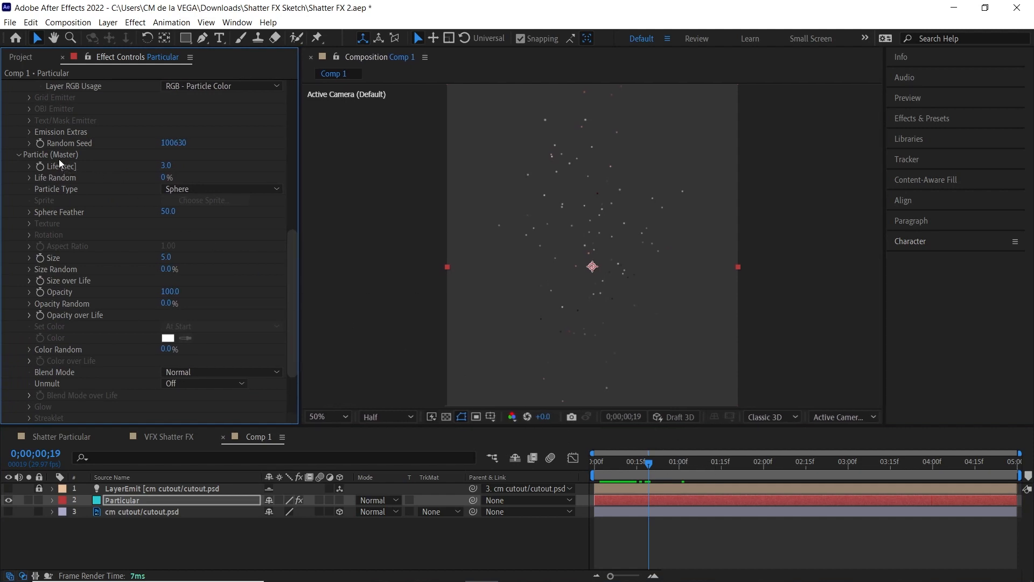
mouse_move(737, 476)
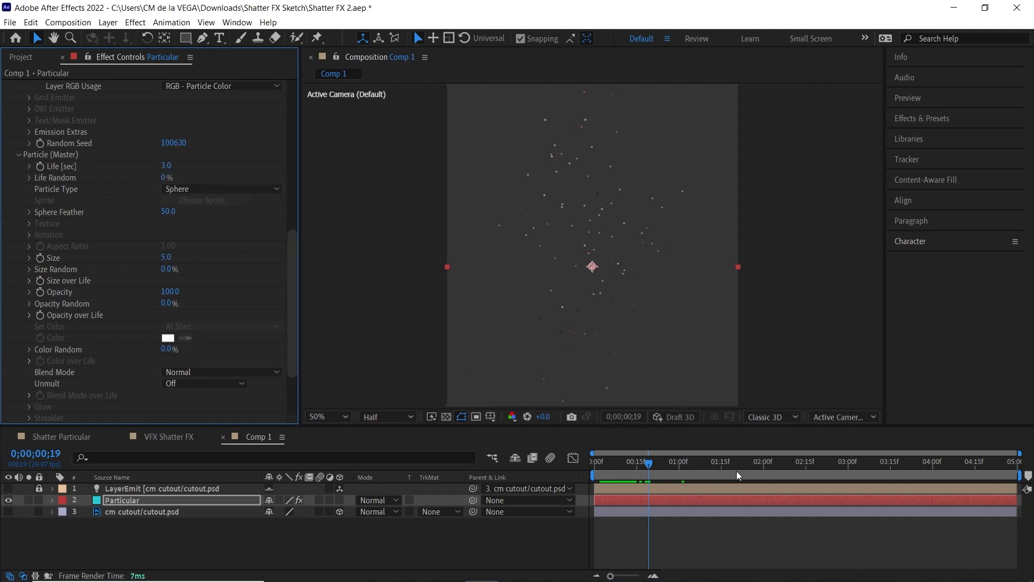
Preview near three seconds, set particle Life to 15, and edit Sphere Feather.
drag(649, 462, 849, 461)
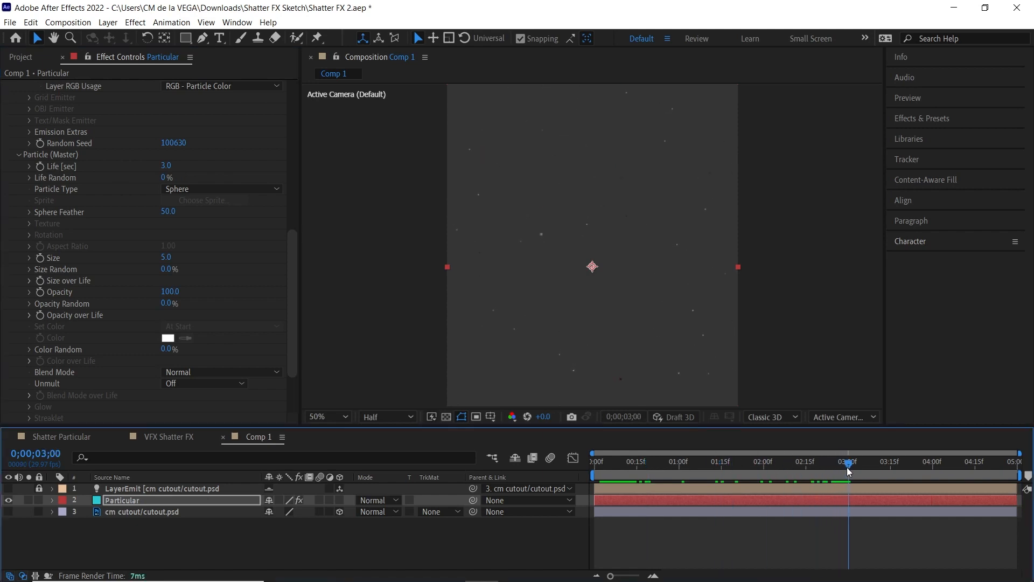
drag(849, 462, 865, 461)
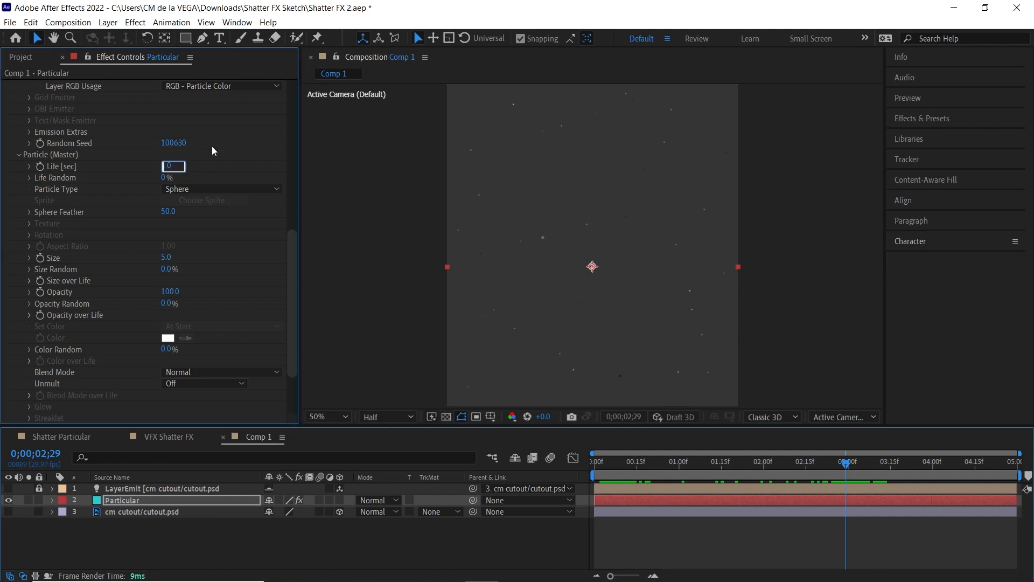
text(15.)
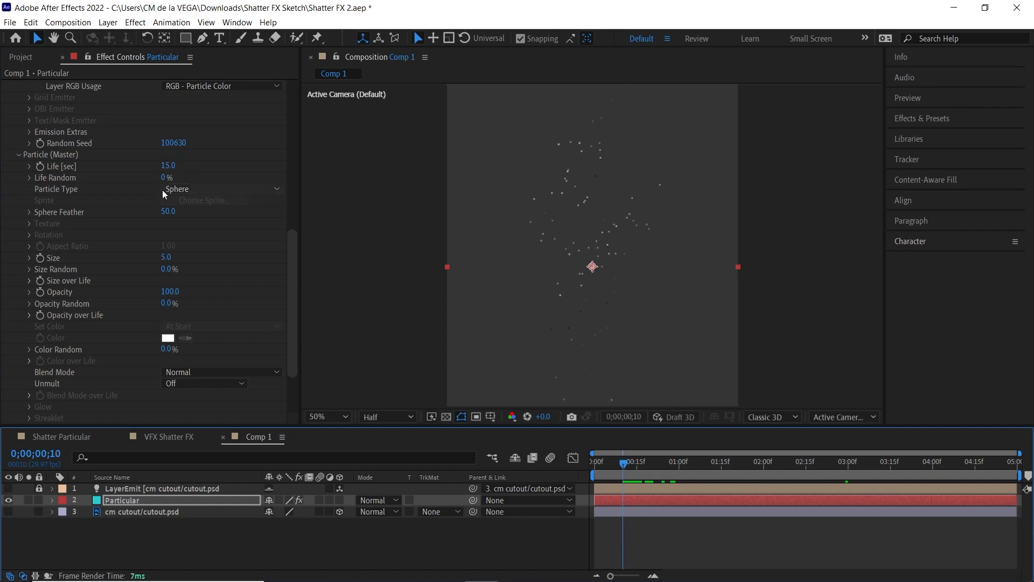
double_click(167, 257)
text(35)
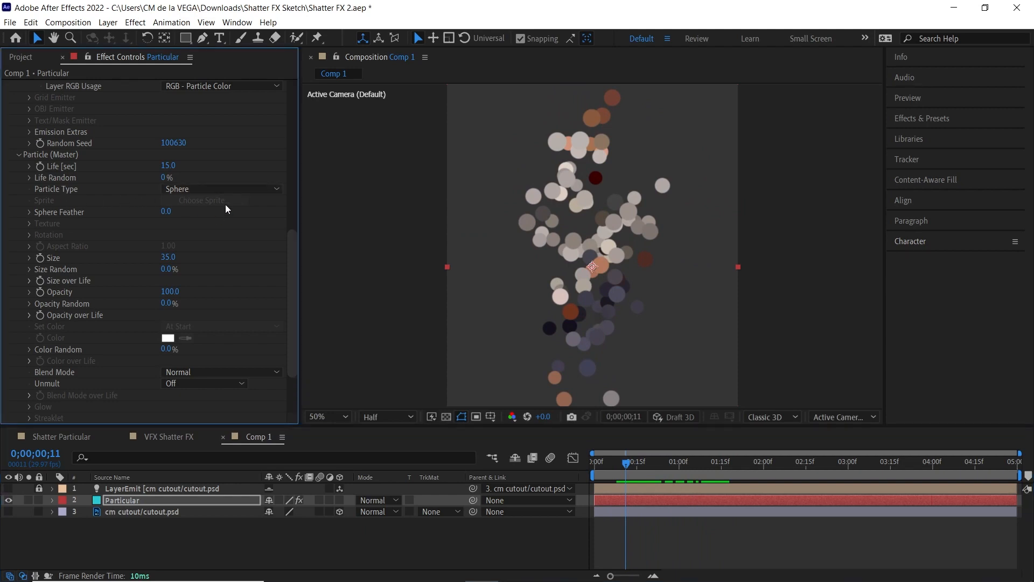
Set Particle Type to Sprite Colorize and show the 2D shape sprites in the library.
click(221, 189)
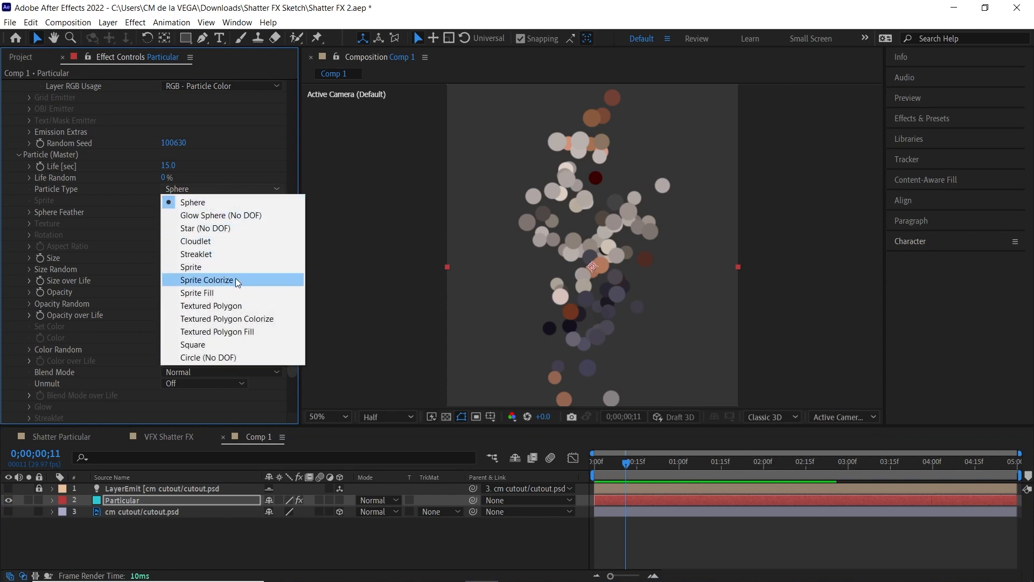
click(207, 280)
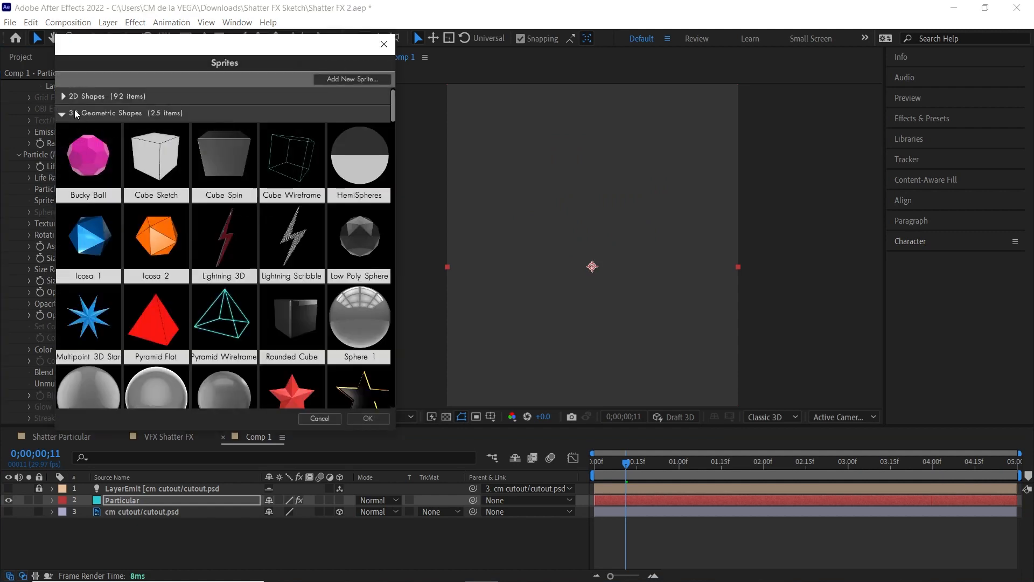
click(64, 96)
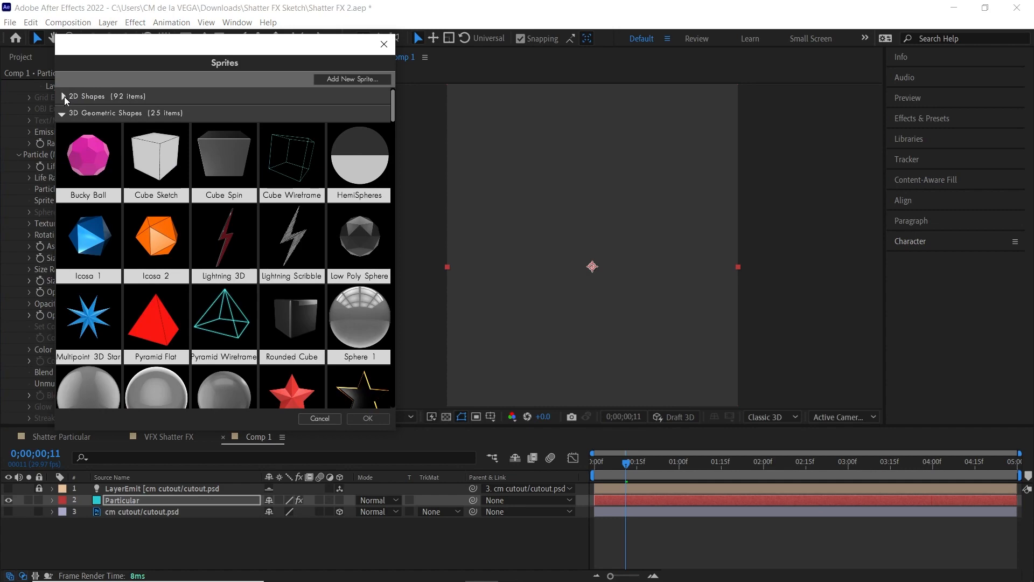
click(62, 97)
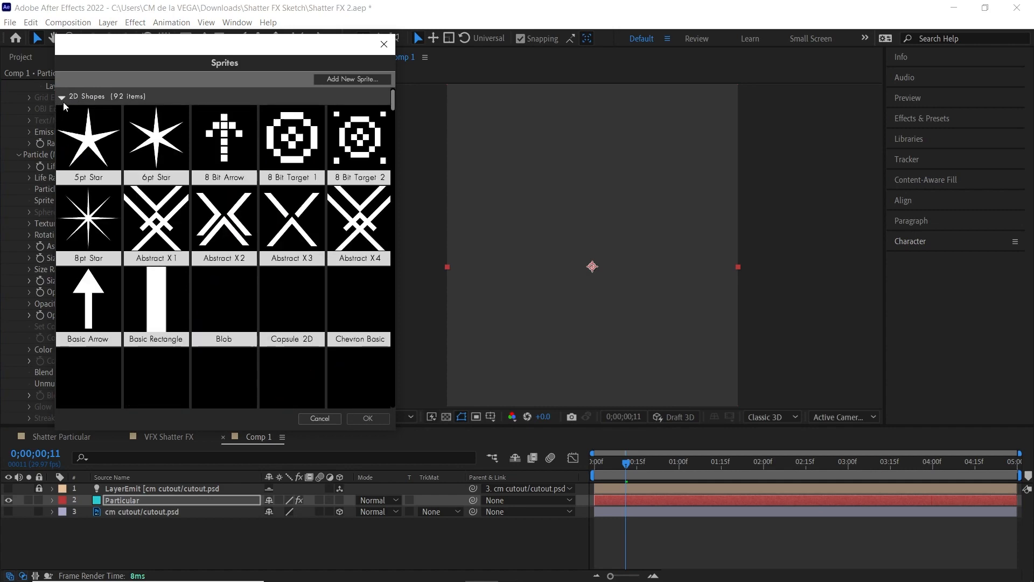
Scroll through the sprite library to reach the Cube Spin sprite.
scroll(down, 3)
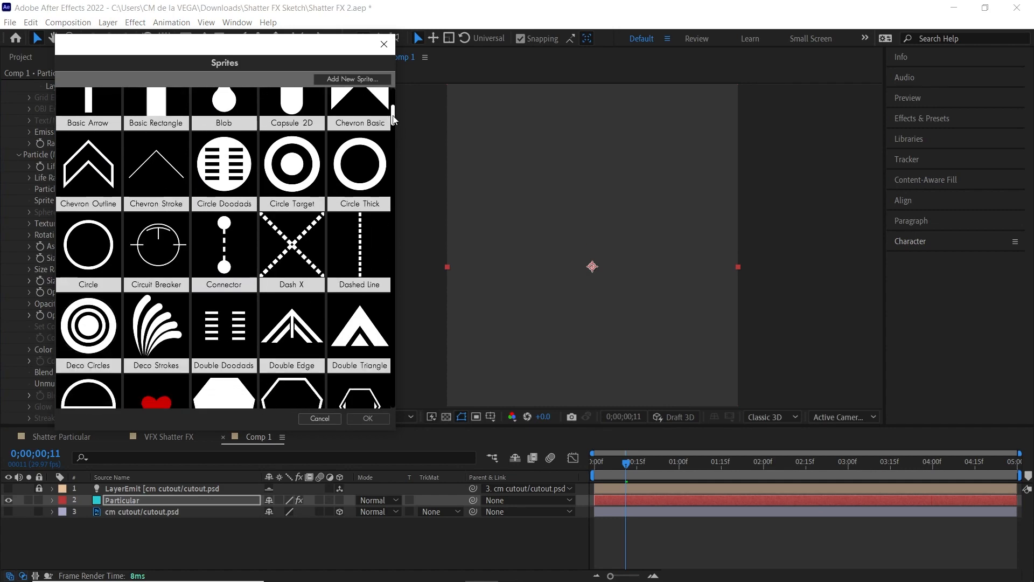
scroll(down, 3)
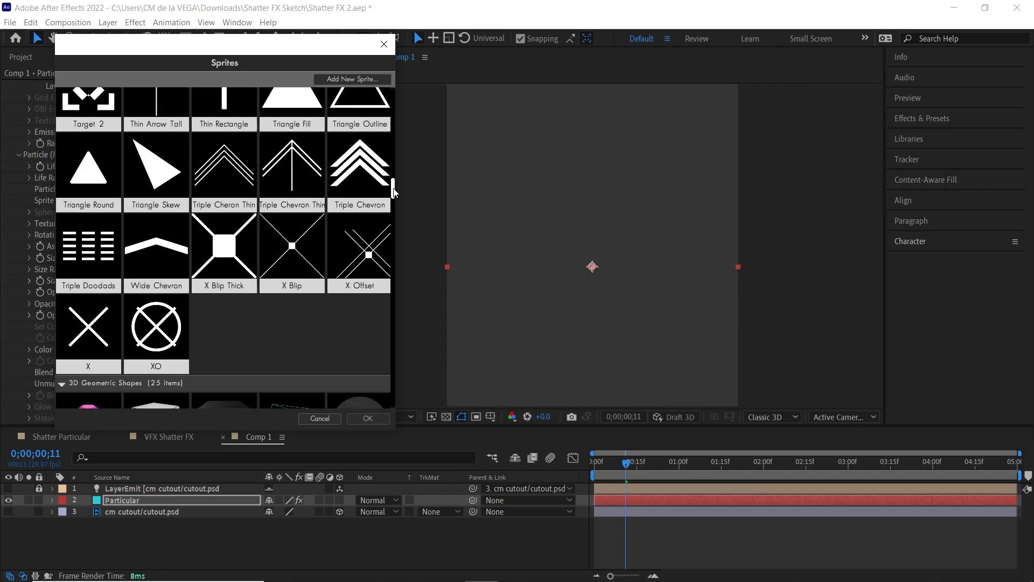
scroll(down, 3)
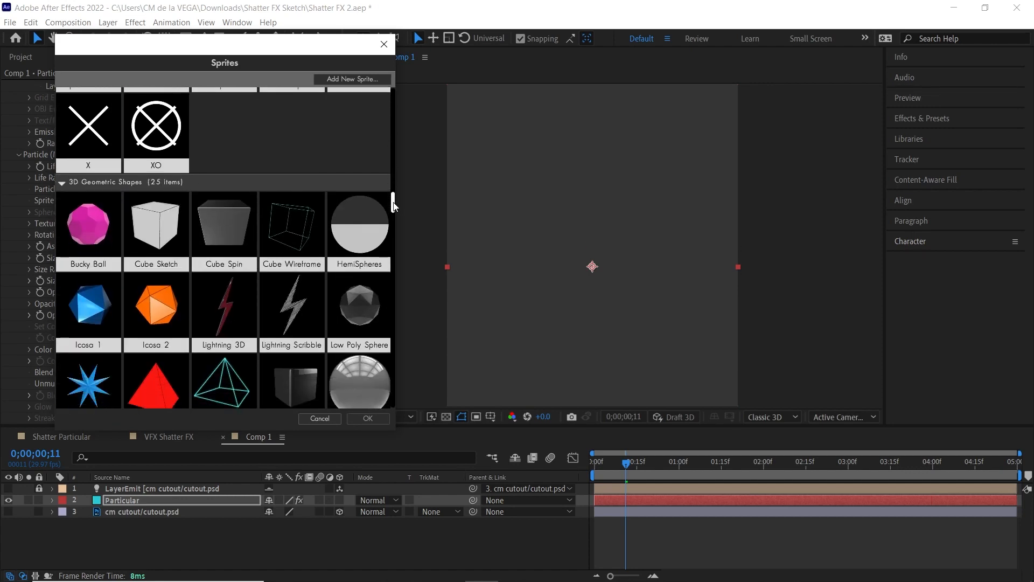
scroll(down, 3)
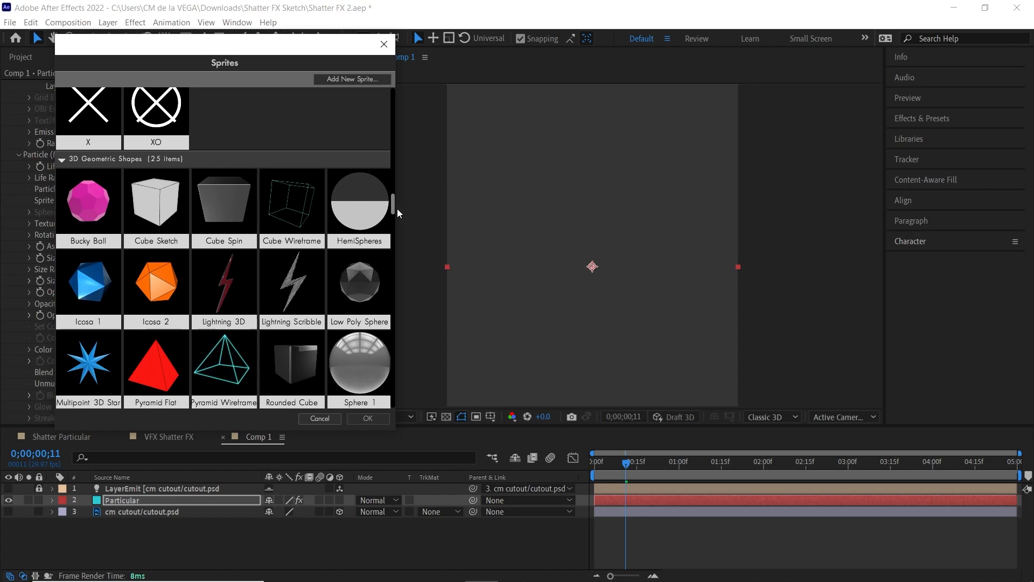
scroll(down, 3)
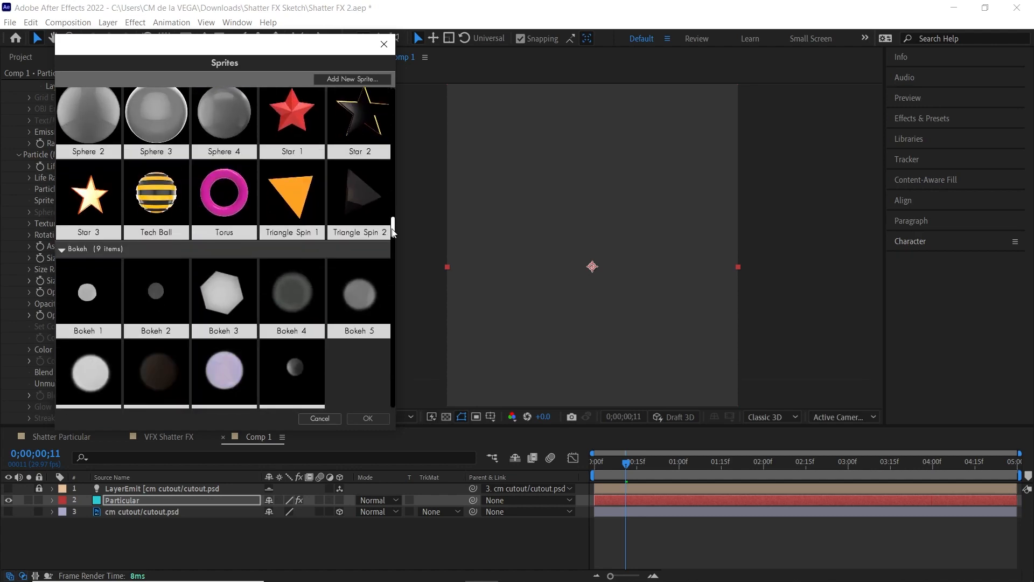
scroll(down, 3)
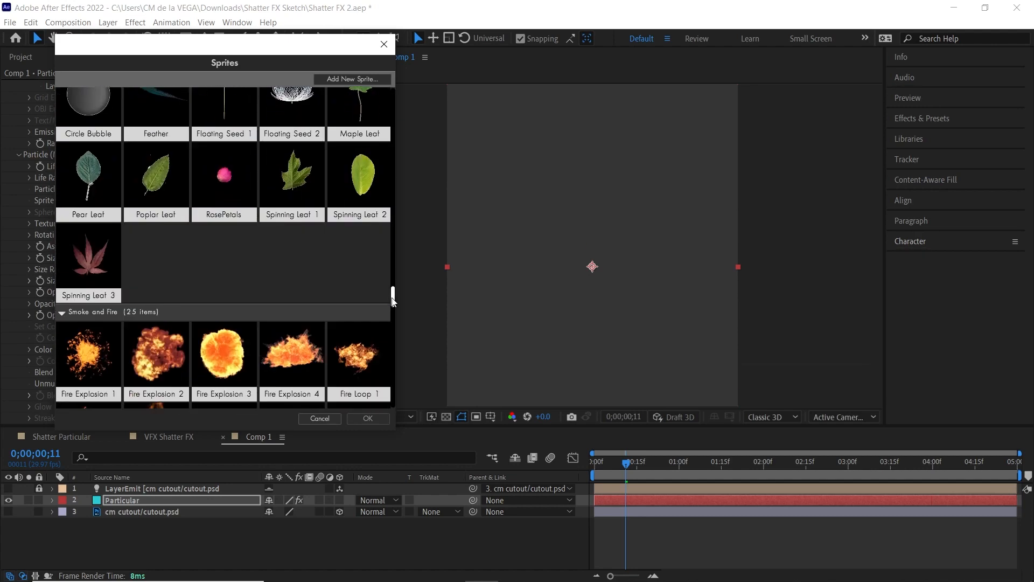
scroll(down, 3)
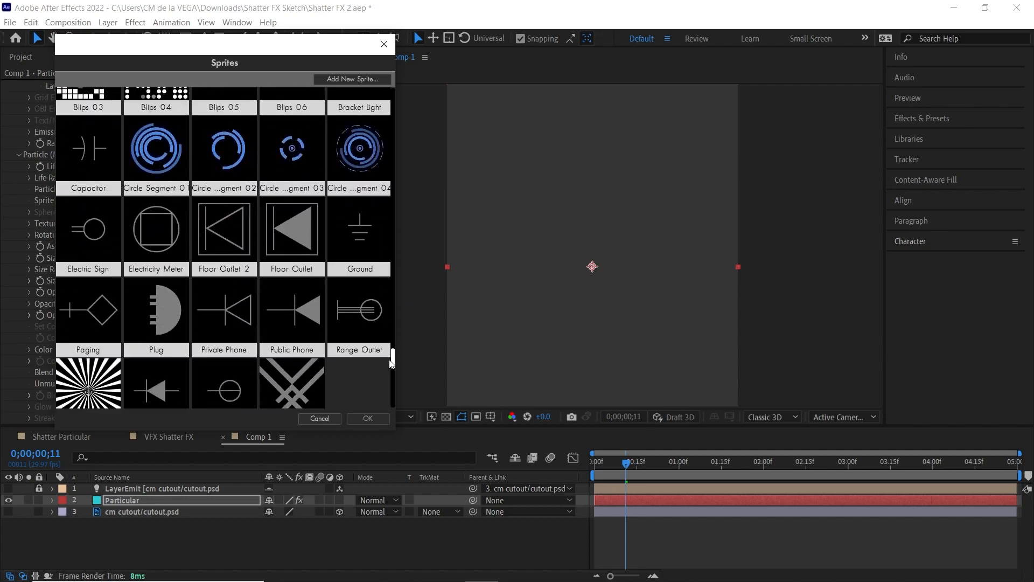
scroll(down, 3)
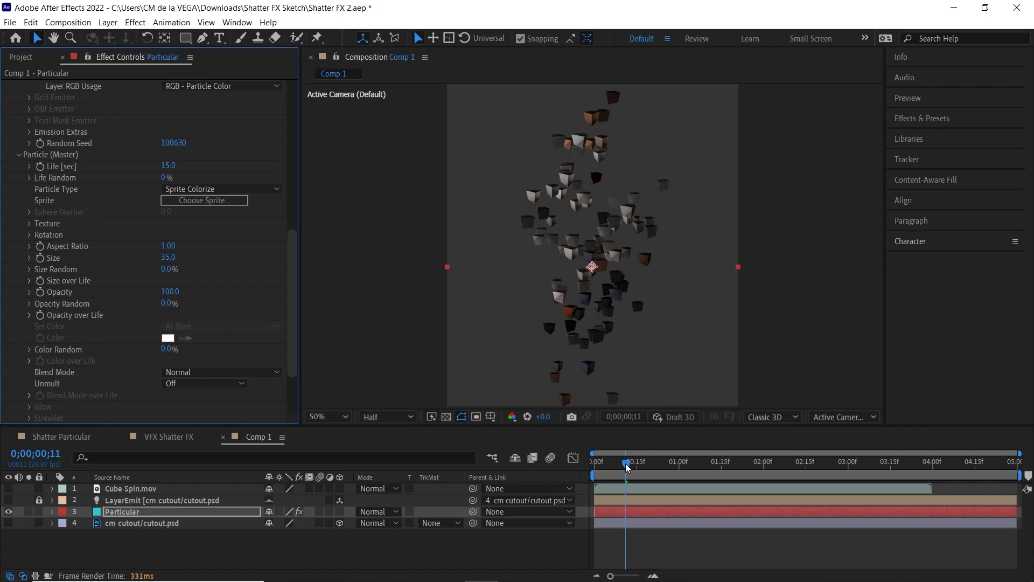
drag(626, 462, 611, 462)
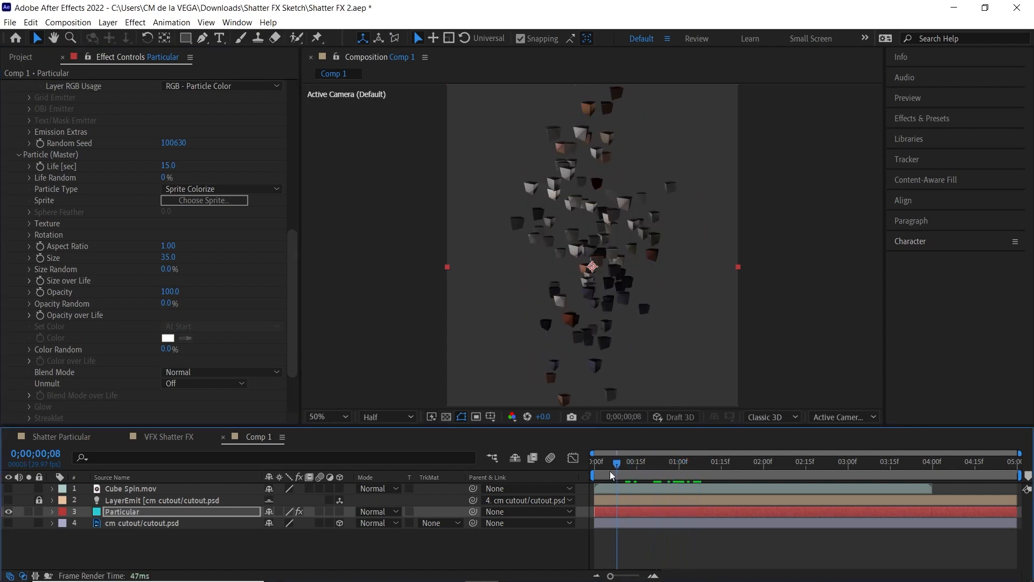
drag(611, 474, 621, 473)
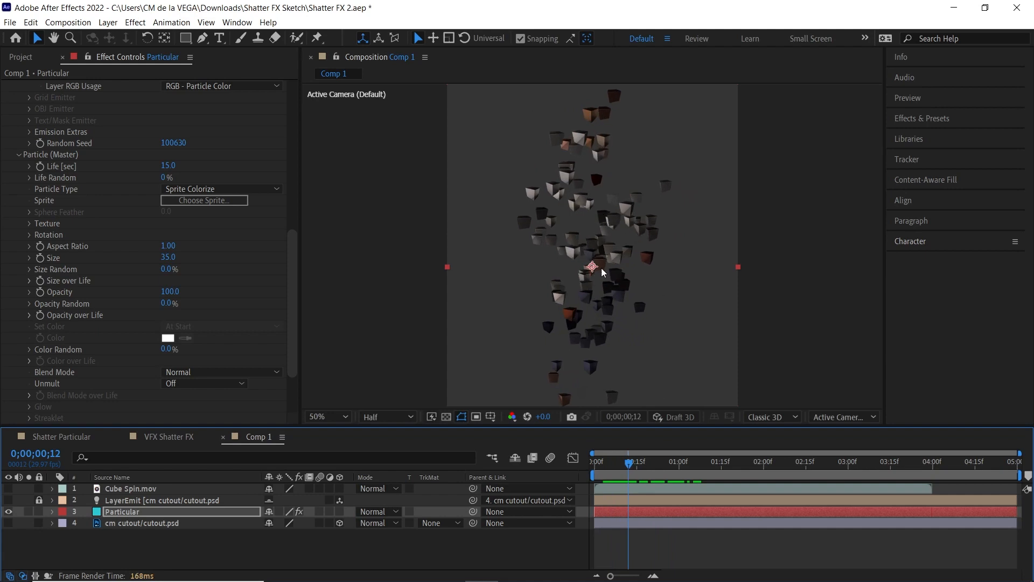
mouse_move(608, 238)
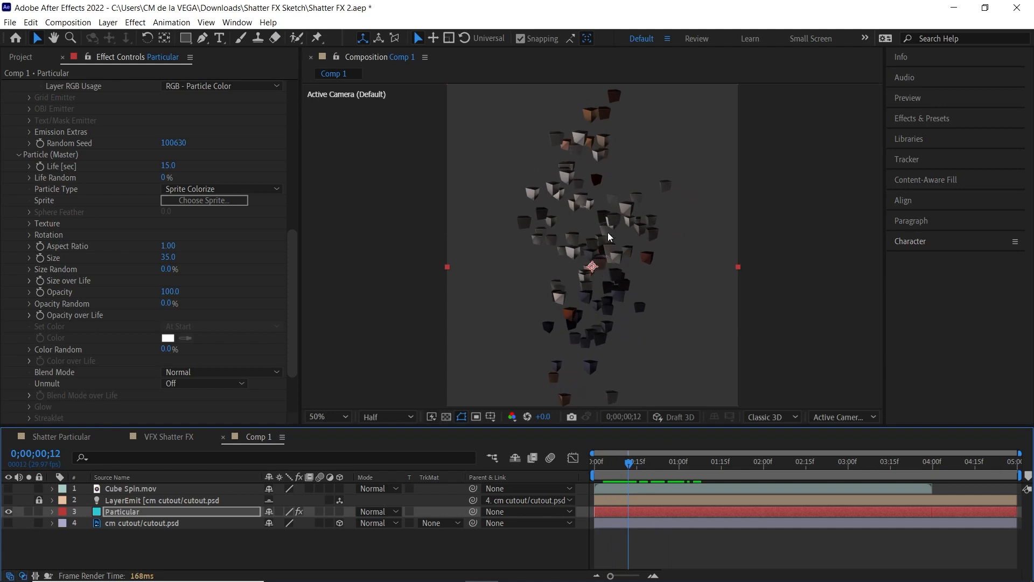
mouse_move(205, 205)
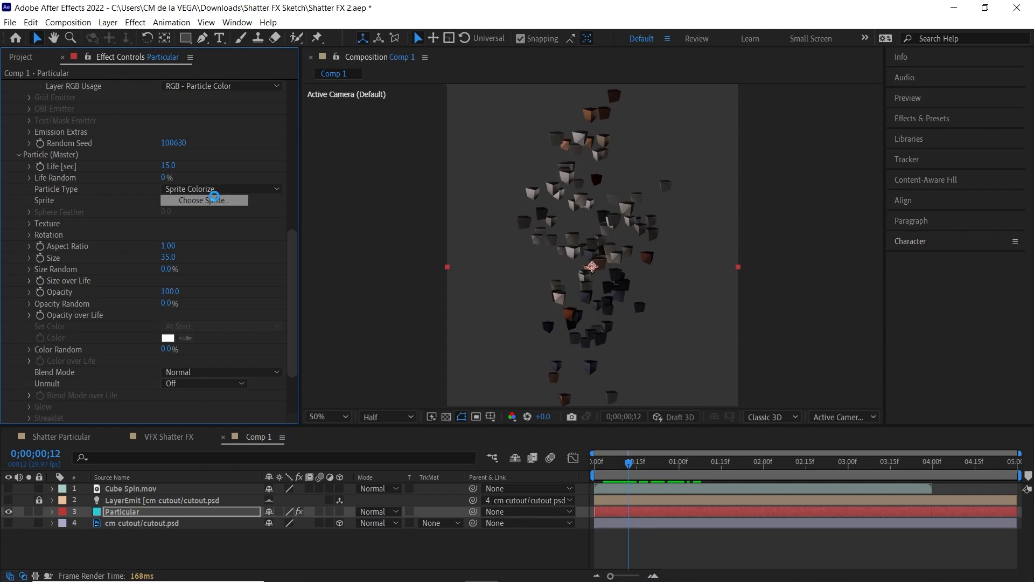
Replace the Cube Spin sprite with the Sphere 4 geometric sprite from the library.
click(203, 200)
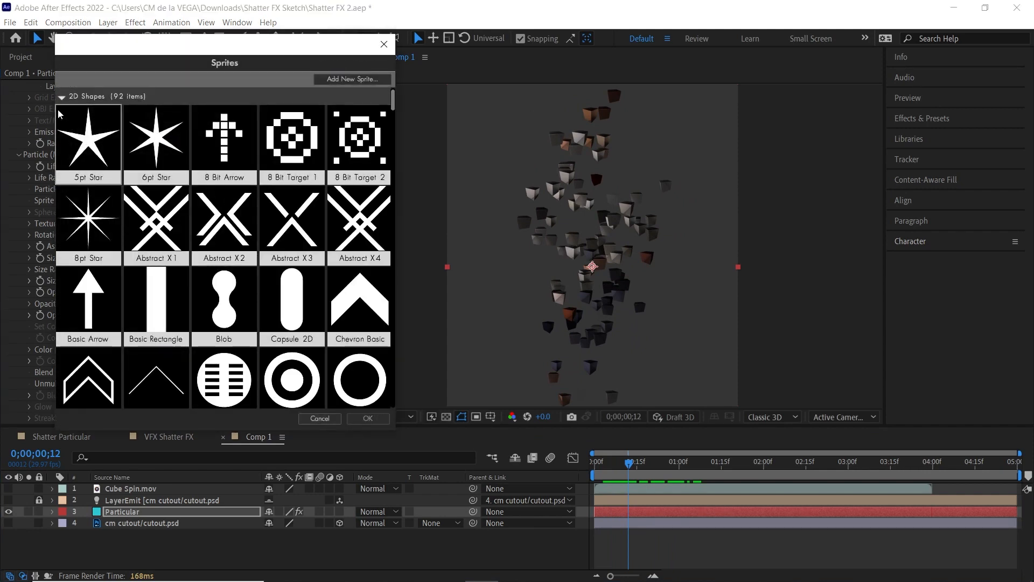
click(62, 97)
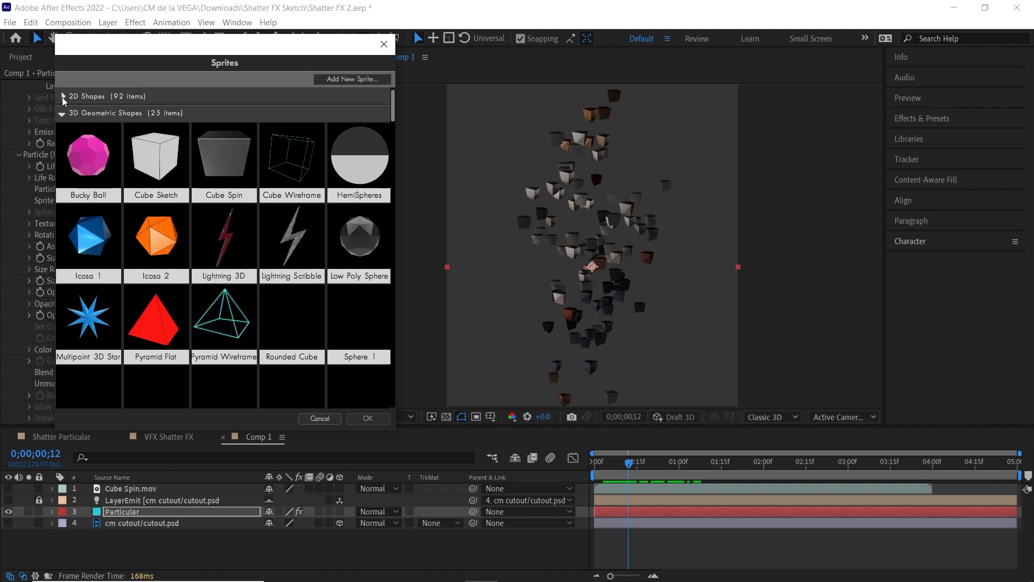
scroll(down, 3)
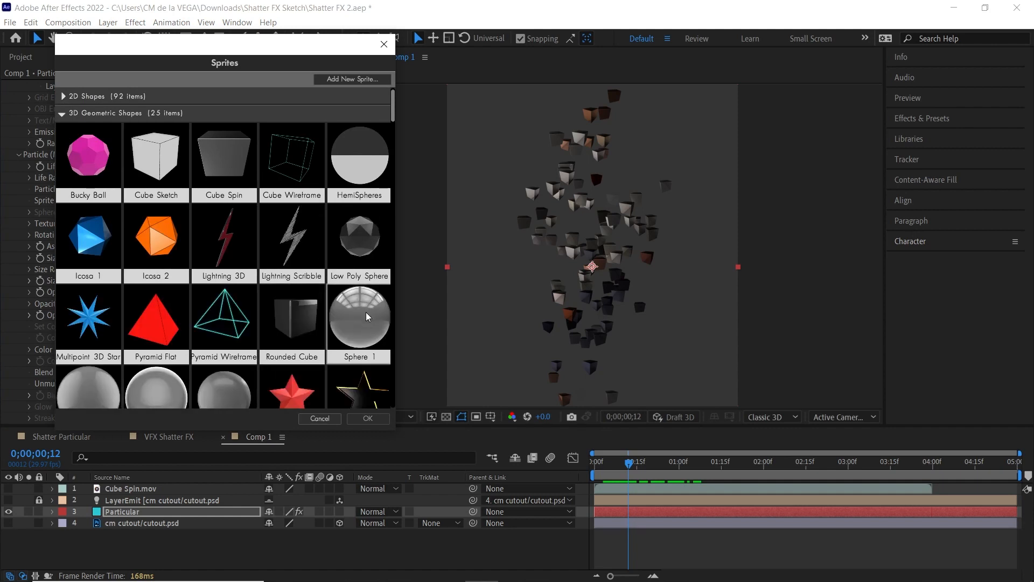
scroll(down, 3)
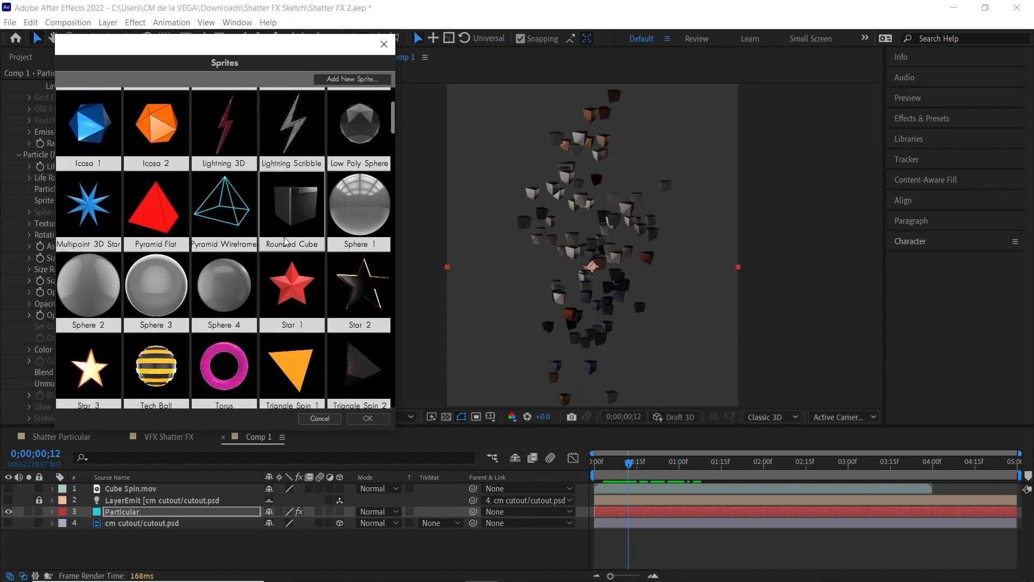
click(367, 418)
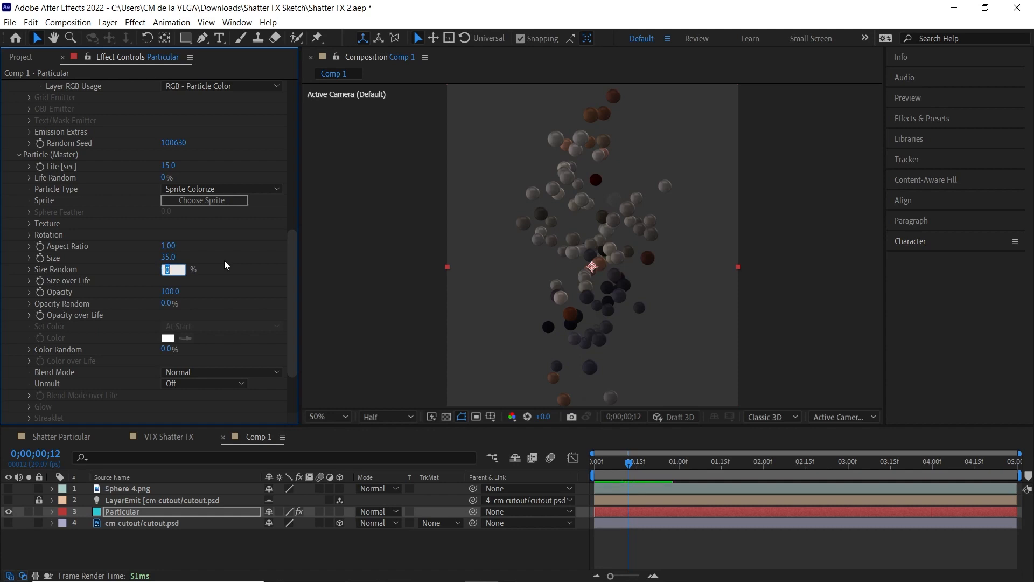
Enter Size Random 50% and Random Rotation 60 for the Sphere 4 particles.
text(50.0)
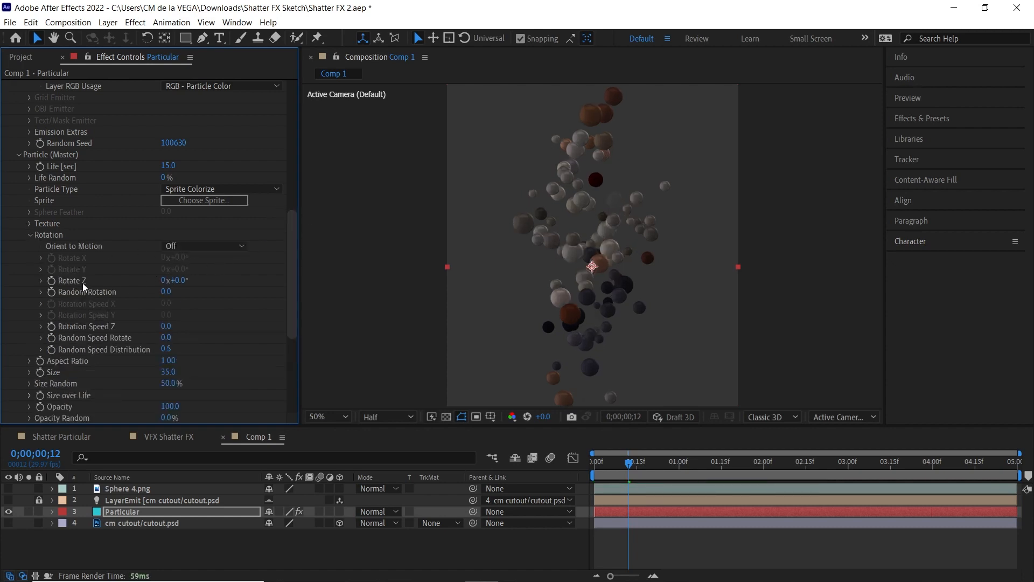
click(166, 292)
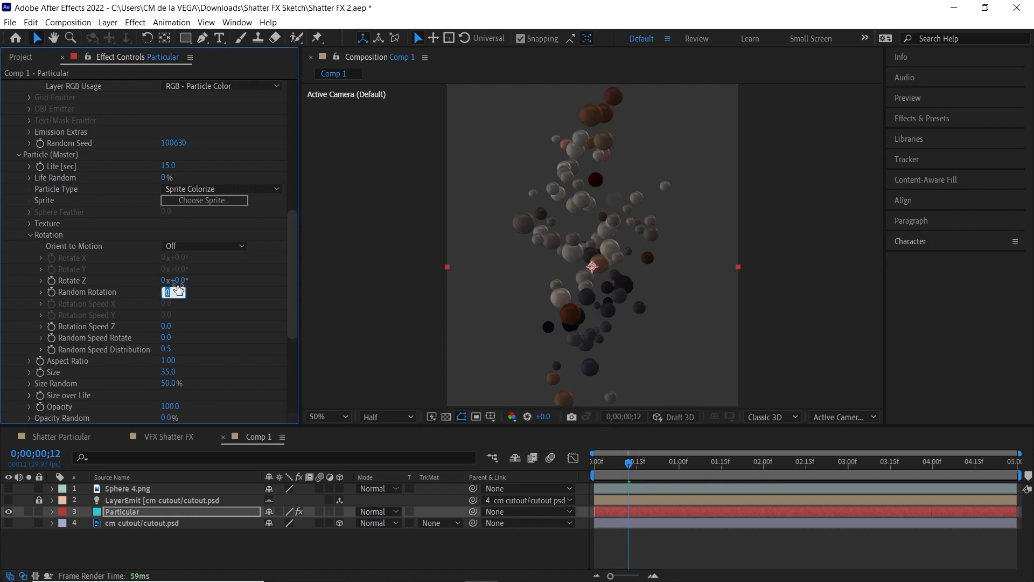
text(45)
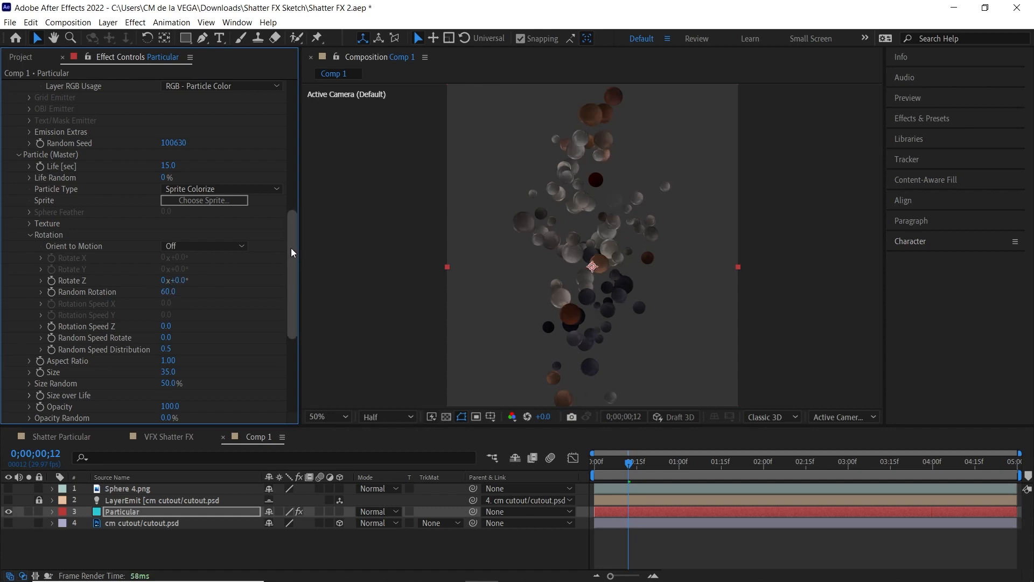
scroll(down, 3)
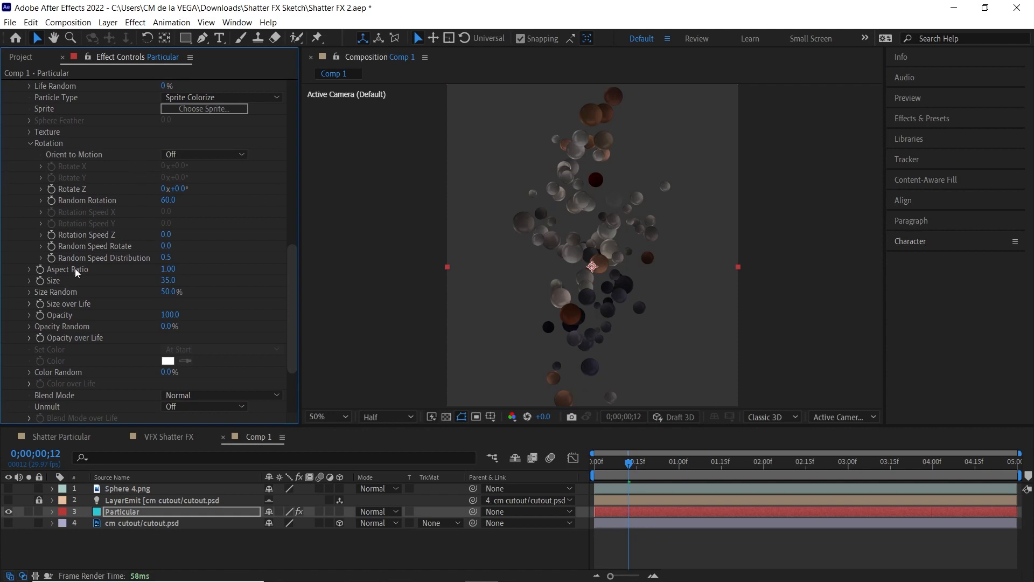
mouse_move(284, 302)
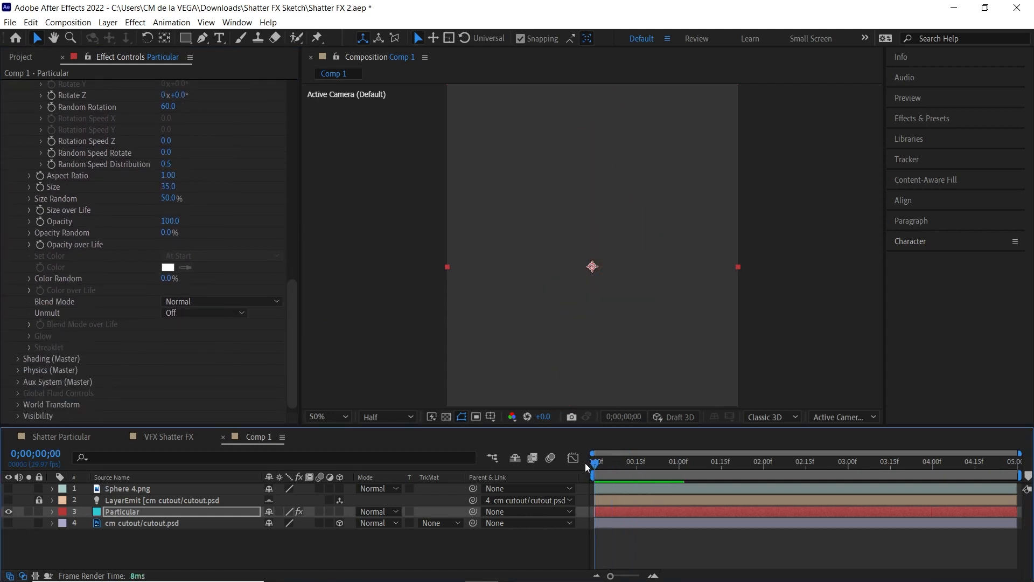
Play and stop a preview of the sphere burst, then expand Physics (Master).
click(705, 462)
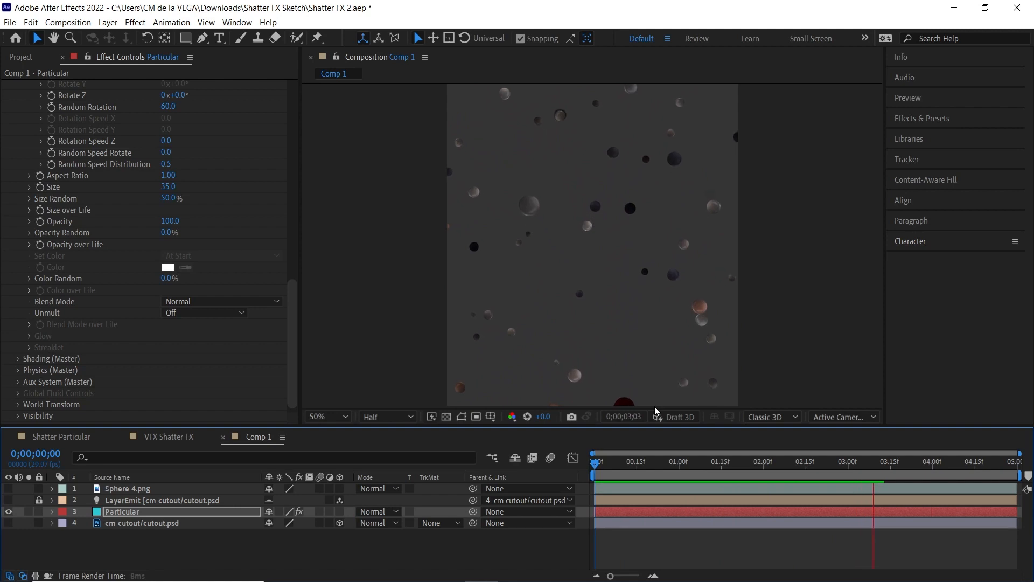
click(608, 461)
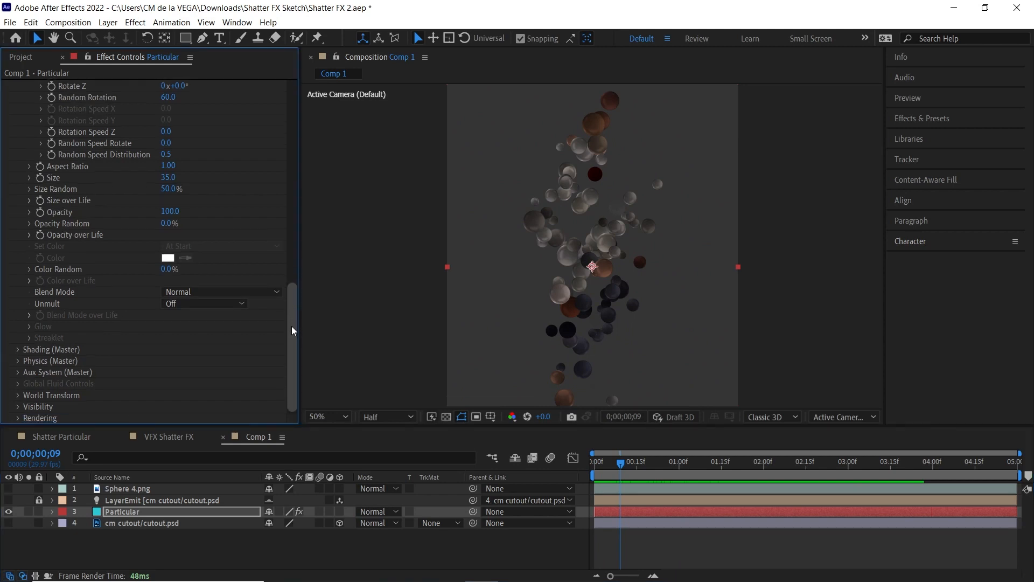
click(18, 349)
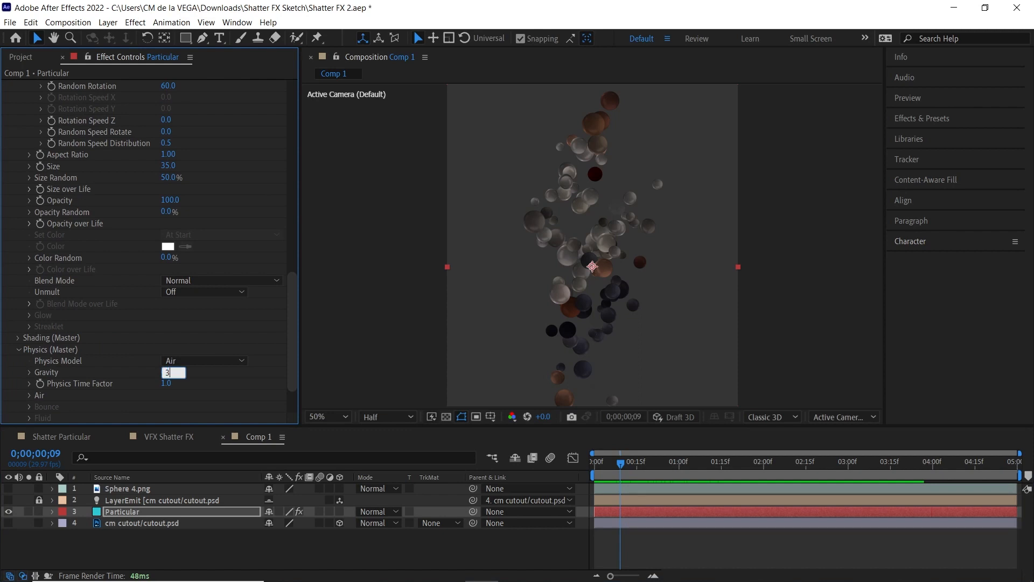
Enter a Gravity of 300 and stop the preview once spheres fall.
text(300.0)
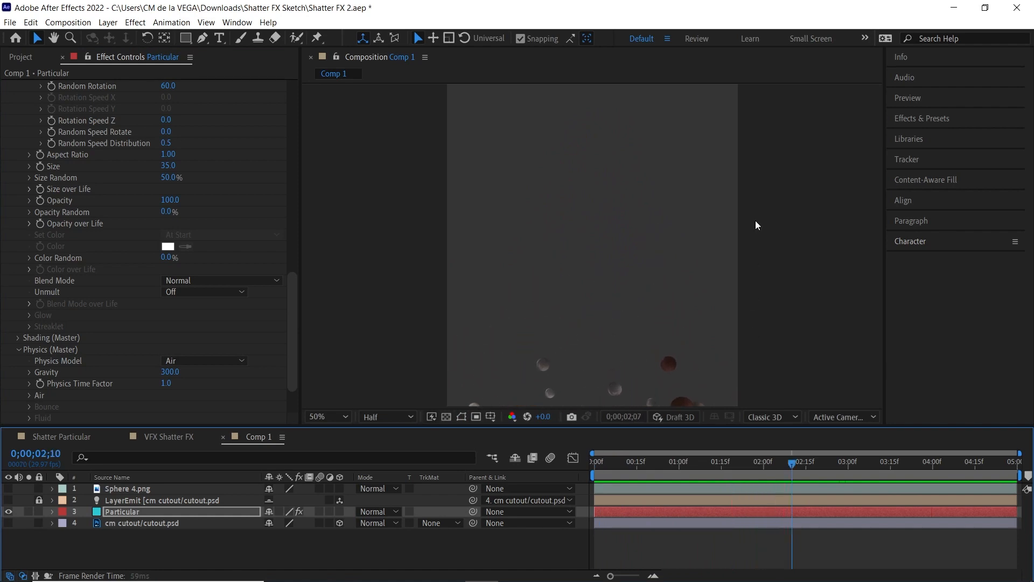
click(323, 417)
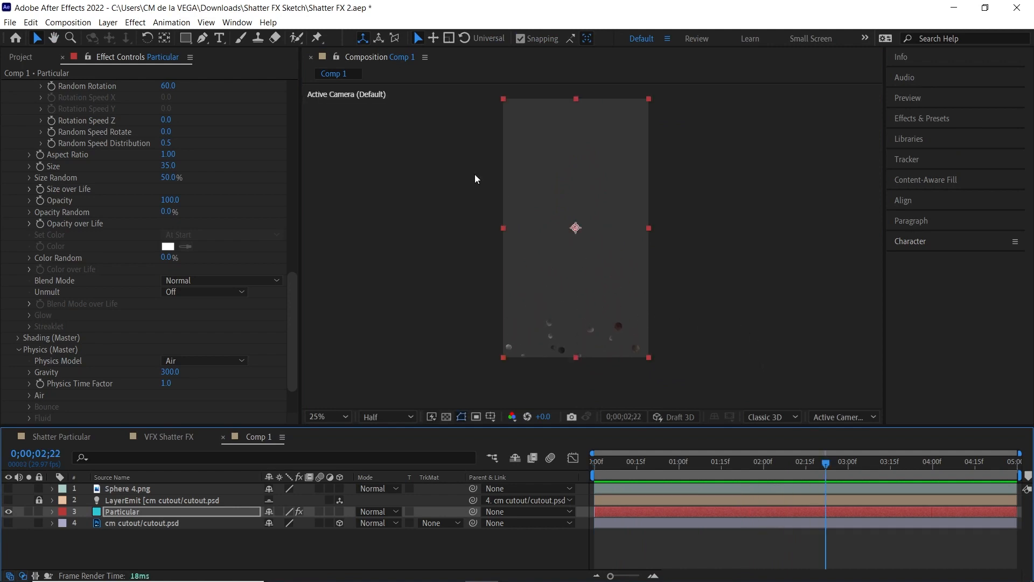
Create a new magenta solid layer named Floor.
click(107, 21)
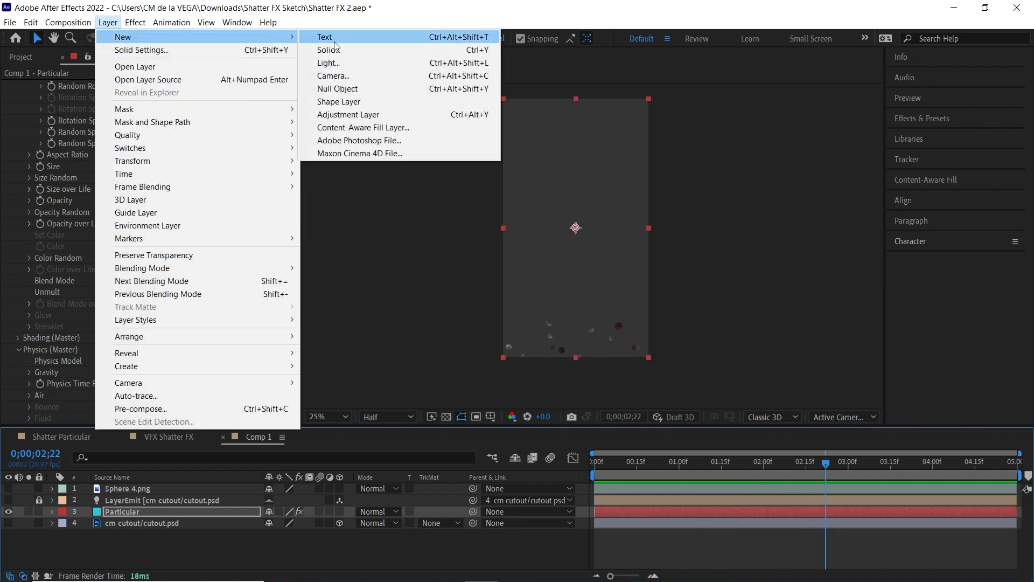
click(329, 49)
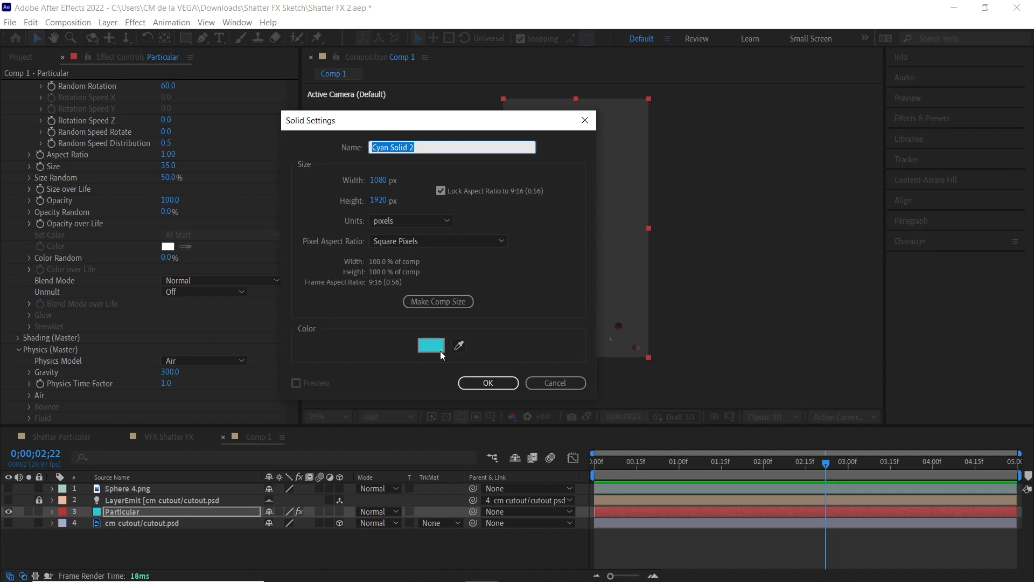
click(430, 345)
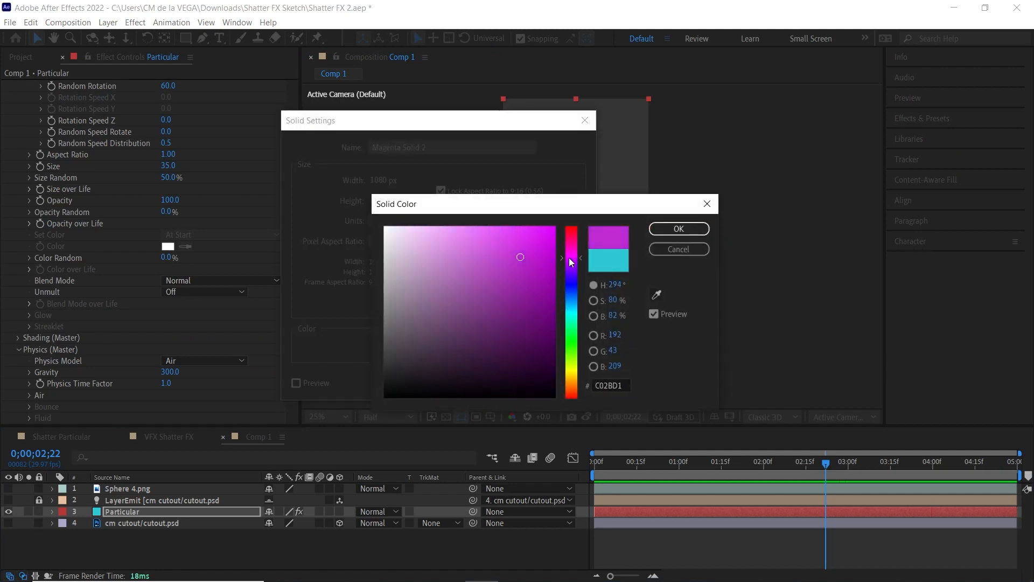
click(678, 229)
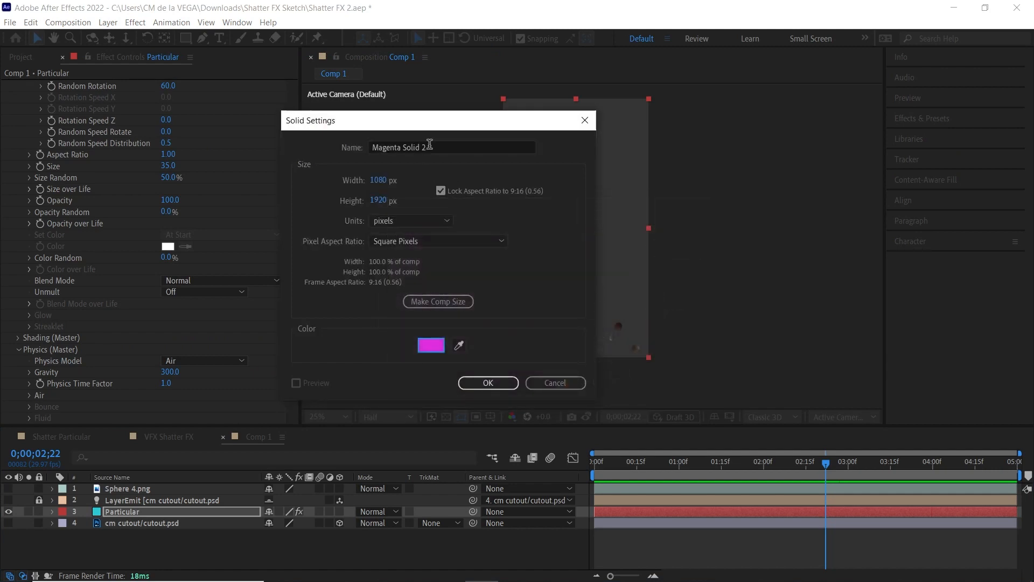
text(Floo)
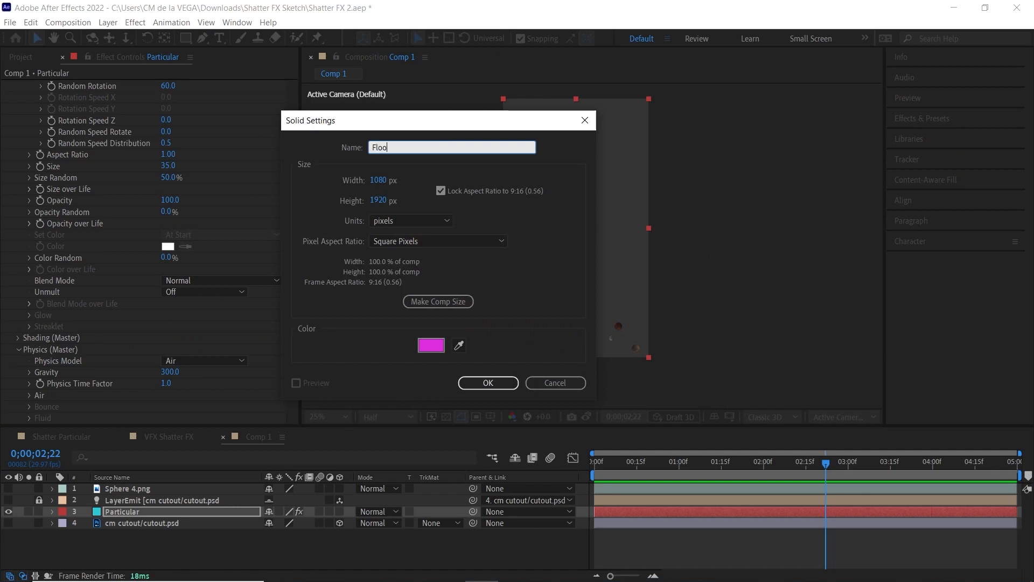
click(488, 382)
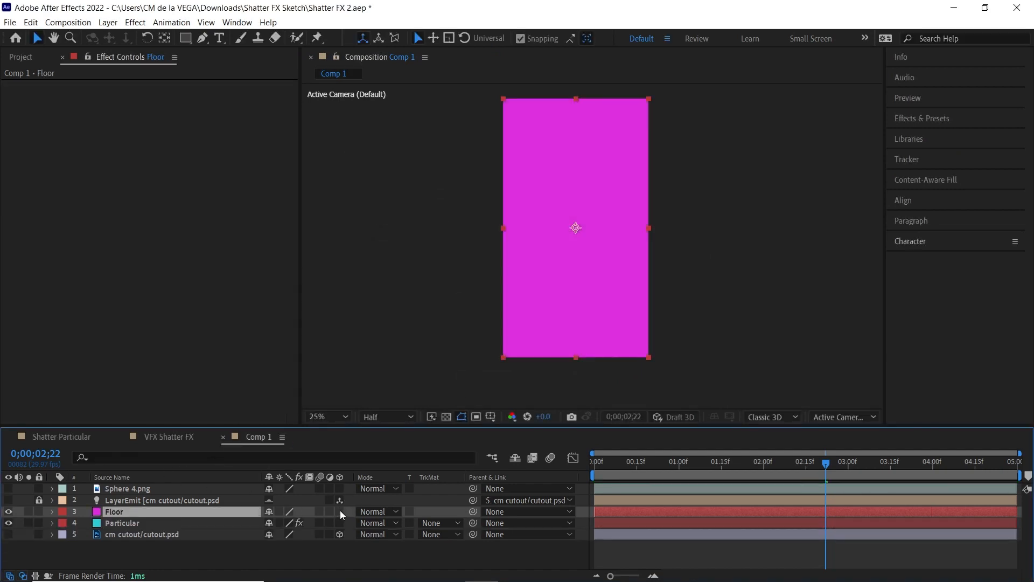
Make Floor a 3D layer with Orientation X 270 and hide it.
click(52, 512)
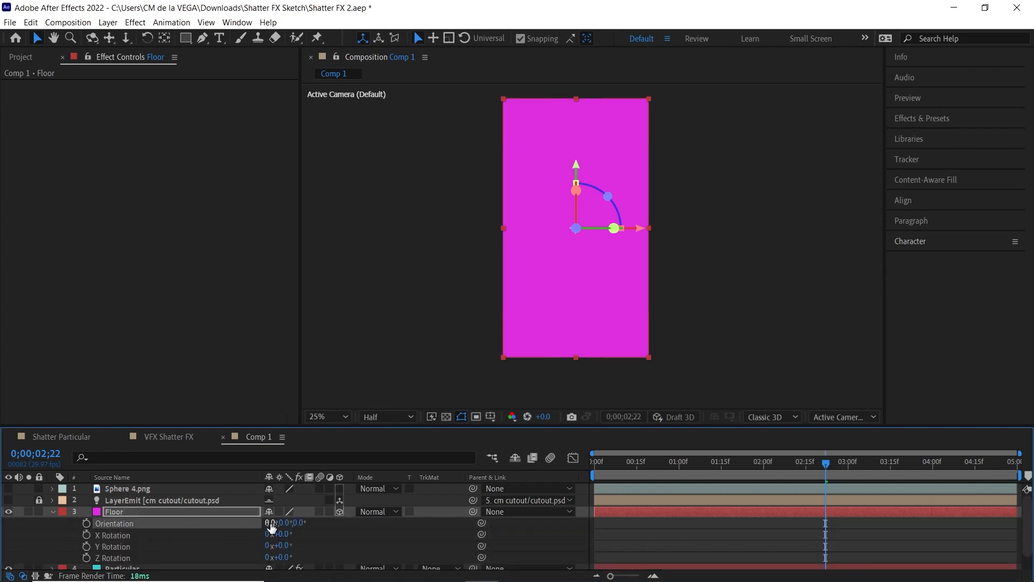
text(270)
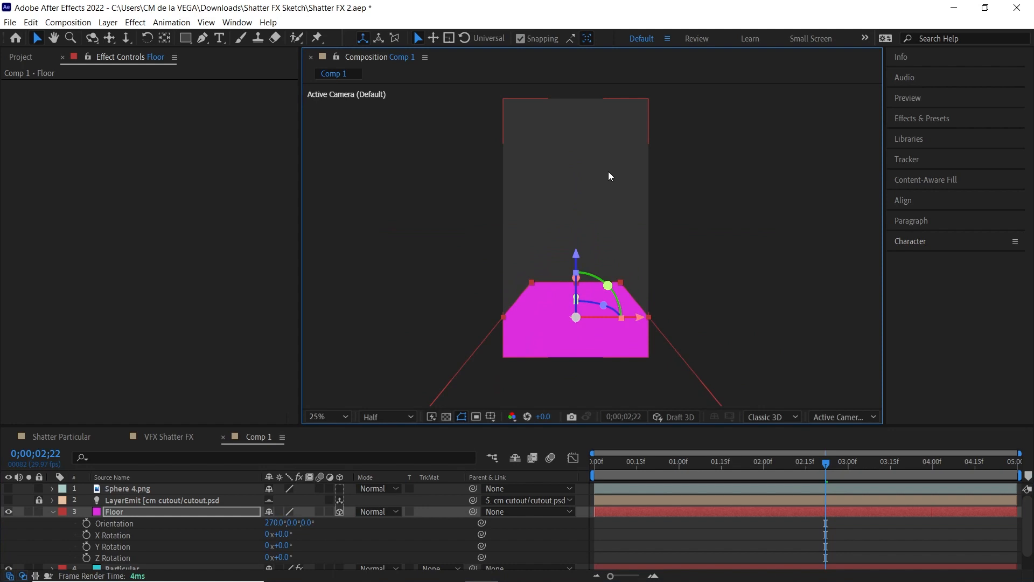
click(52, 512)
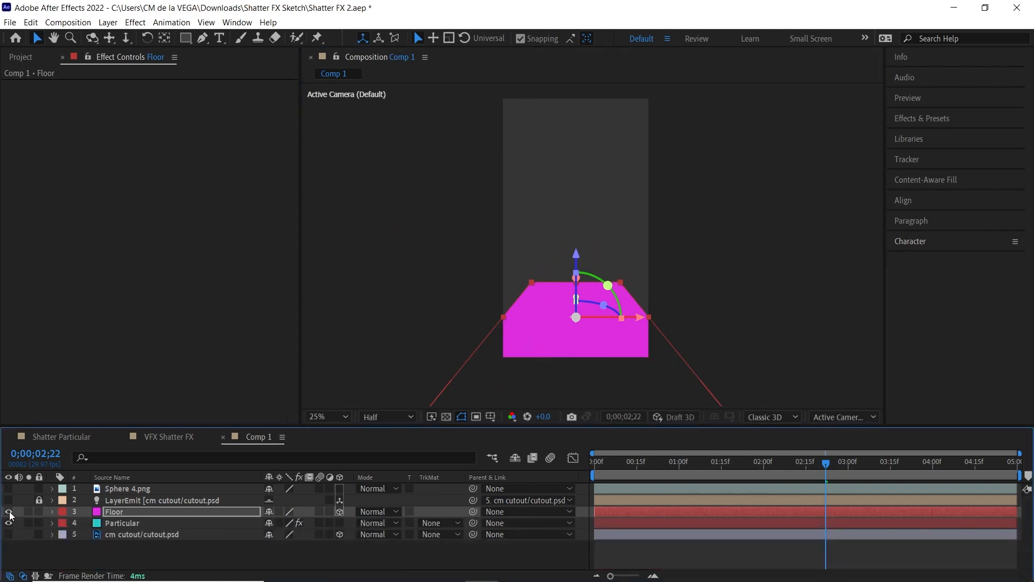
click(122, 523)
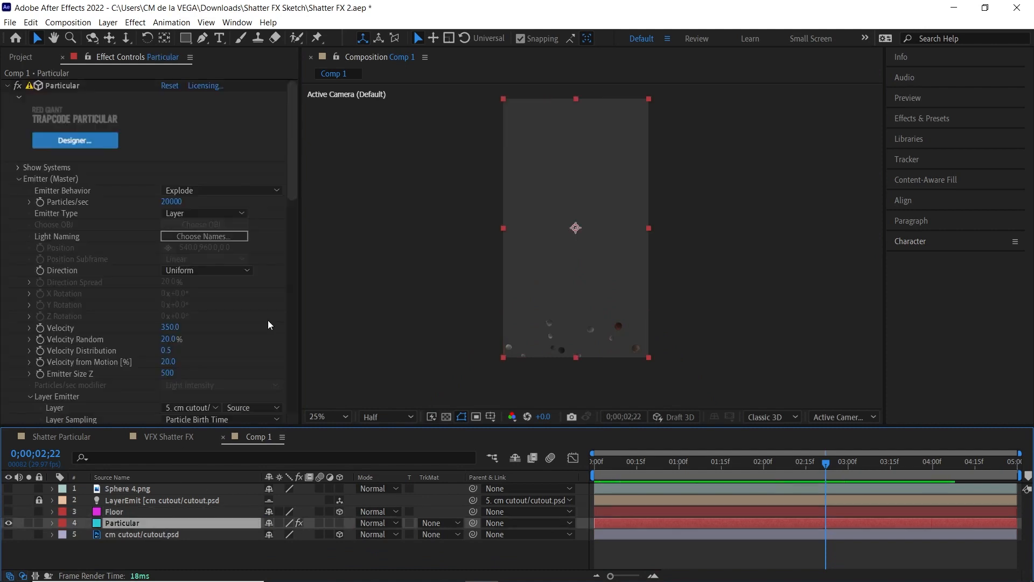
Set Physics Model to Bounce and choose 3. Floor as the Floor Layer.
scroll(down, 3)
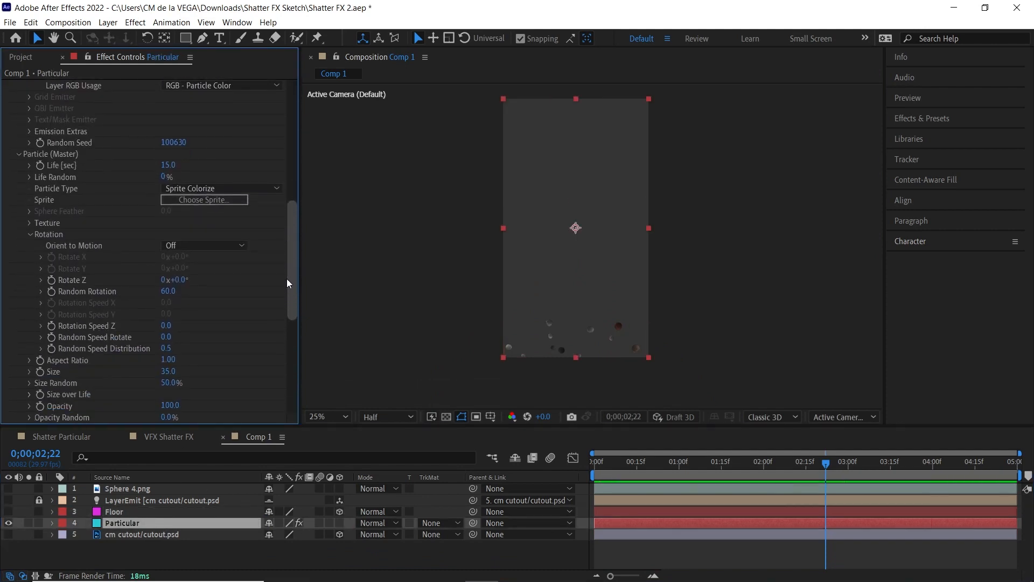
scroll(down, 3)
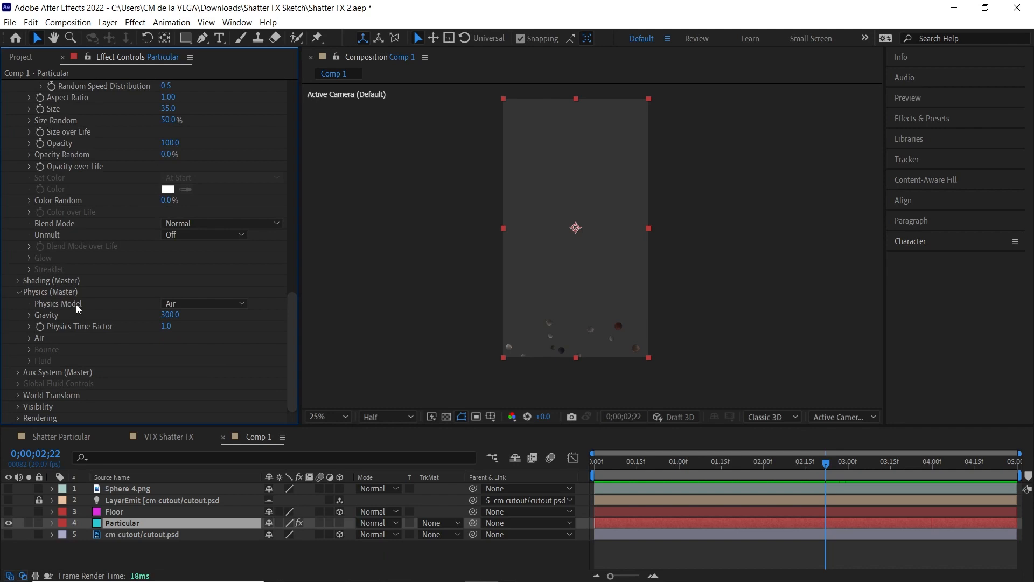
click(205, 303)
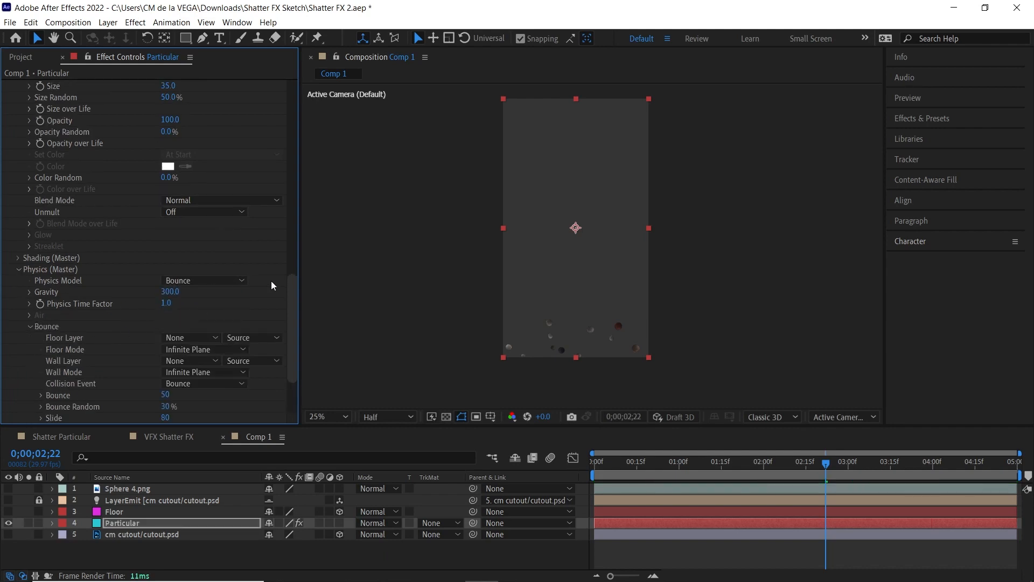
scroll(down, 3)
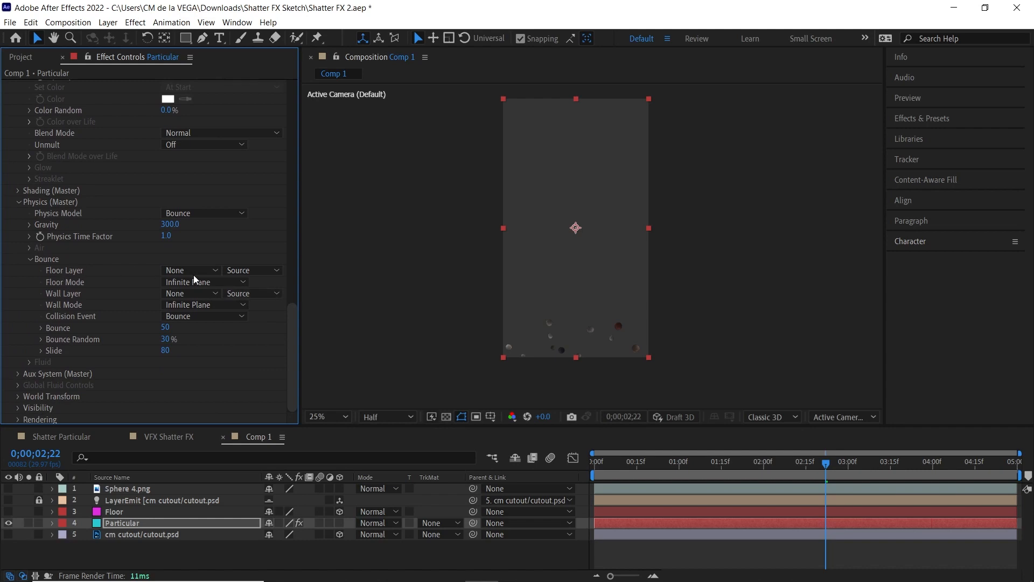
click(191, 270)
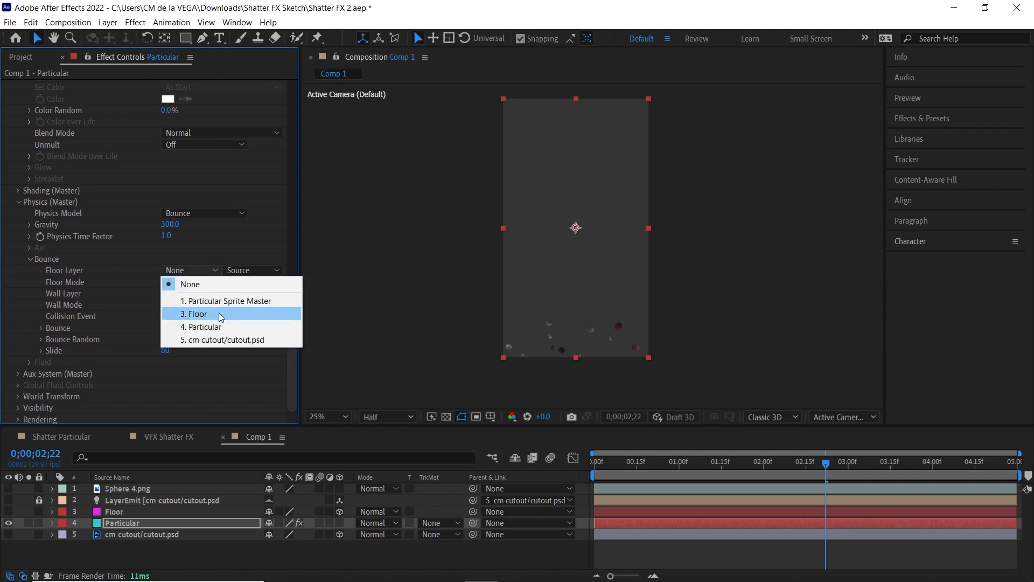
click(195, 314)
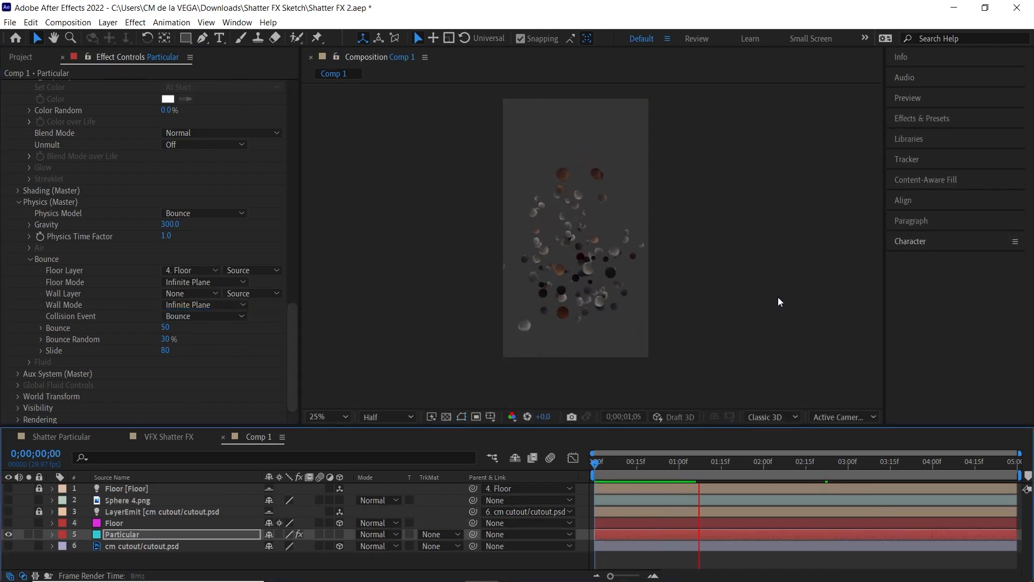
Zoom the viewer to 50% and scrub along the timeline.
click(327, 417)
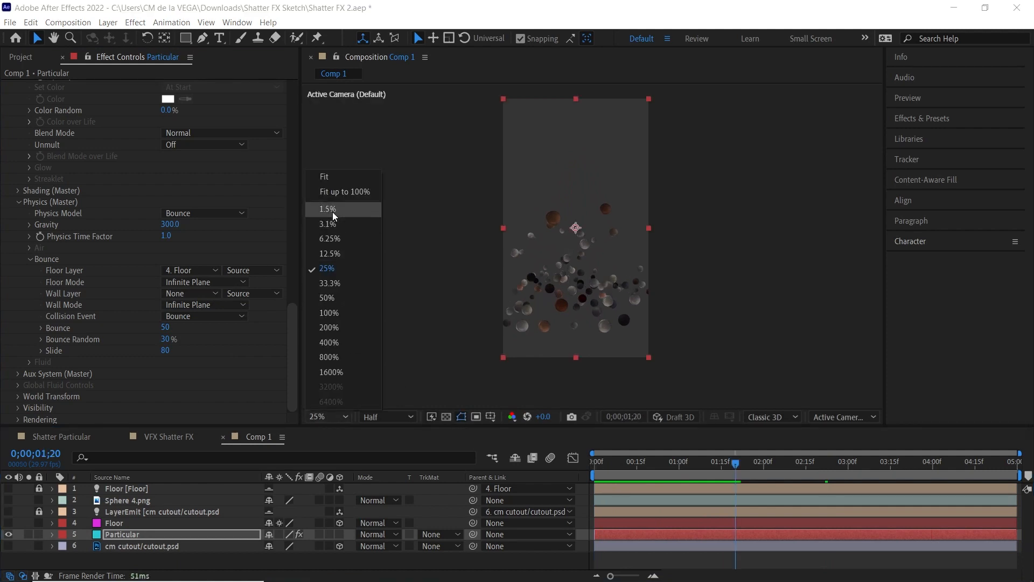
click(324, 176)
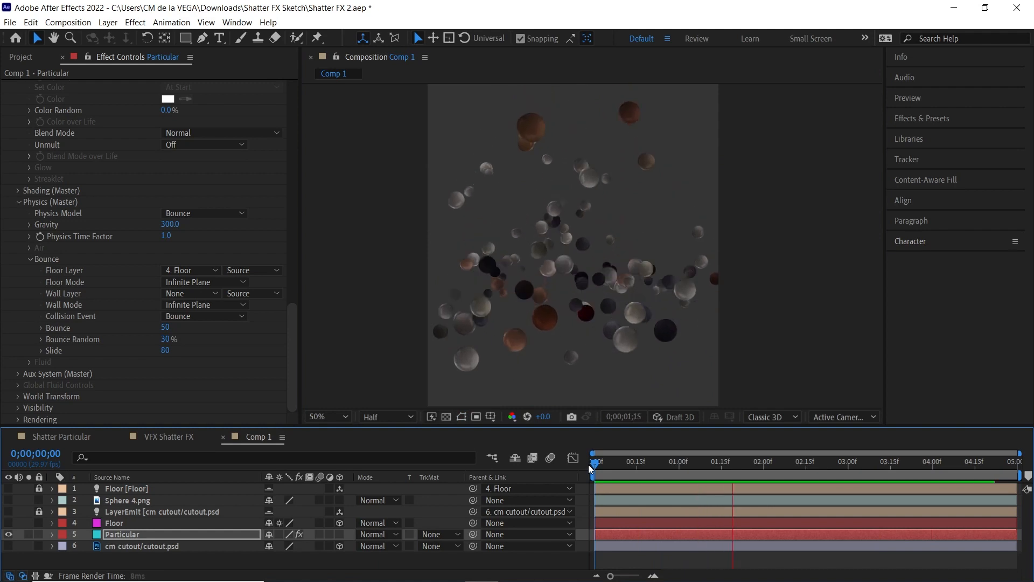
drag(594, 461, 885, 461)
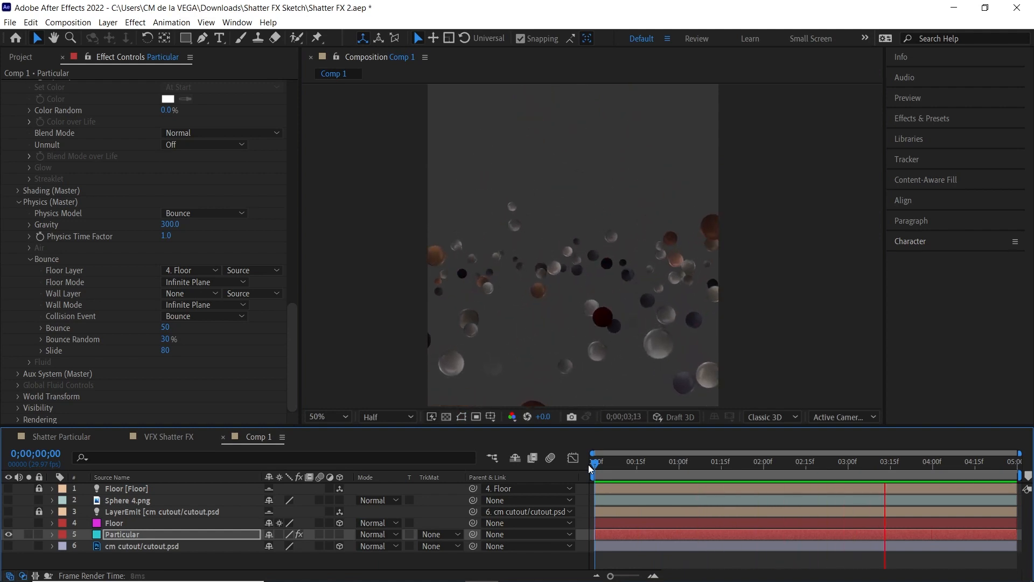
Show the Floor layer again, nudge it upward, and lower its opacity to 20%.
click(114, 523)
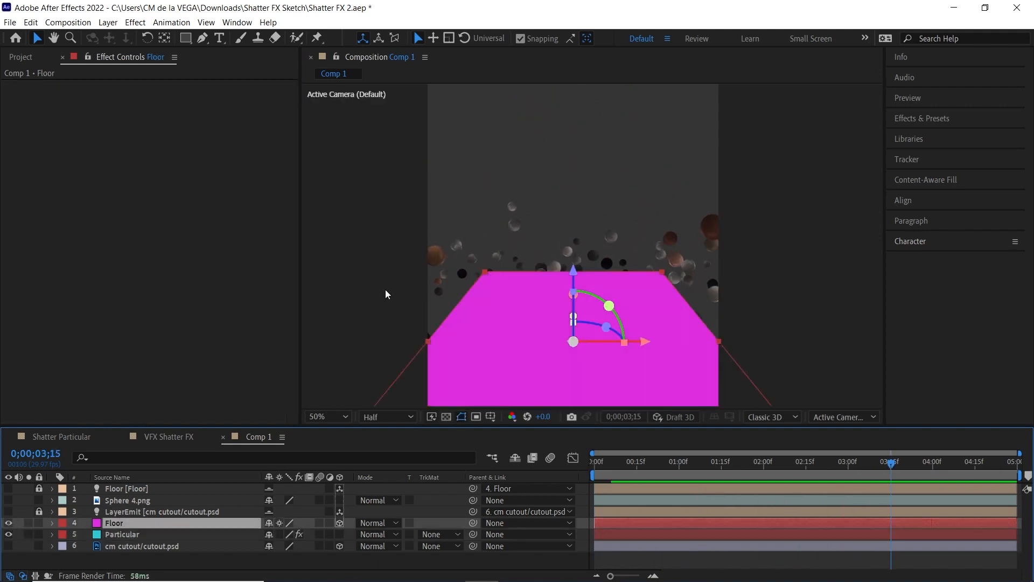
drag(573, 307, 574, 312)
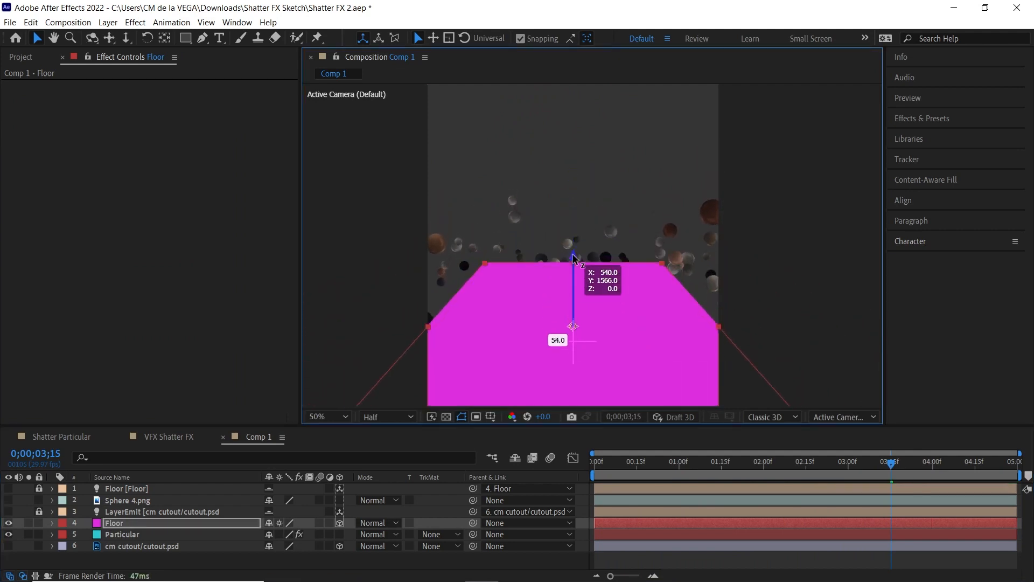
click(52, 523)
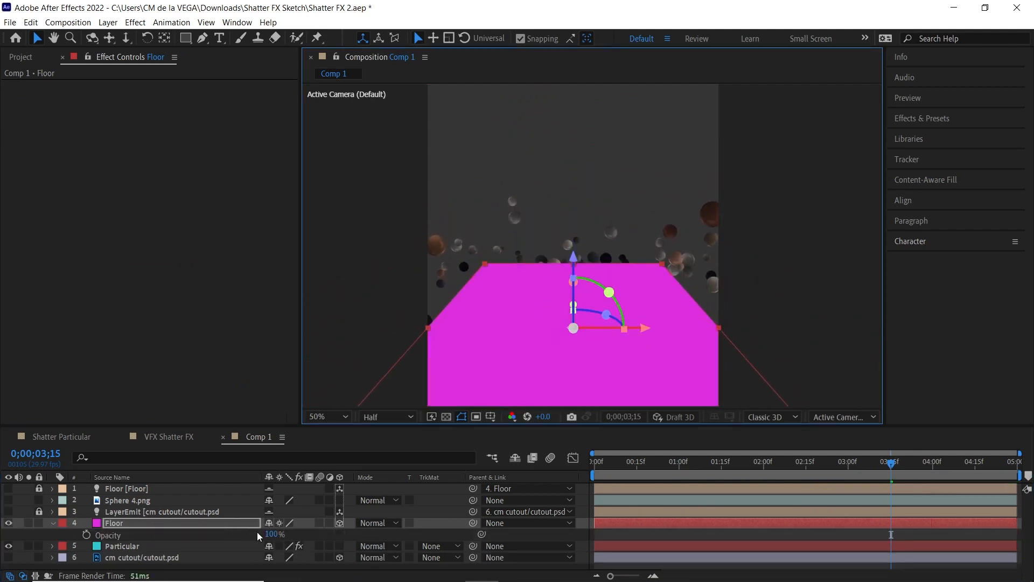
drag(273, 533, 259, 533)
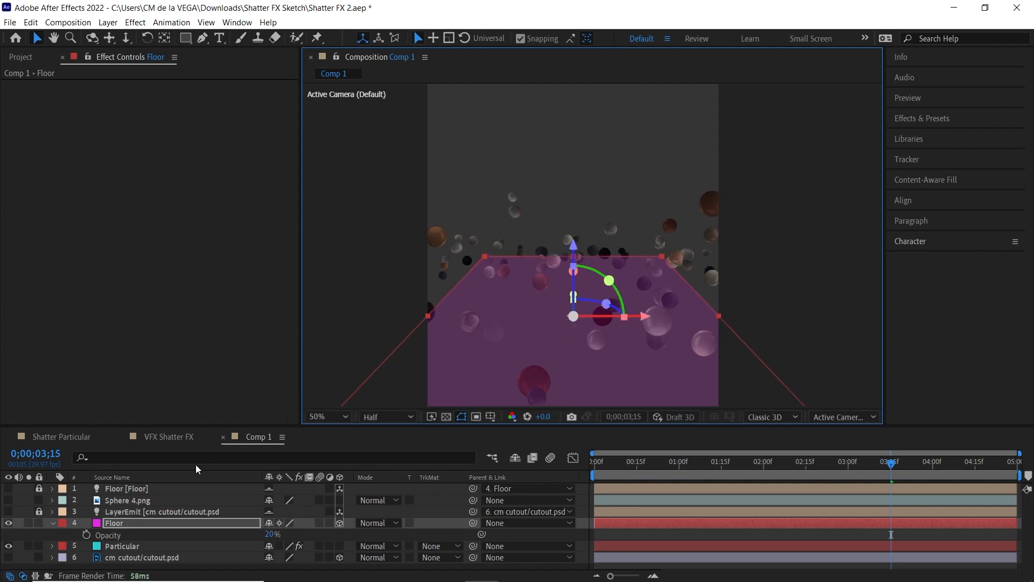
Select Particular and open the Bounce Floor Mode dropdown, left on Infinite Plane.
click(122, 546)
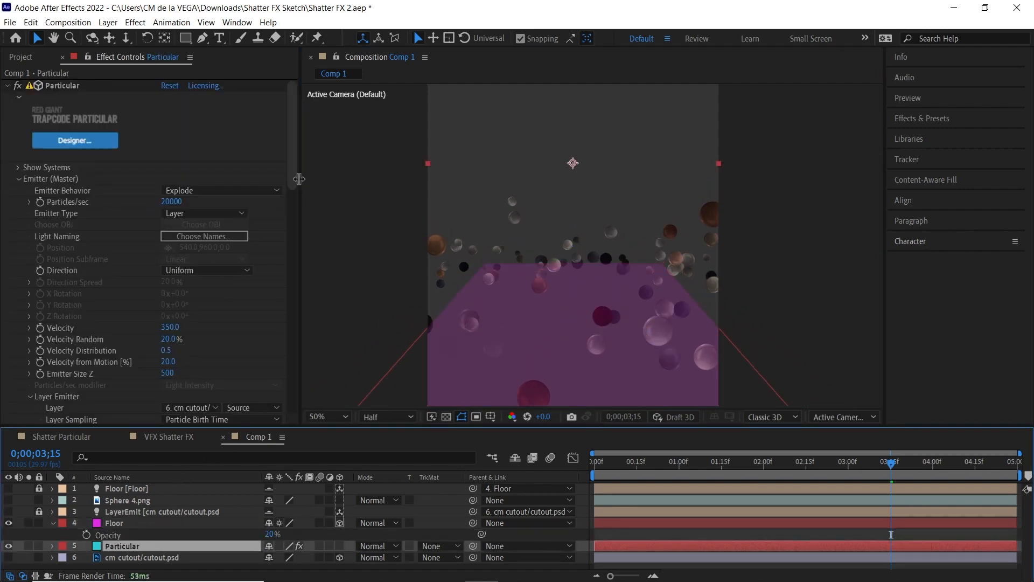
scroll(down, 3)
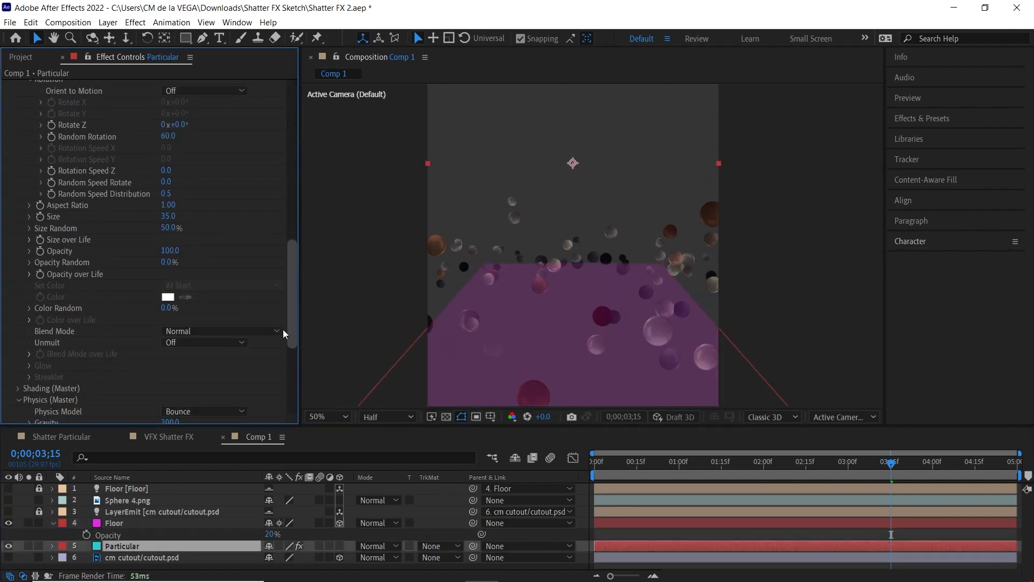
scroll(down, 3)
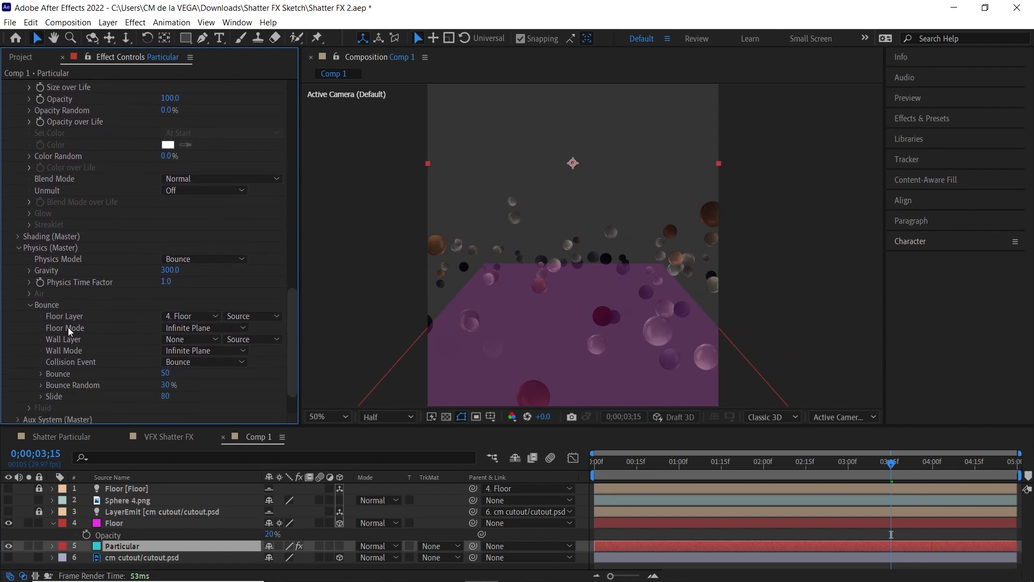
click(205, 328)
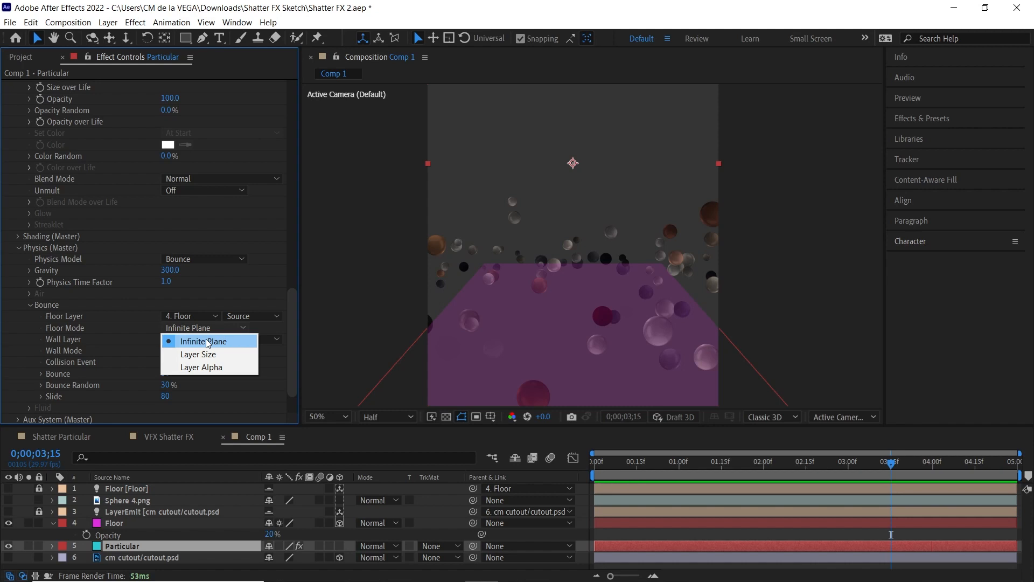
mouse_move(213, 355)
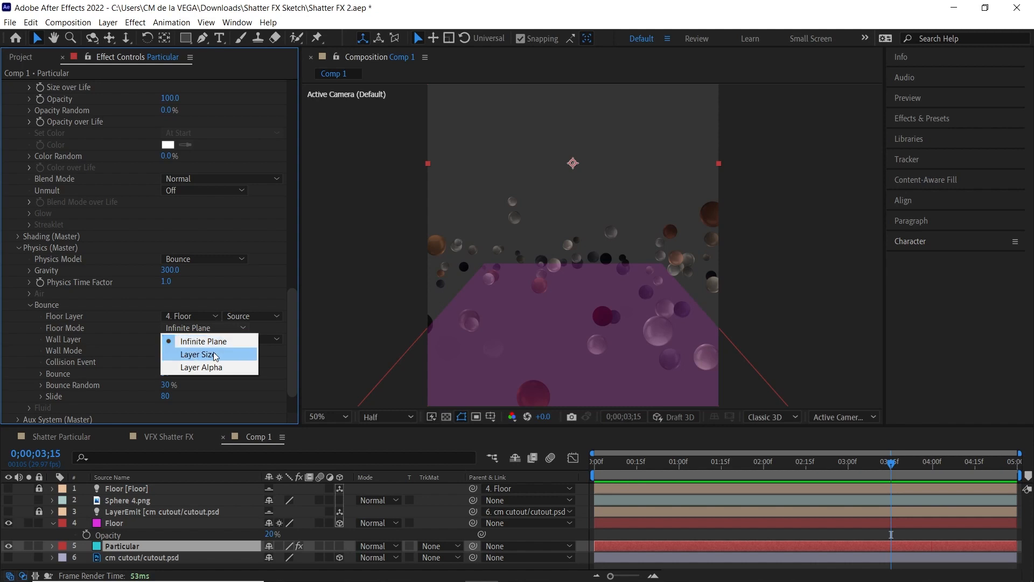
mouse_move(203, 341)
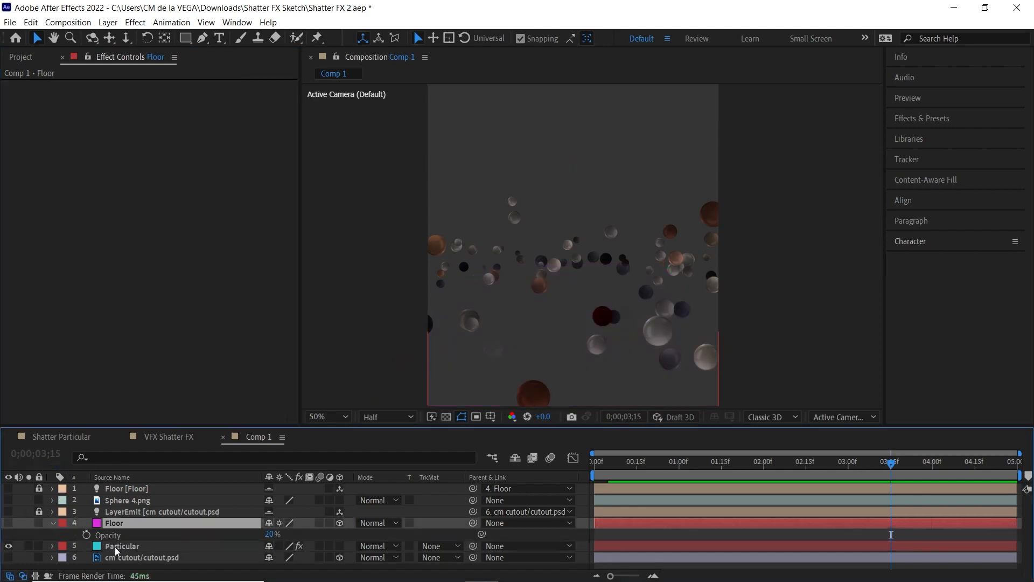
Select Particular and set Bounce 40, Bounce Random 35% and Slide 10.
click(123, 546)
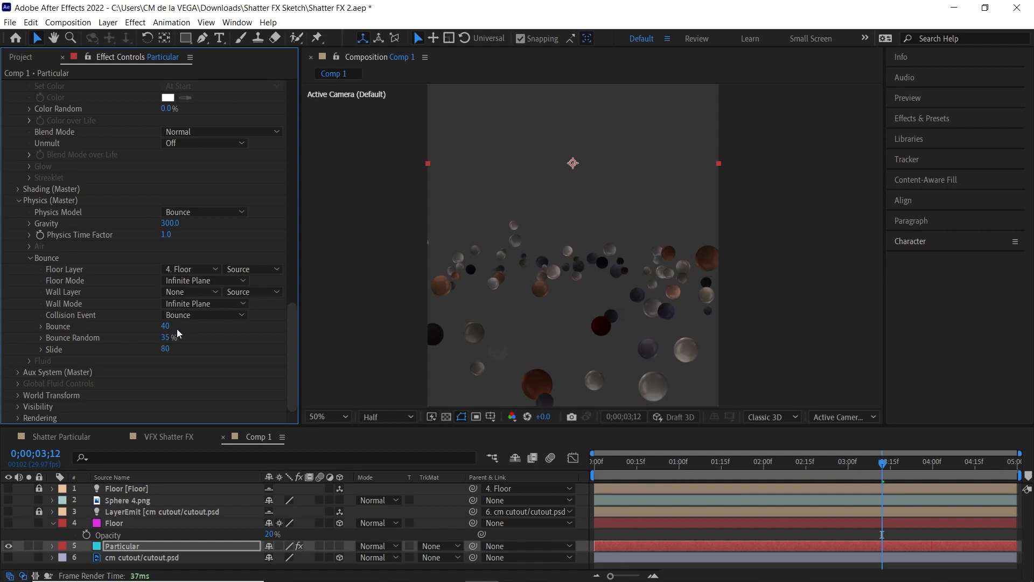
mouse_move(81, 351)
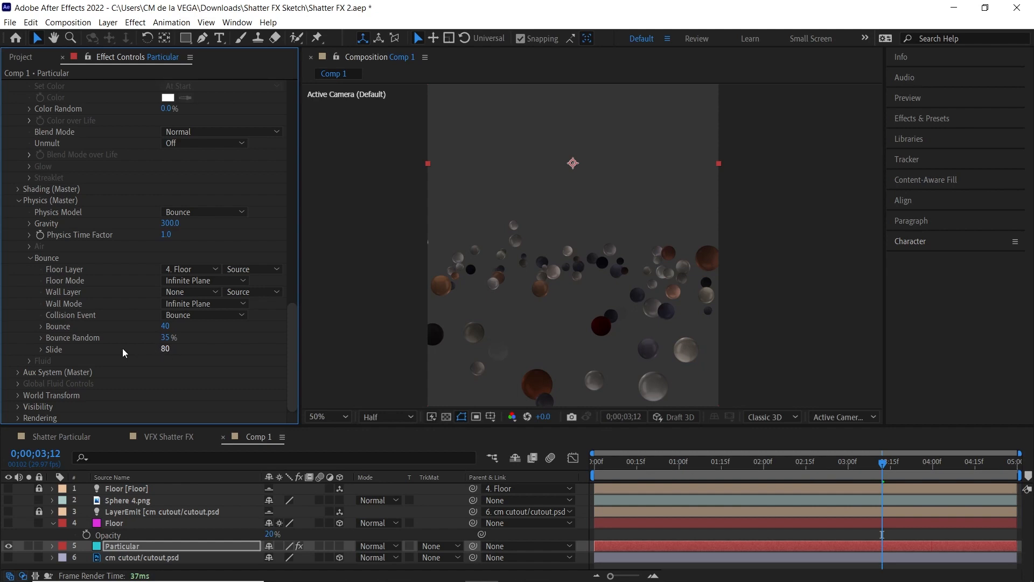
click(787, 461)
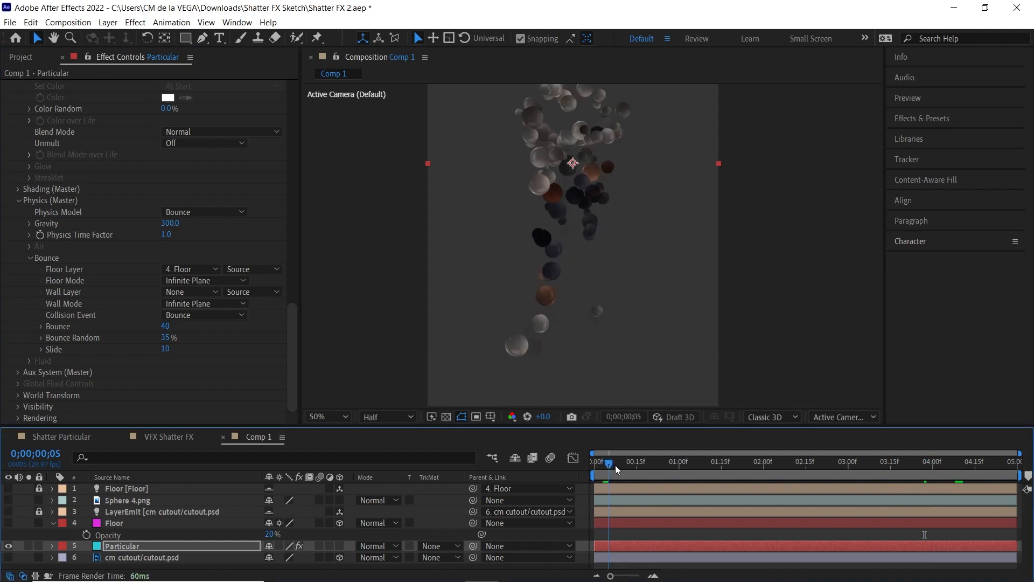
click(660, 461)
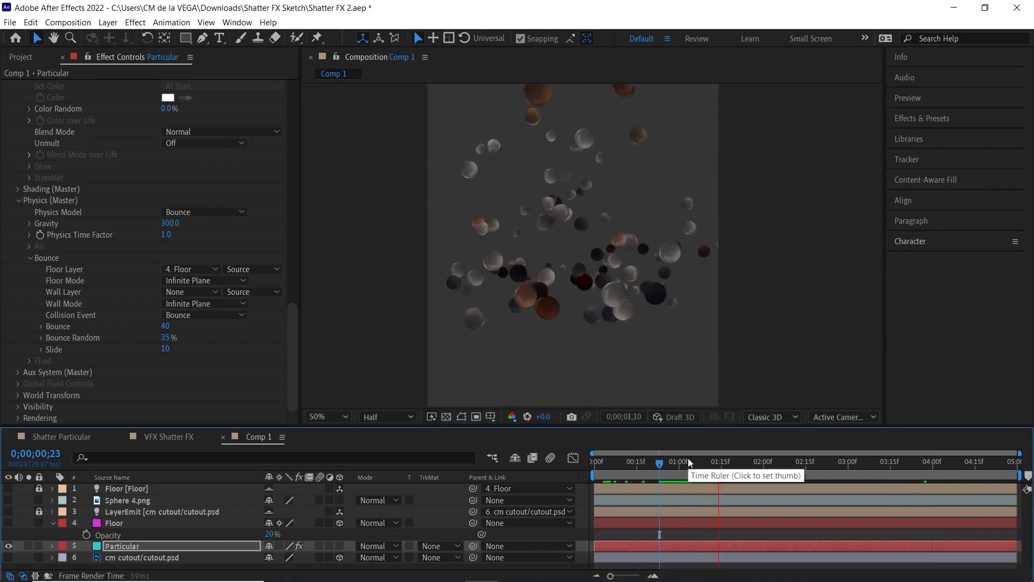
click(820, 461)
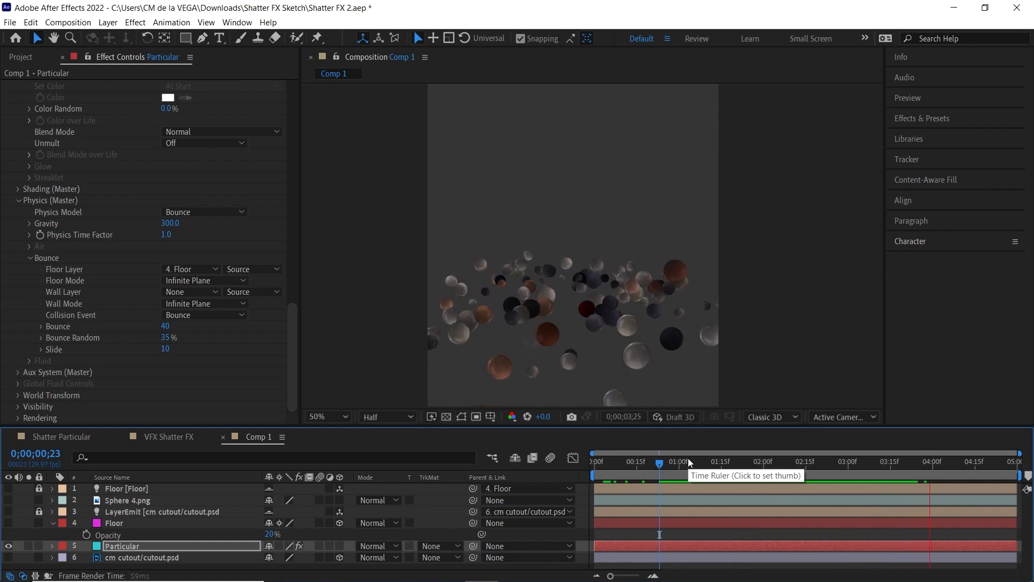
click(955, 461)
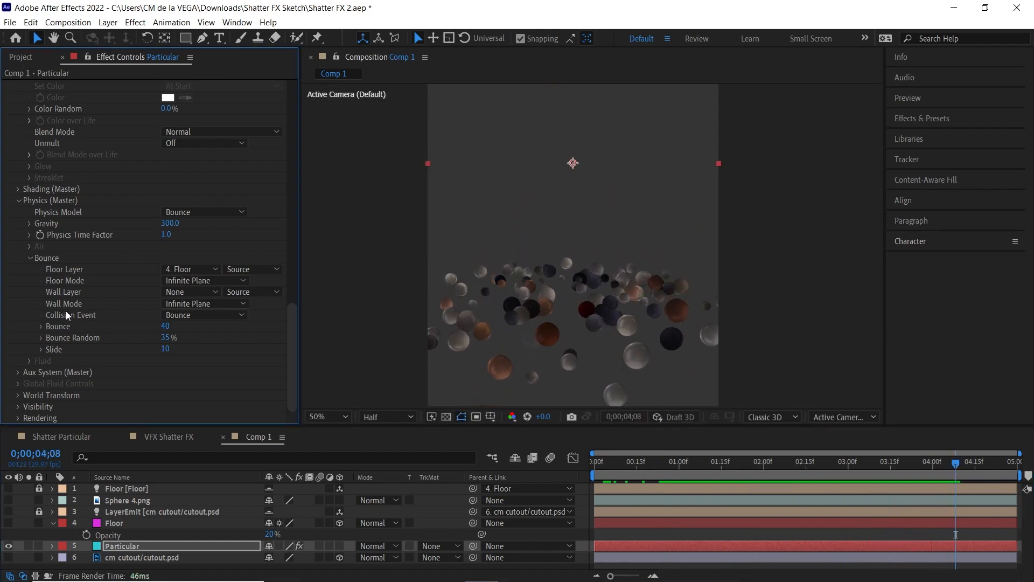
click(204, 315)
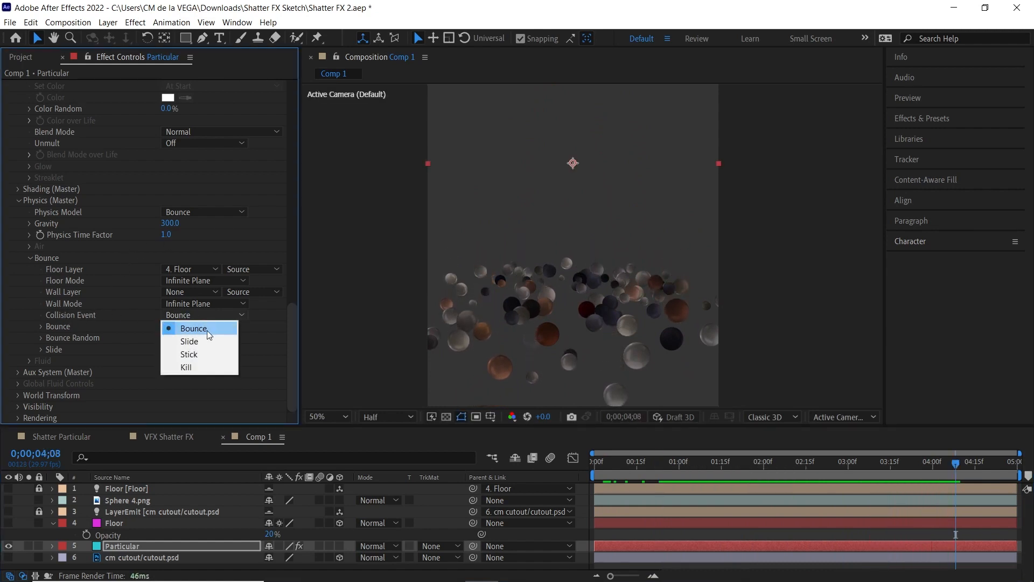
mouse_move(190, 341)
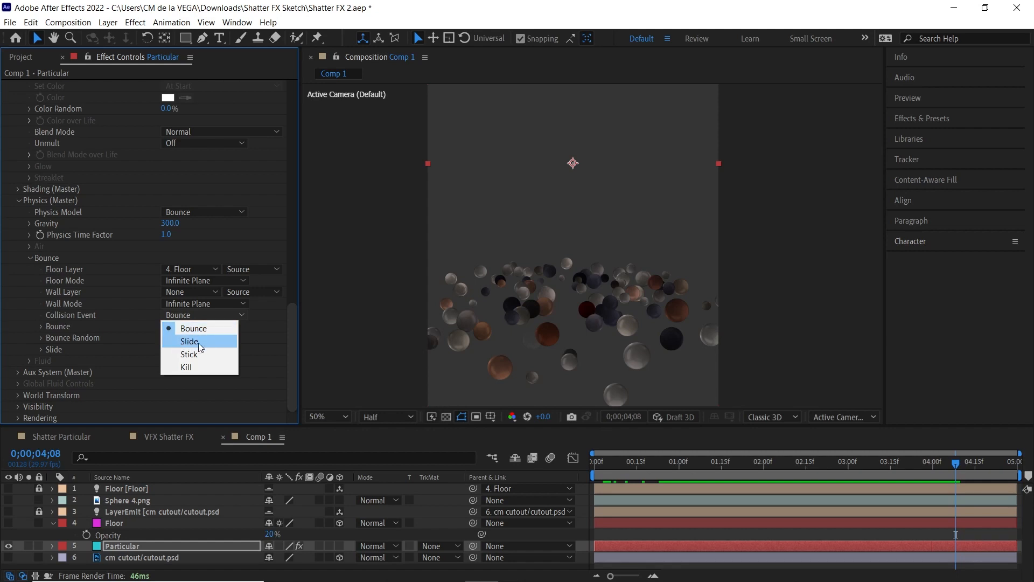
mouse_move(191, 354)
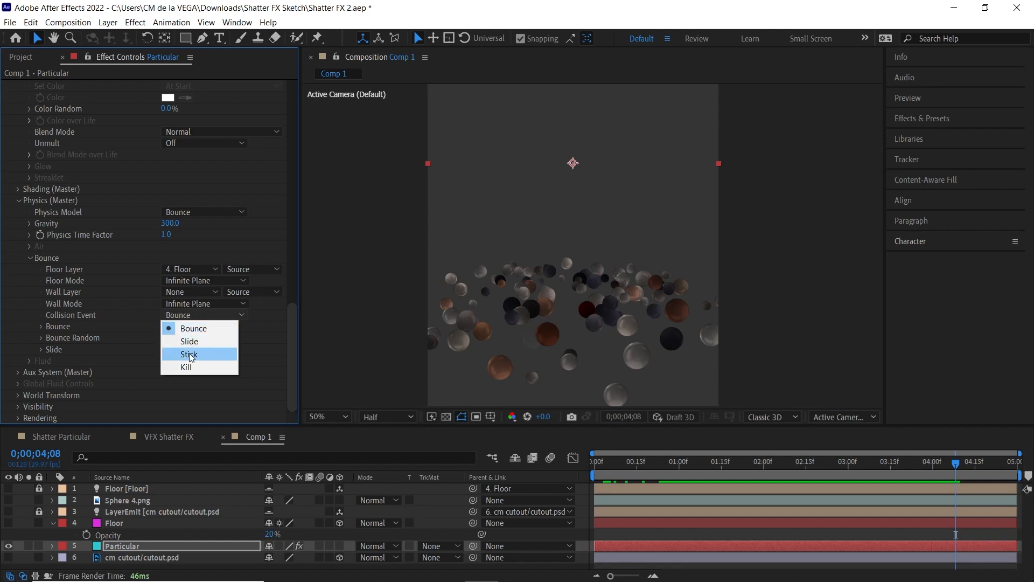
mouse_move(205, 364)
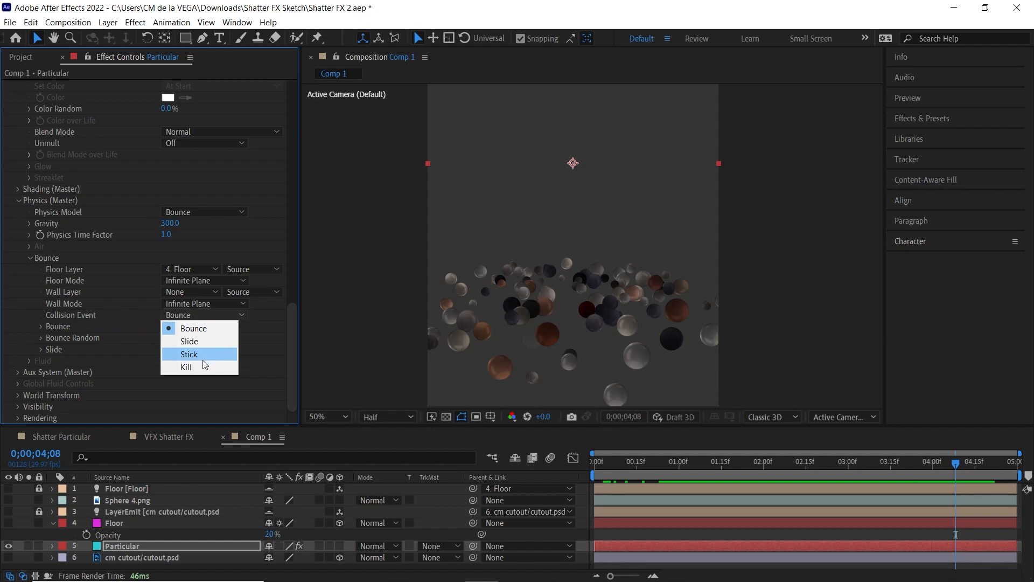
mouse_move(203, 370)
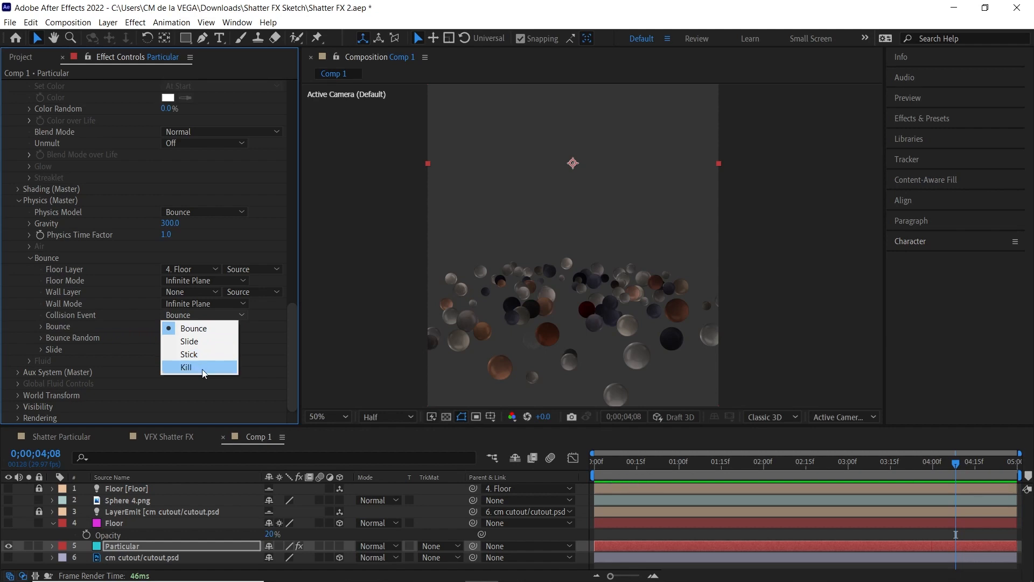
mouse_move(203, 371)
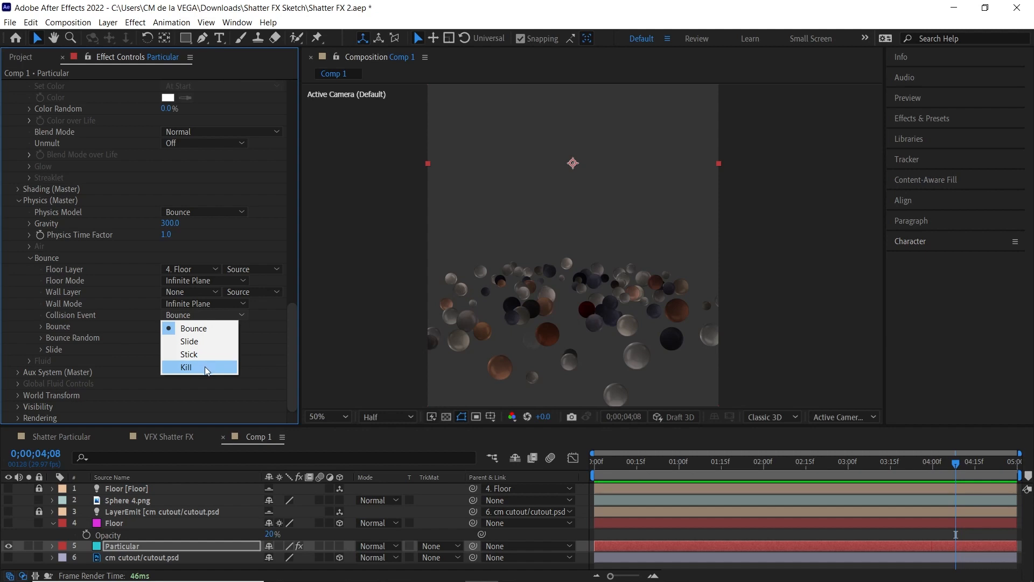
mouse_move(206, 330)
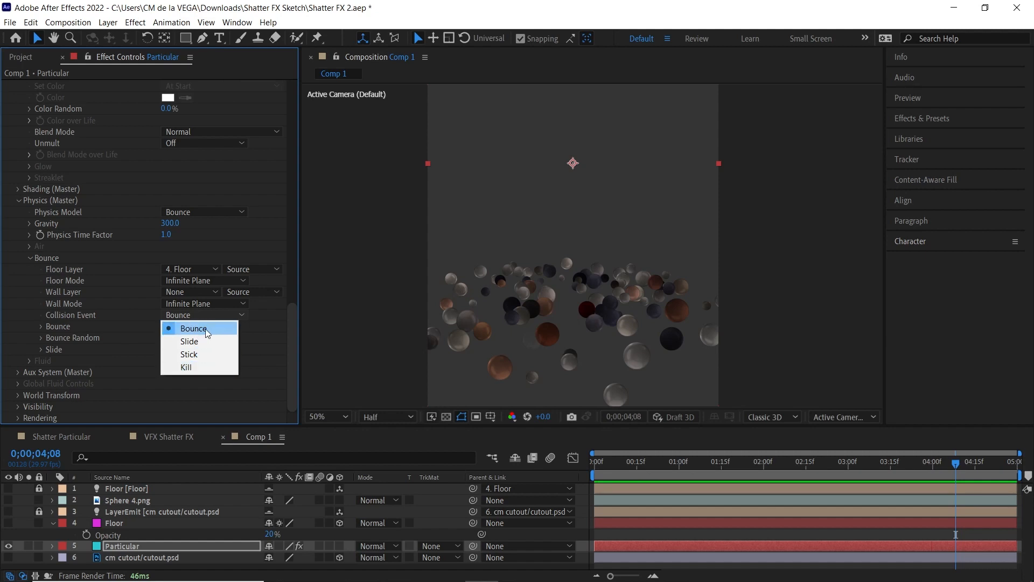
click(193, 328)
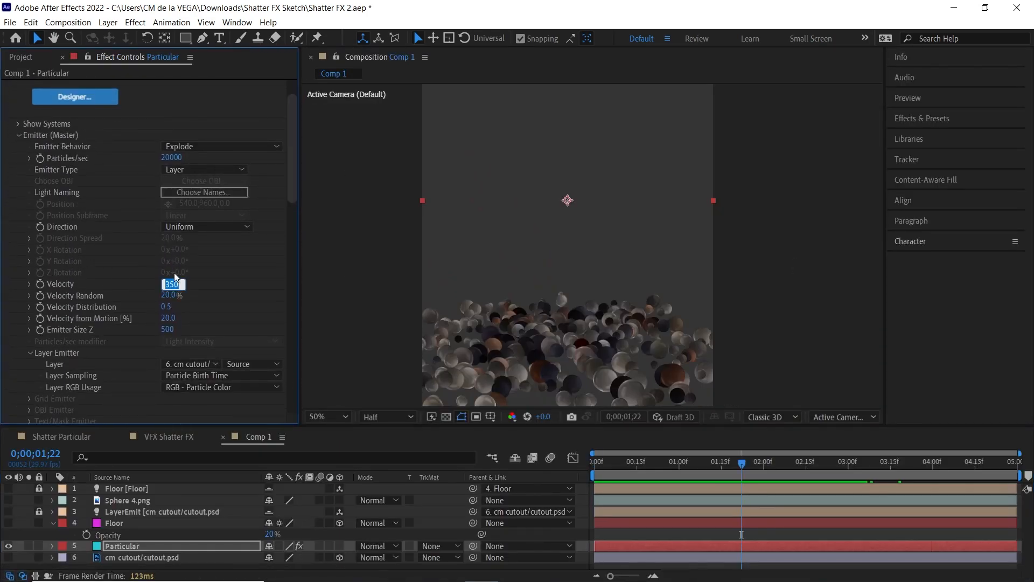
Lower Particular's emitter velocity from 350, settling it at 300.
text(150)
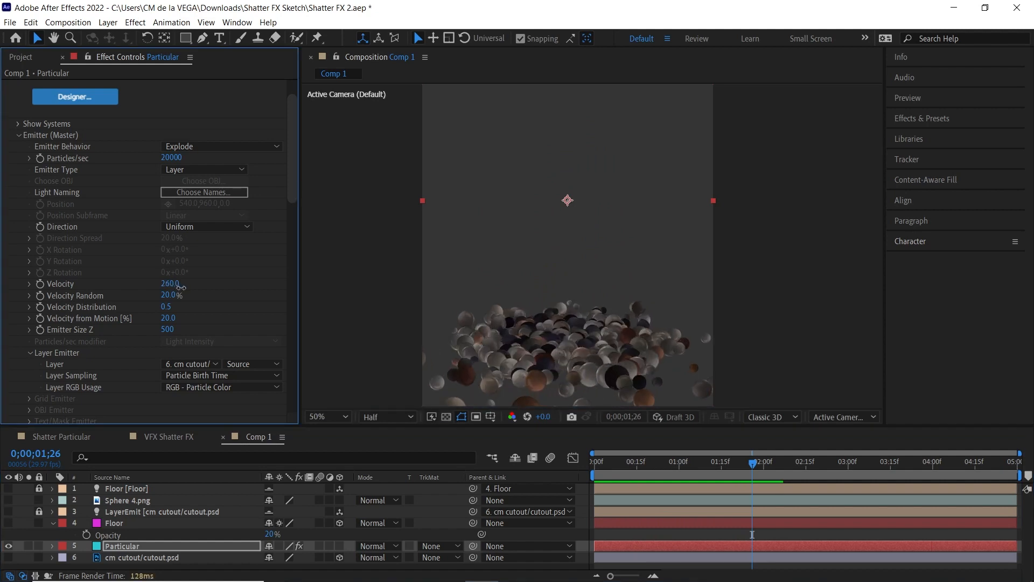
click(171, 284)
text(300)
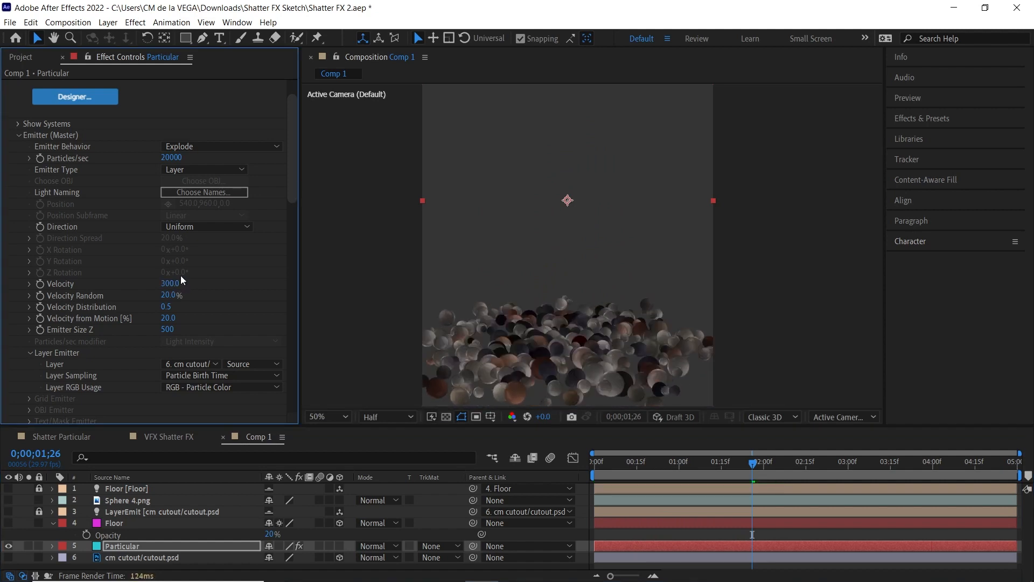
Choose Cube Sketch as the Particular particle sprite.
scroll(down, 3)
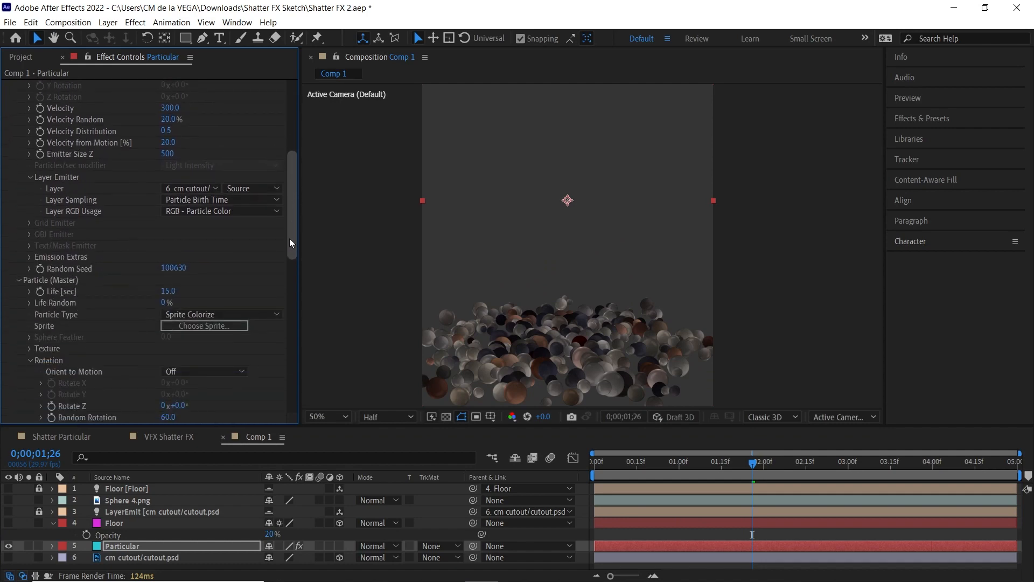
scroll(down, 3)
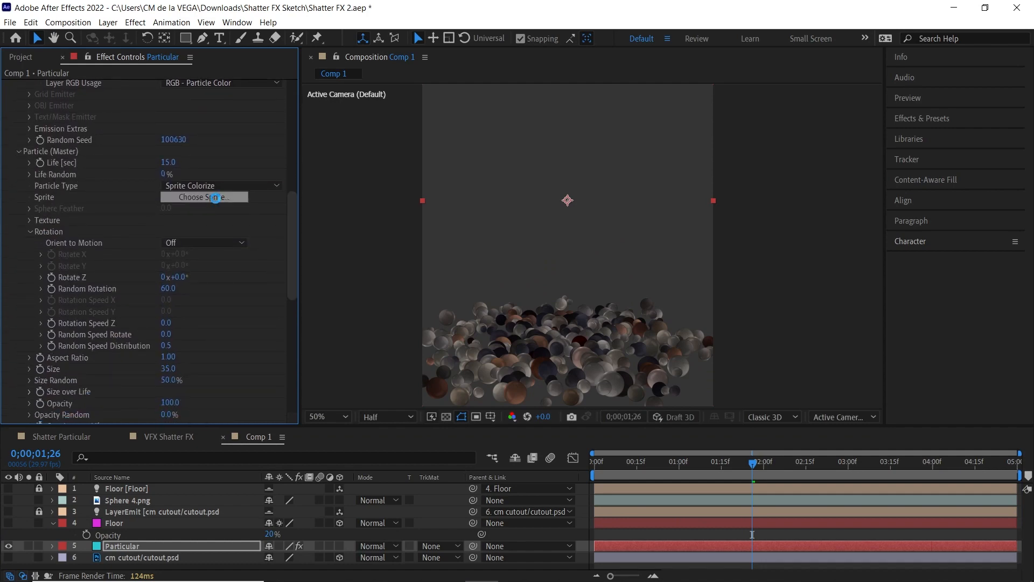
click(203, 198)
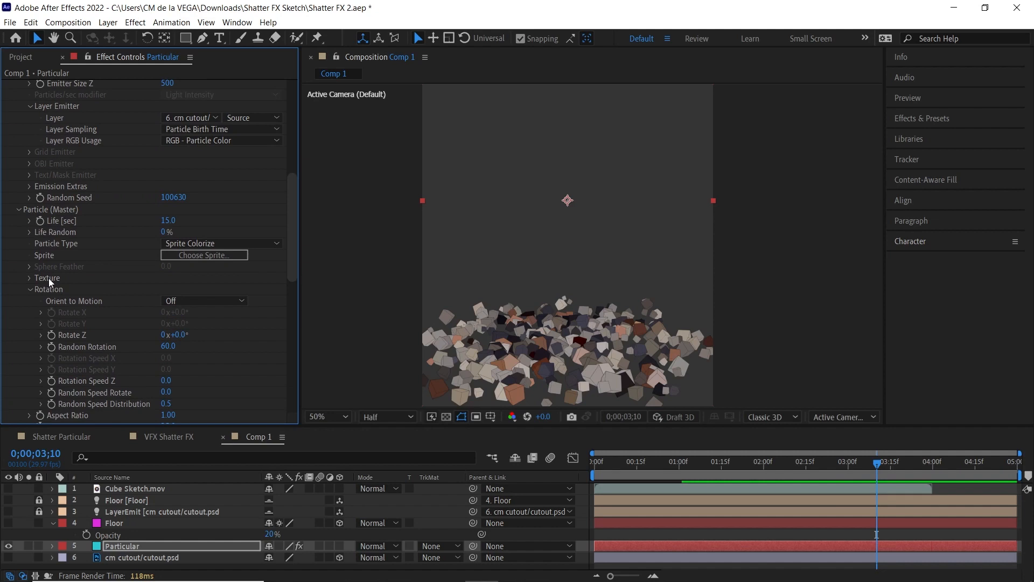
Set the sprite texture time sampling to Random - Still Frame.
click(48, 278)
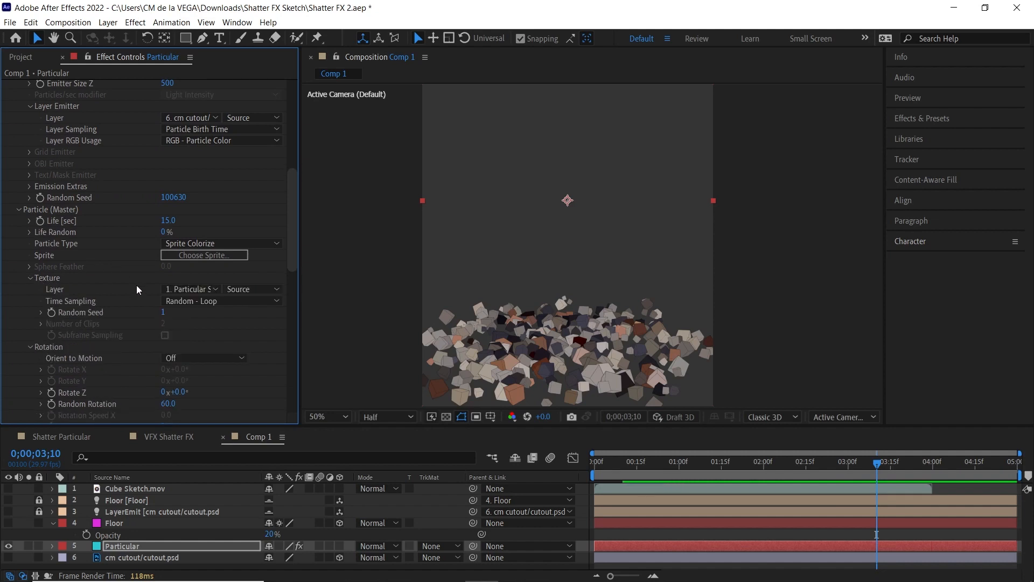
click(220, 300)
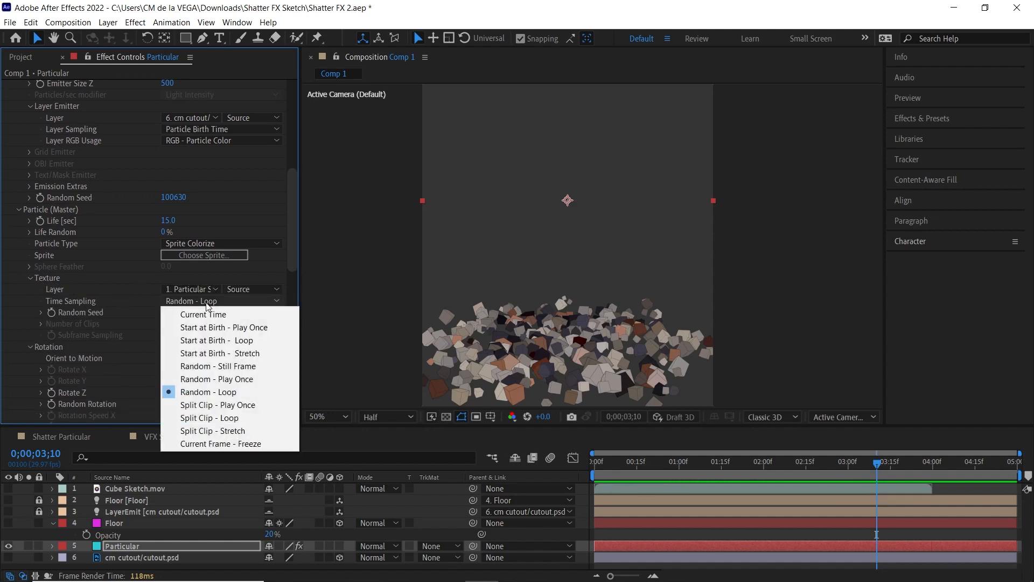
mouse_move(218, 365)
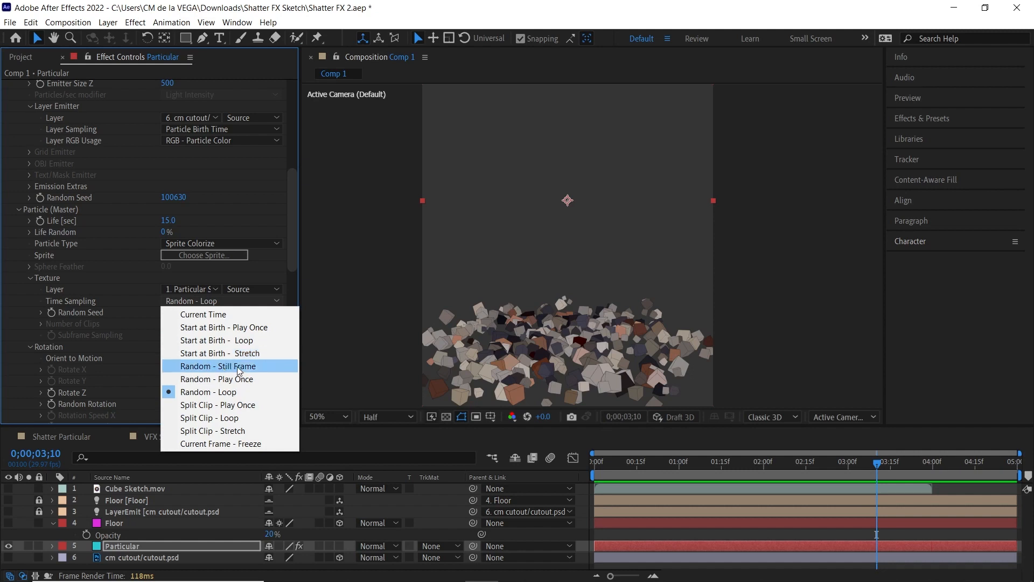
click(217, 366)
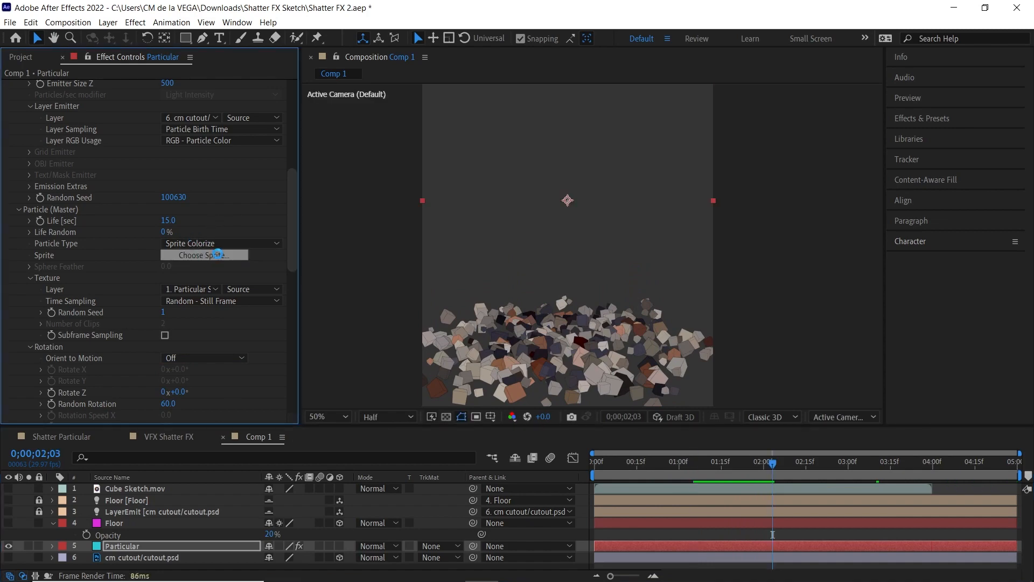
Swap the particle sprite to Low Poly Sphere and collapse the Particular effect.
click(204, 255)
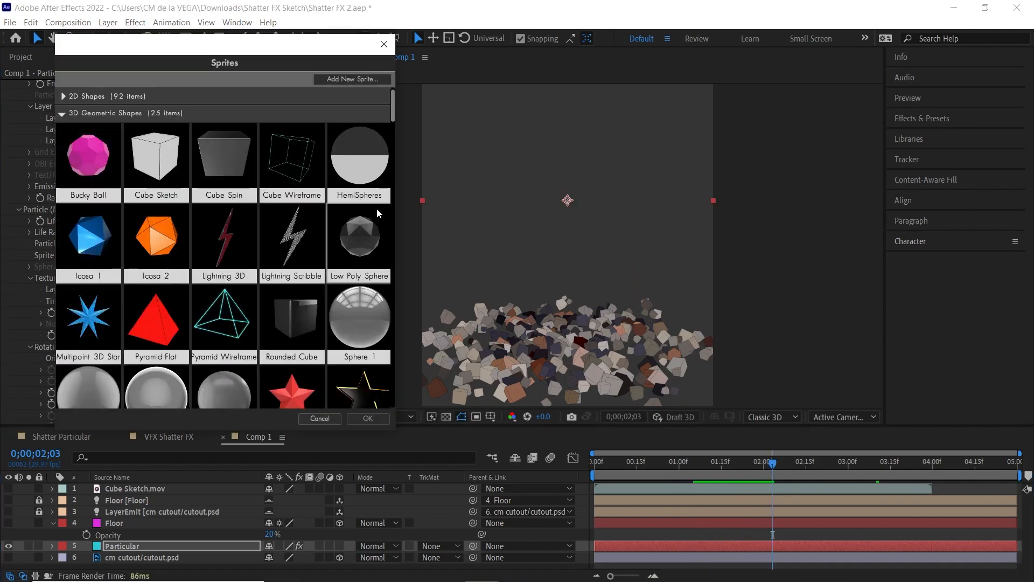
click(356, 237)
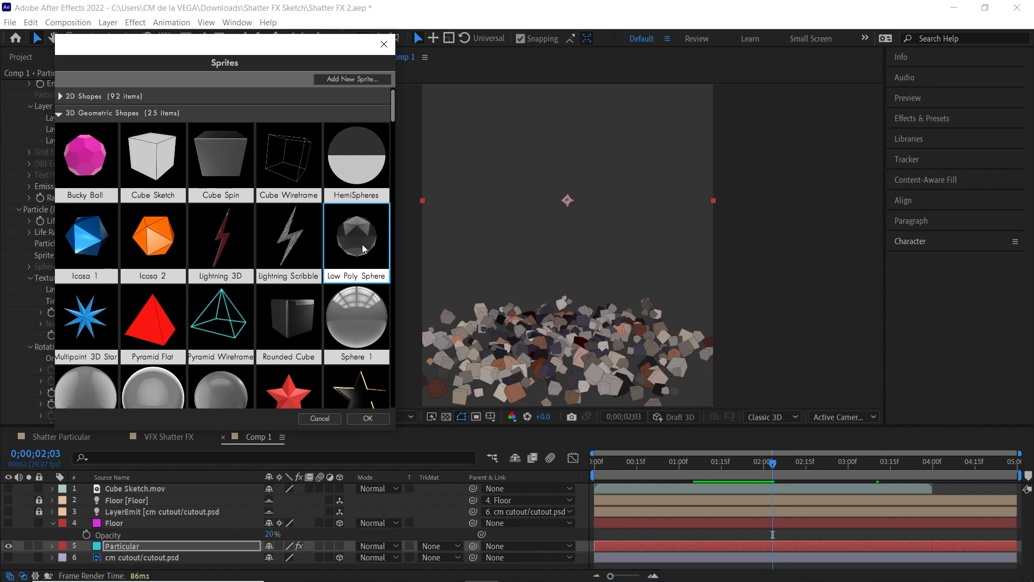
click(367, 418)
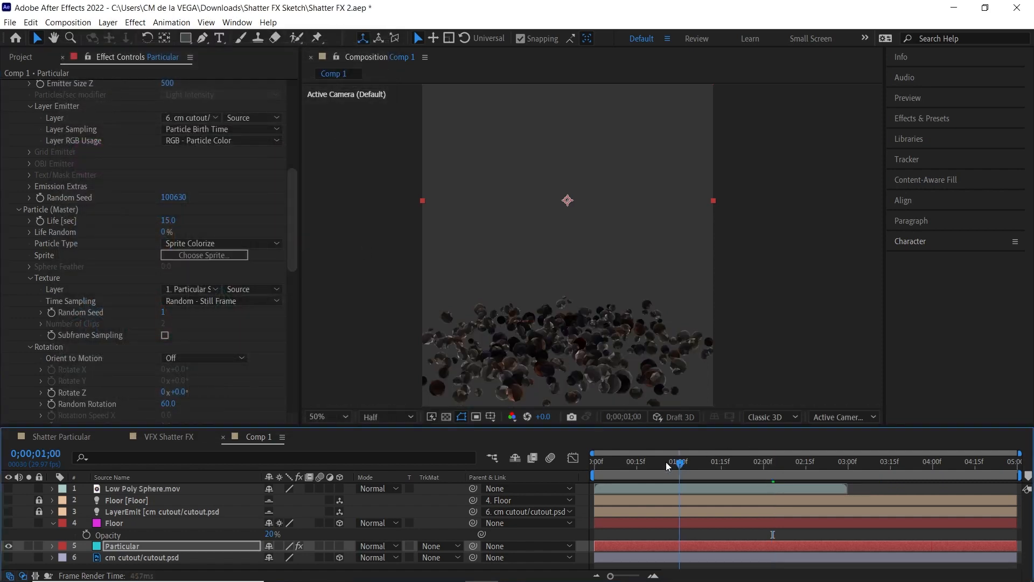
click(605, 461)
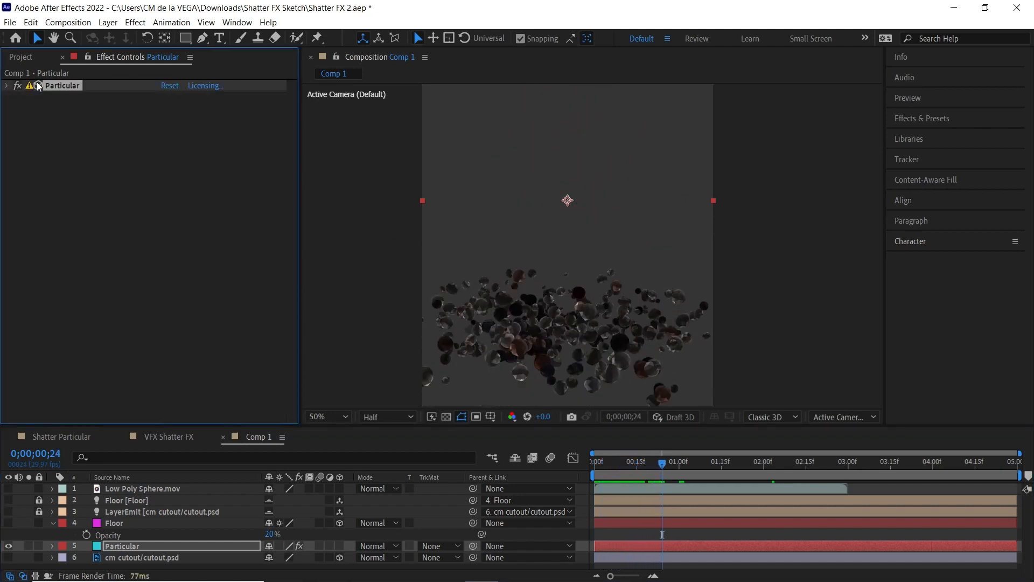
Add a Curves effect to the Particular layer and drag the RGB curve upward.
click(135, 22)
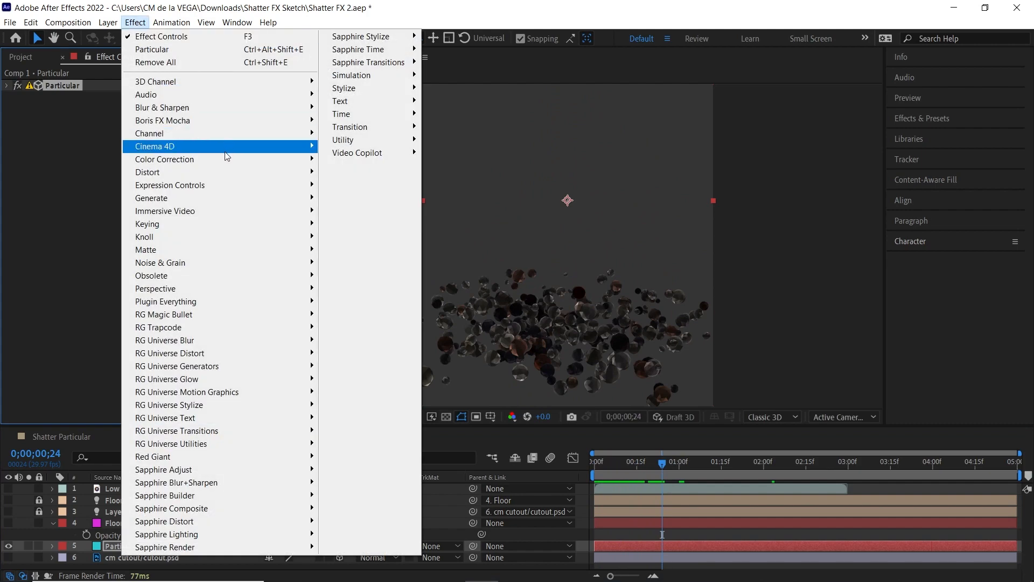
mouse_move(164, 158)
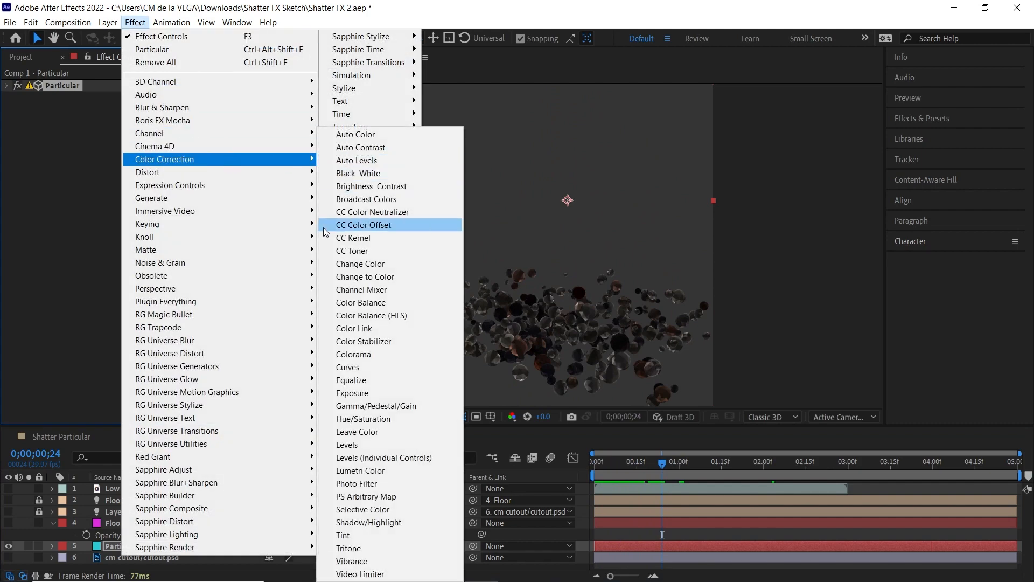
click(347, 366)
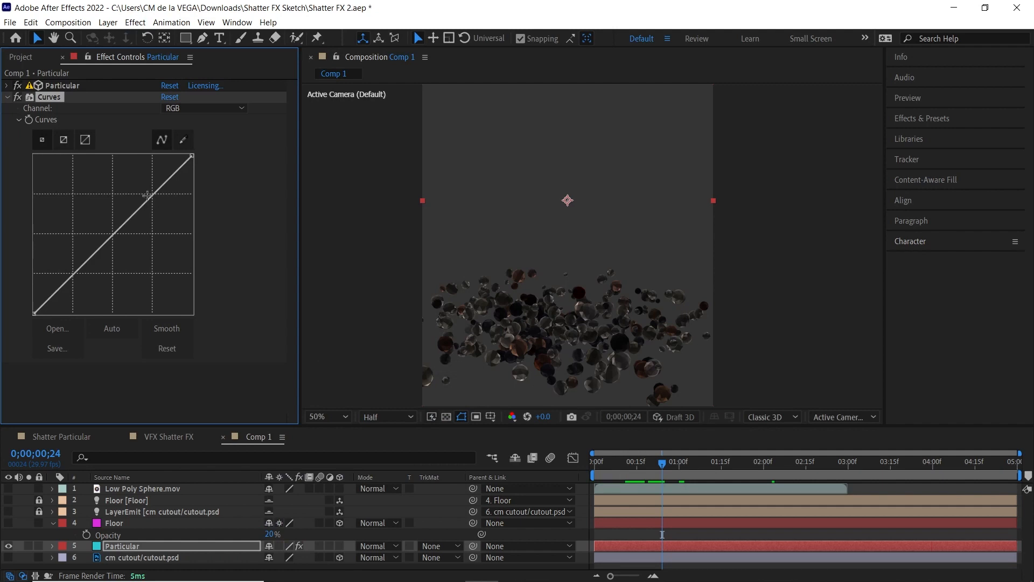
drag(149, 194, 130, 170)
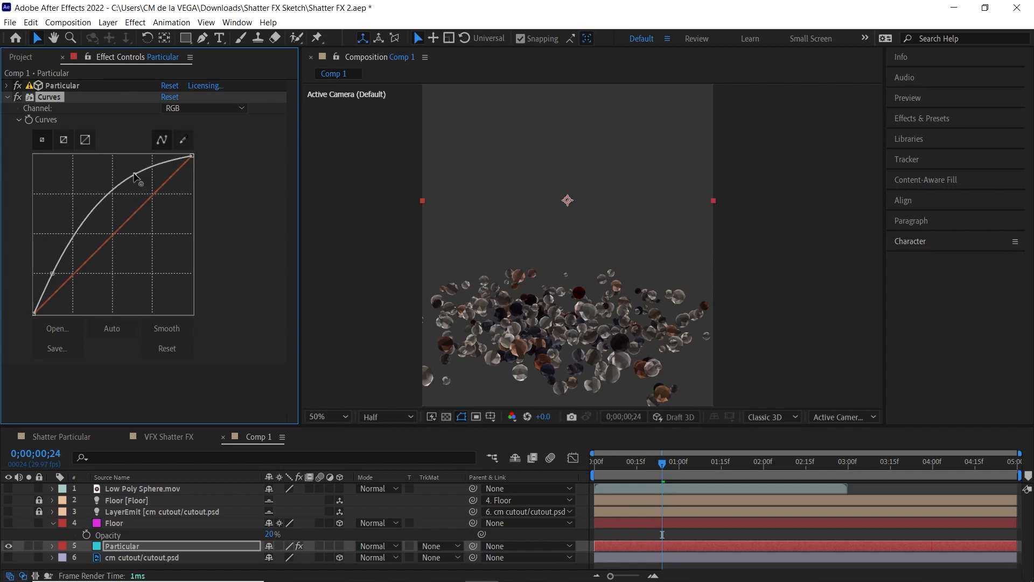
drag(136, 175, 135, 185)
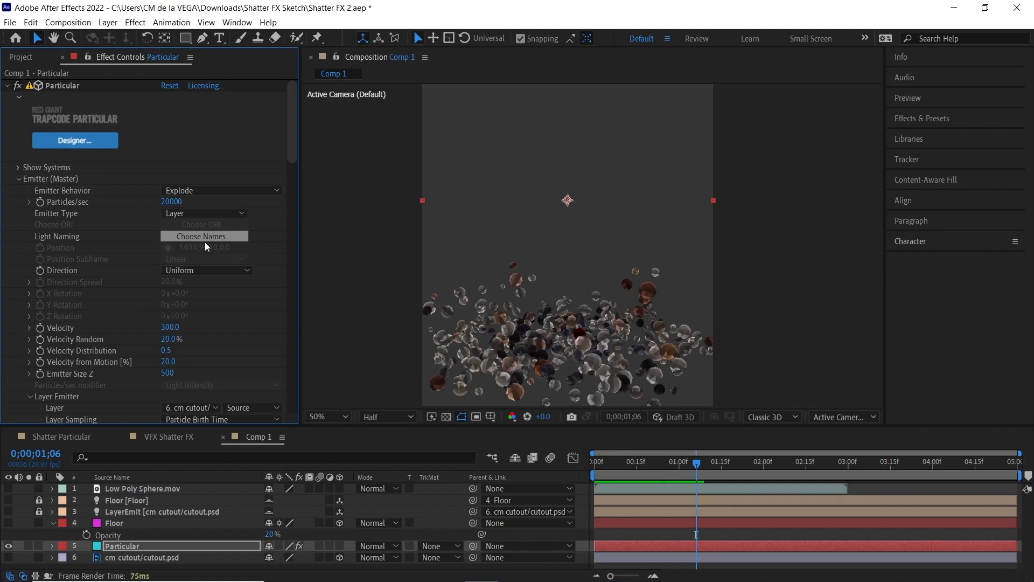
Switch the sprite to Sphere 4 and pull the Curves line back toward the diagonal.
scroll(down, 3)
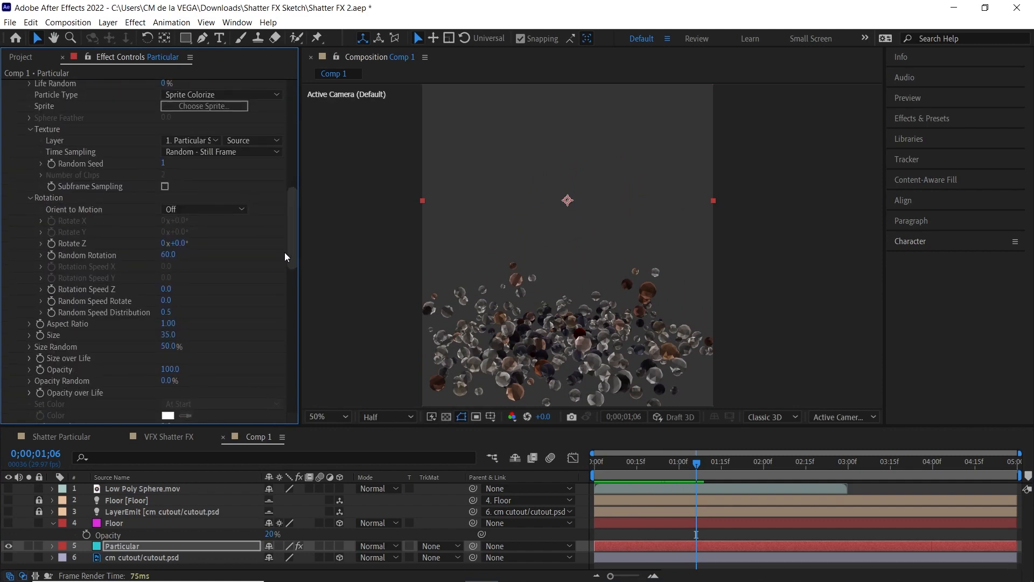
scroll(down, 3)
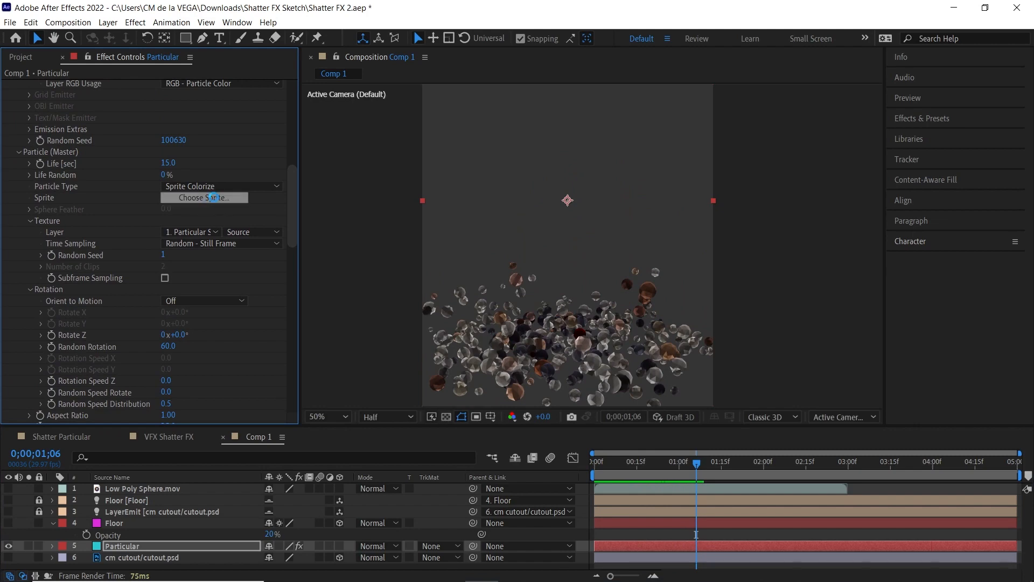
click(203, 197)
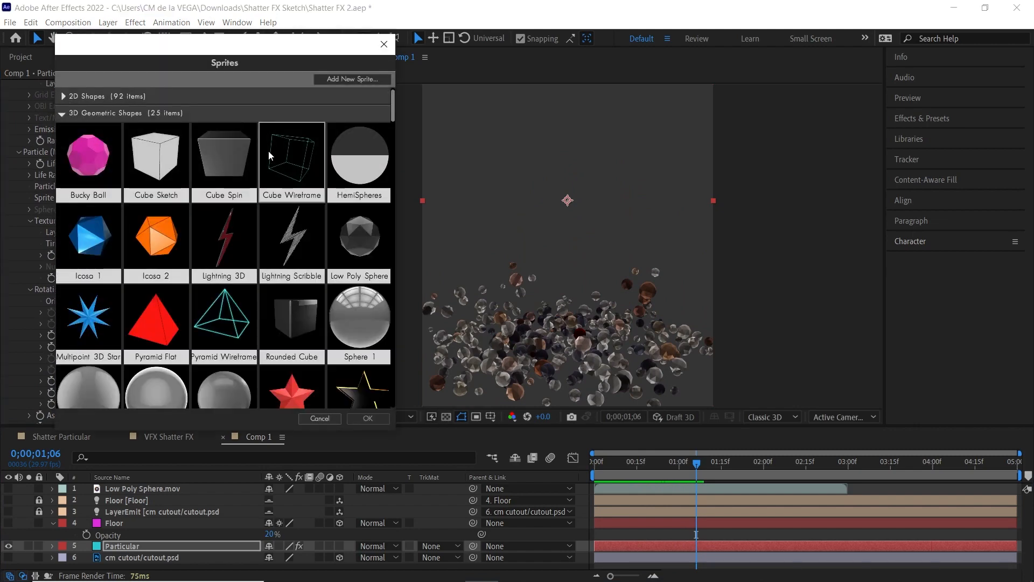
scroll(down, 3)
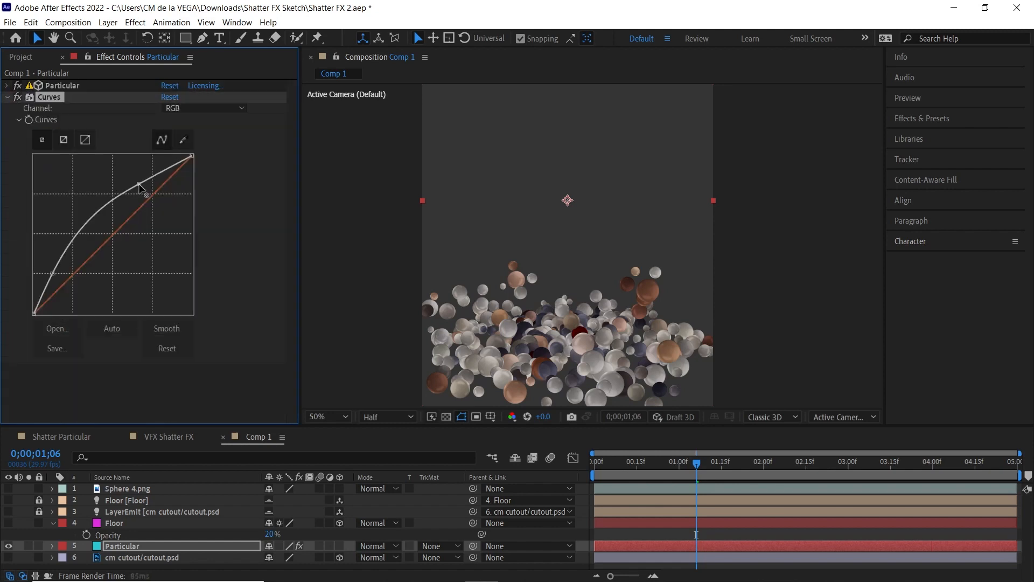
drag(142, 185, 61, 290)
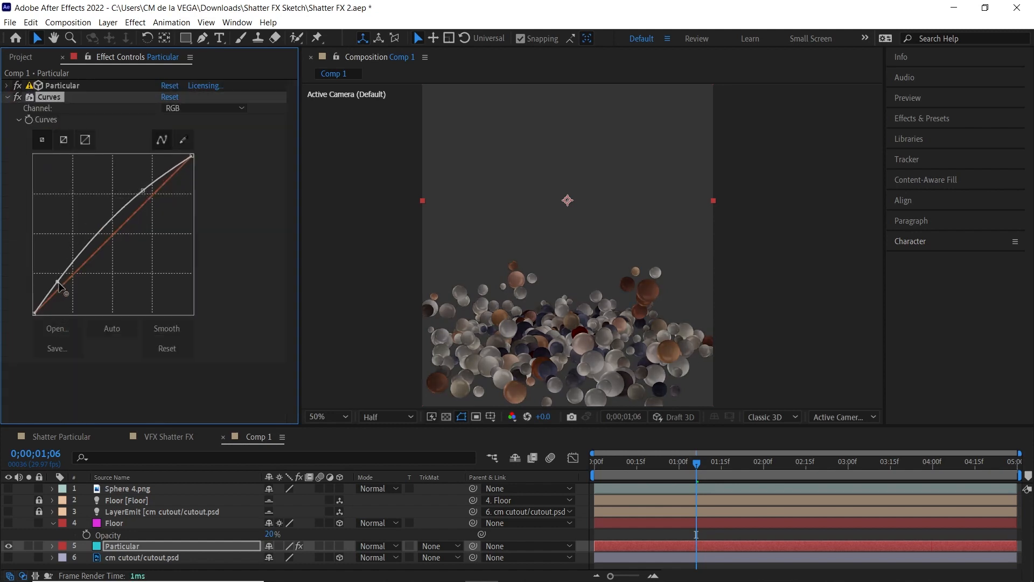
drag(59, 287, 62, 290)
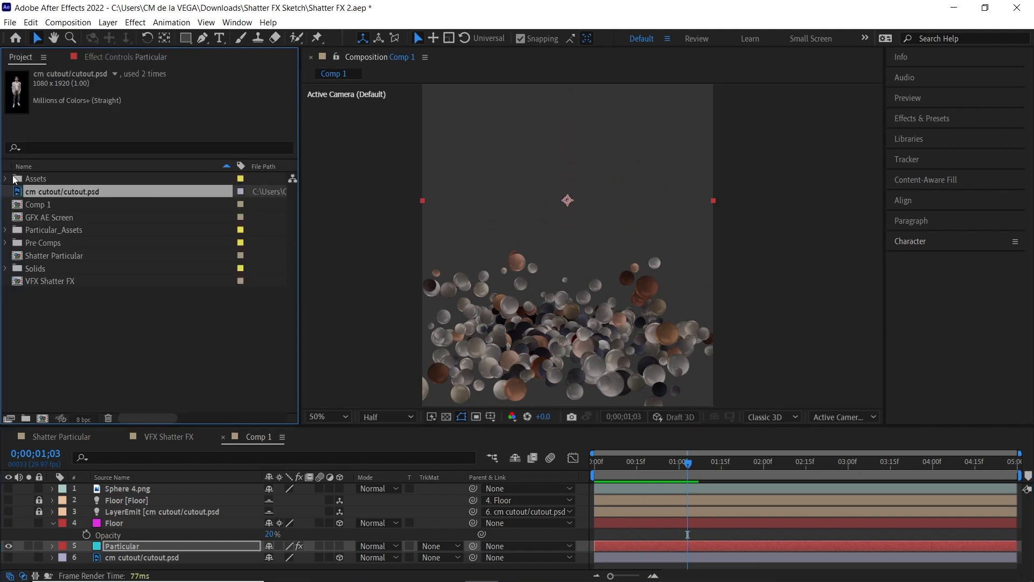
Add Last Shot v2.mov, split it at frame 20, and name the layers CM and Clean Plate.
double_click(67, 217)
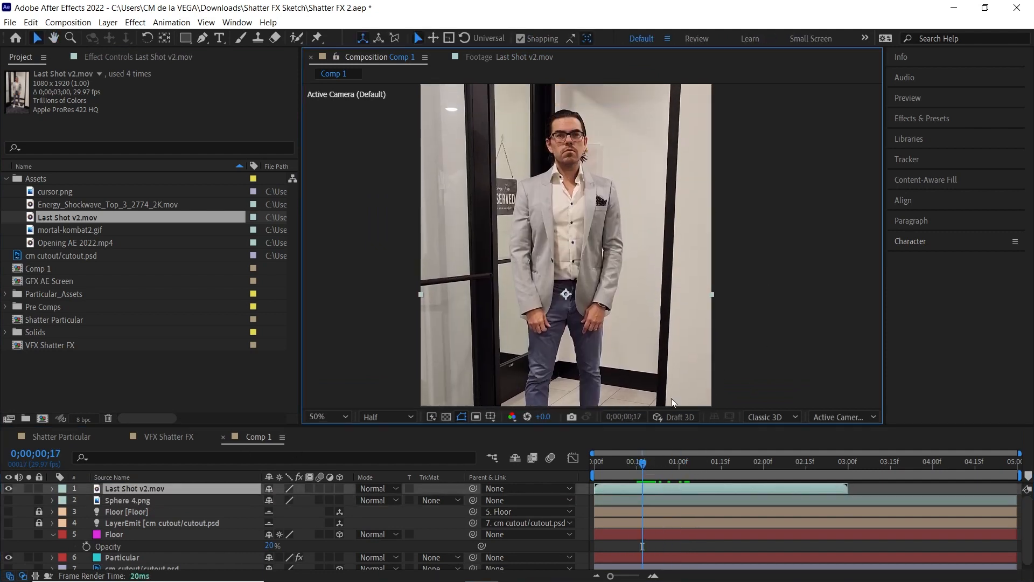
click(651, 461)
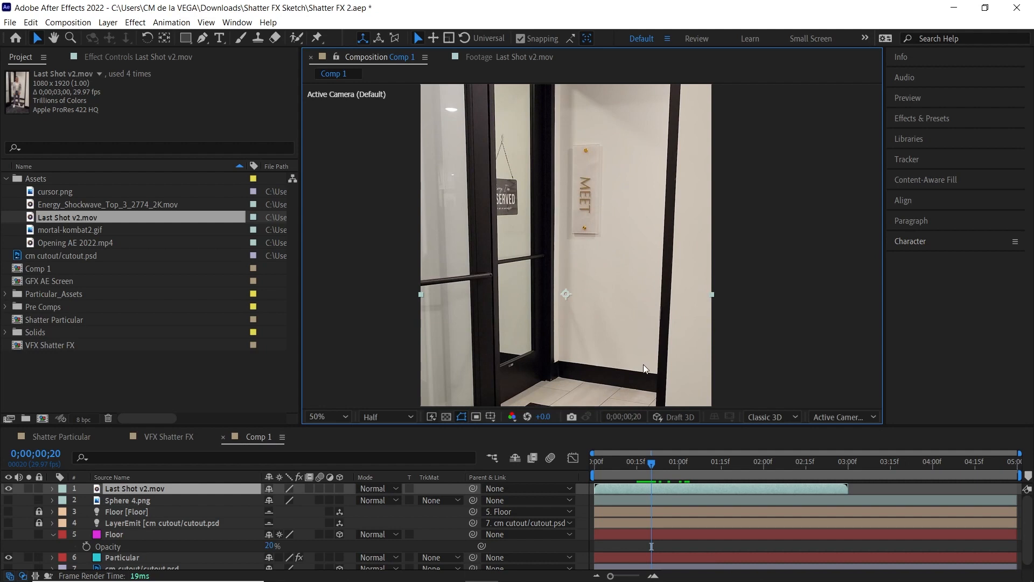
mouse_move(132, 491)
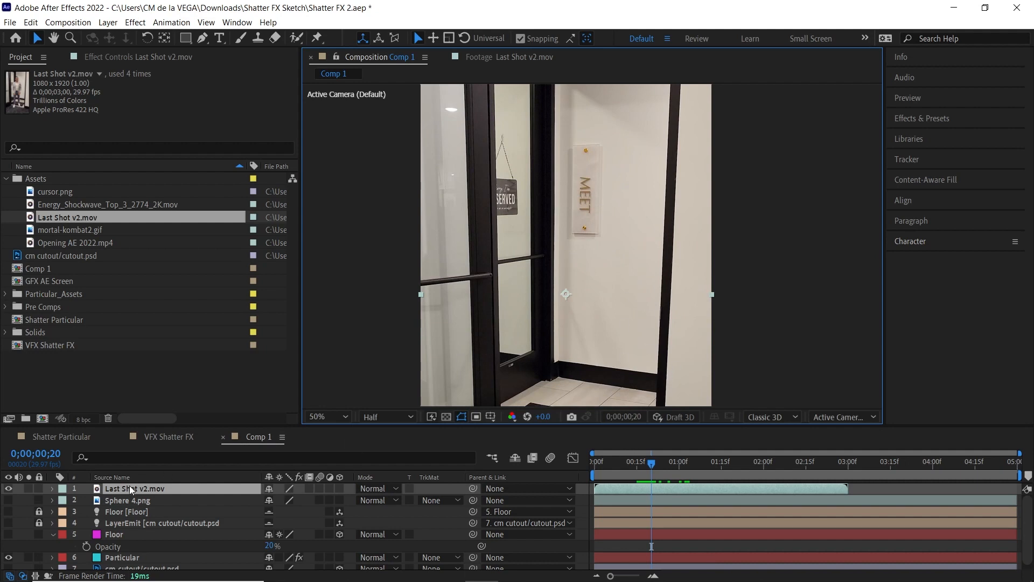
mouse_move(157, 476)
text(C)
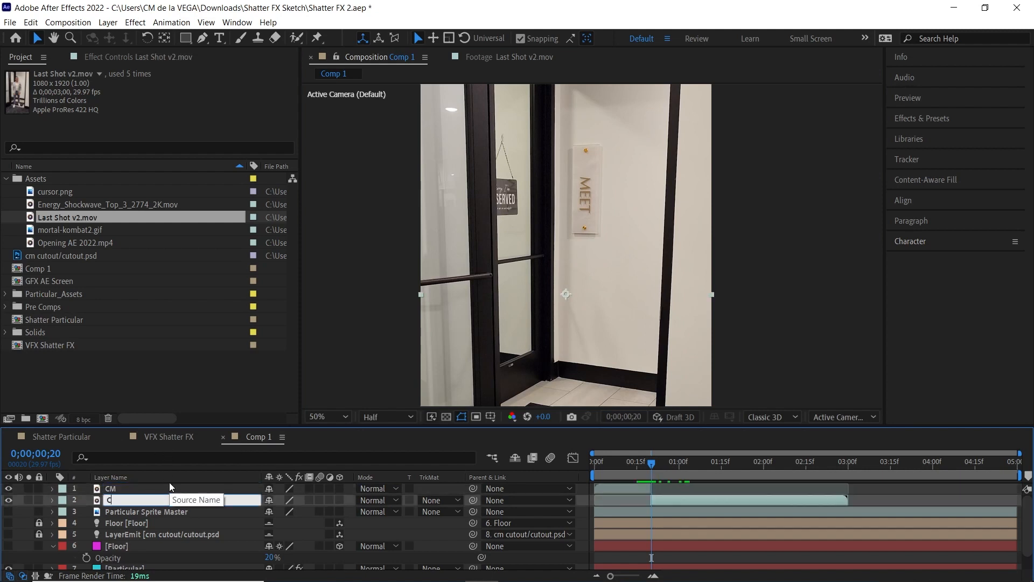
text(lean Plate)
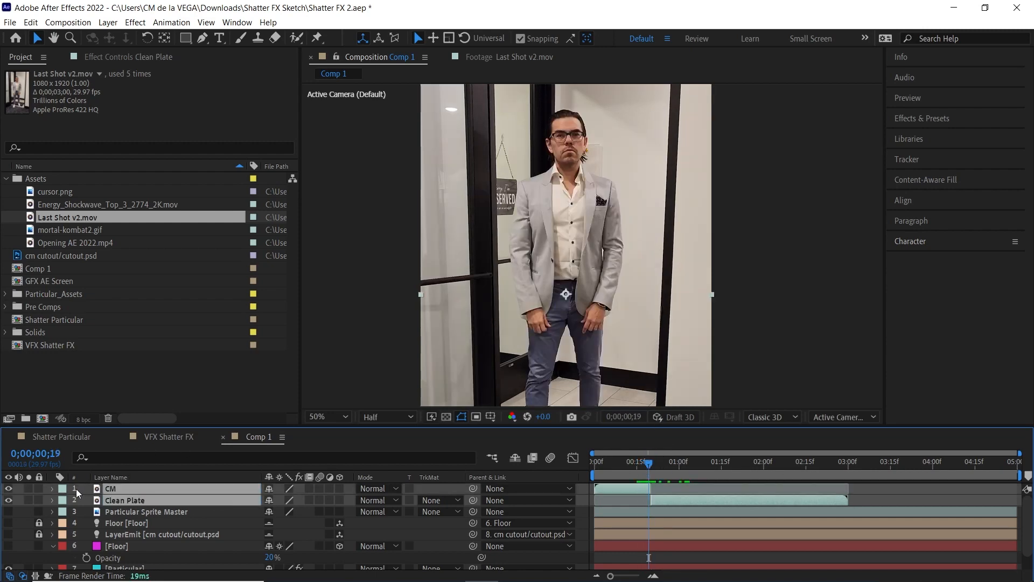
Move the Particular layer to the top and trim its start to where the man disappears.
click(74, 488)
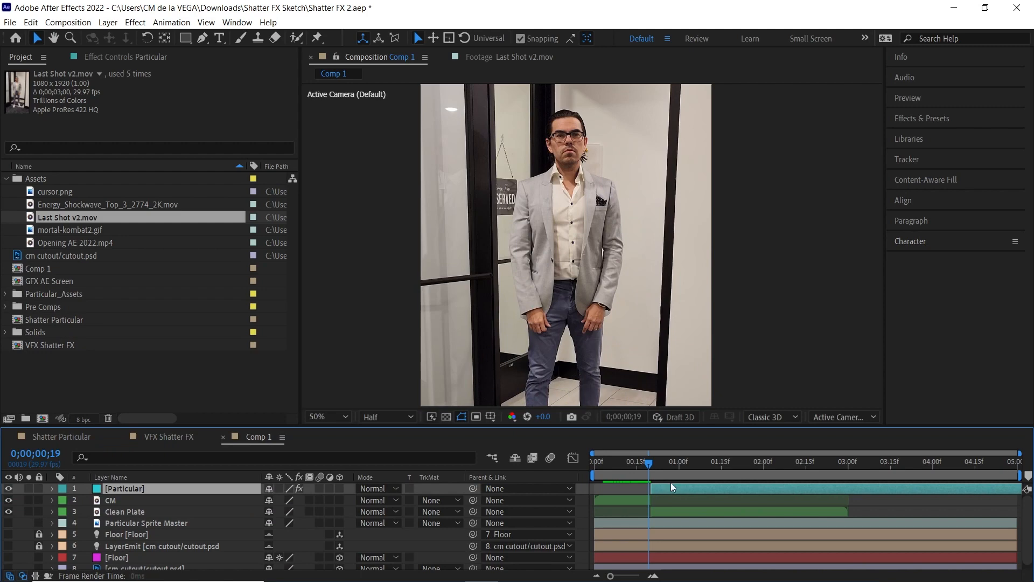
click(651, 462)
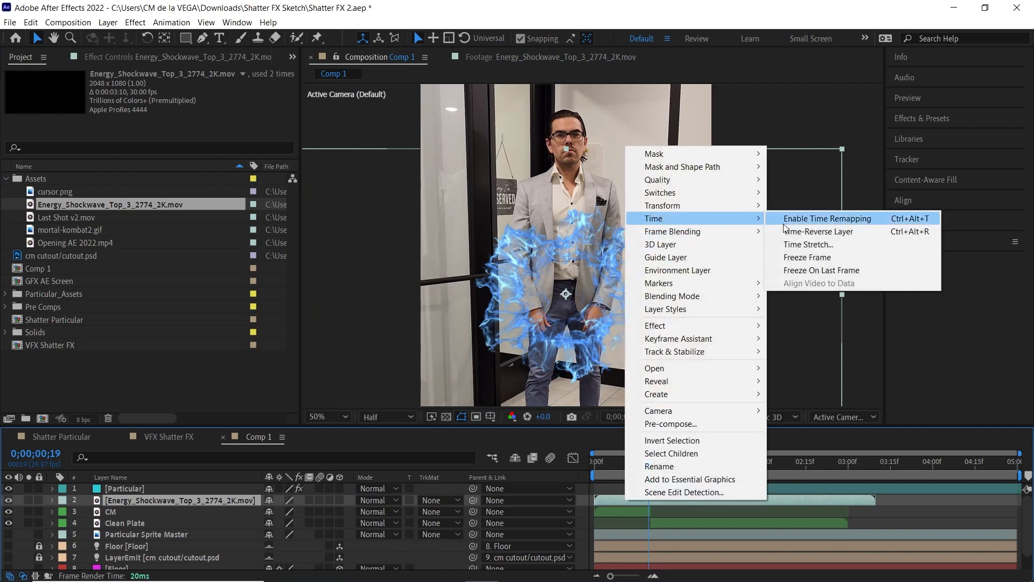
Time-stretch the shockwave layer by factor 20, scale it to 150%, and set its mode to Screen.
click(806, 244)
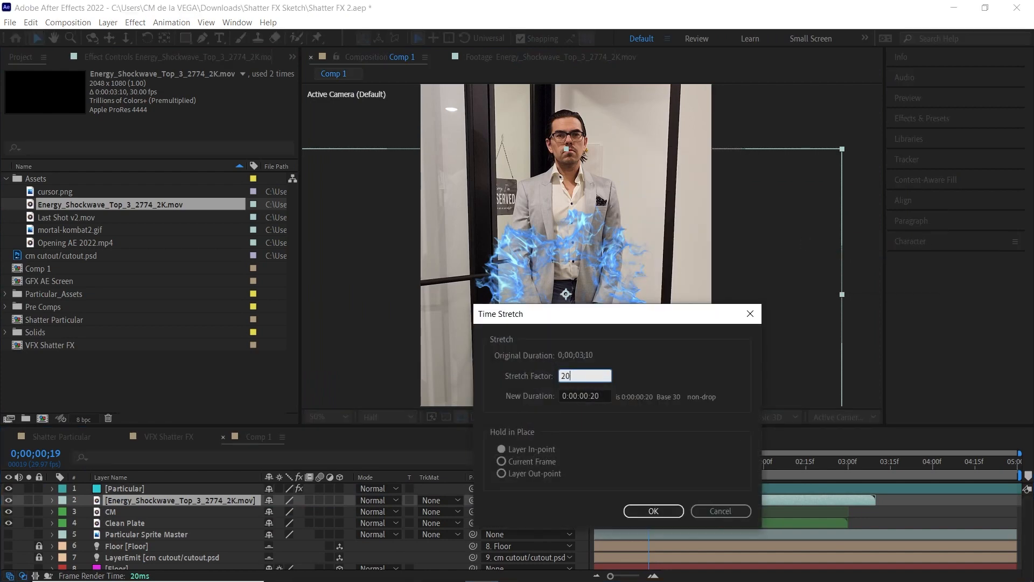
click(652, 511)
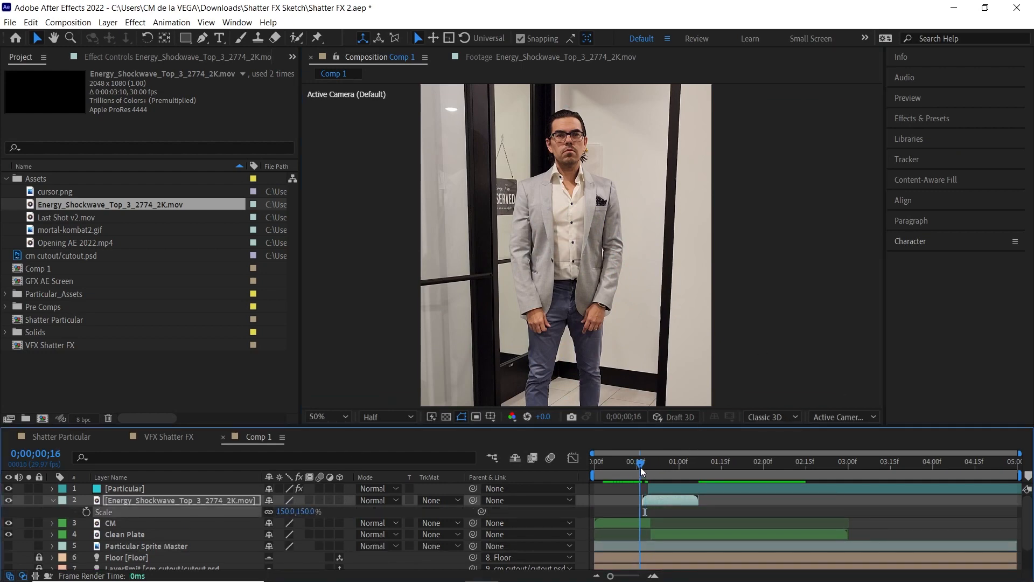
click(378, 500)
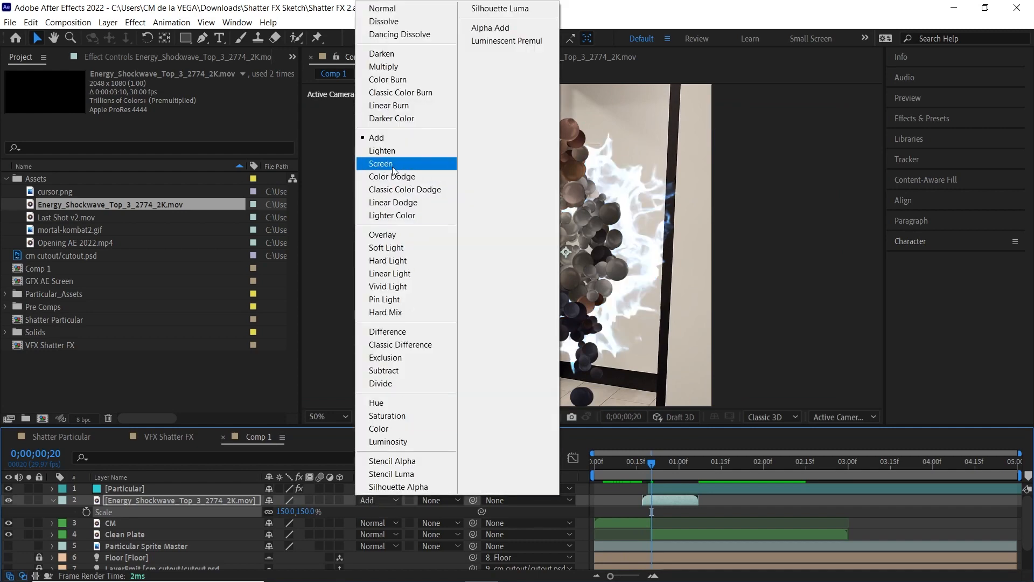
click(381, 163)
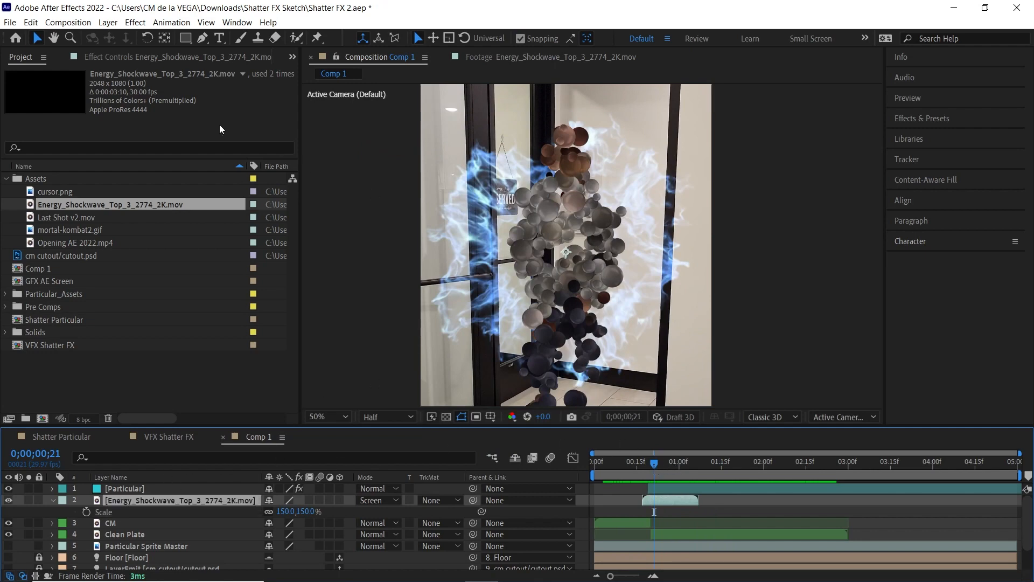
Add Hue/Saturation to the shockwave layer with Colorize enabled for a pale pink tint.
click(135, 22)
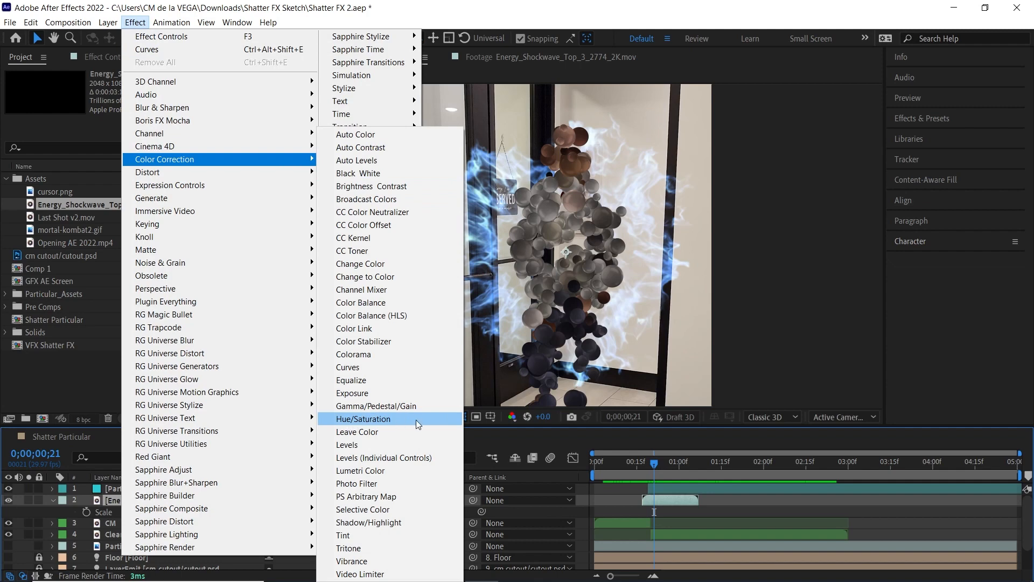
click(363, 418)
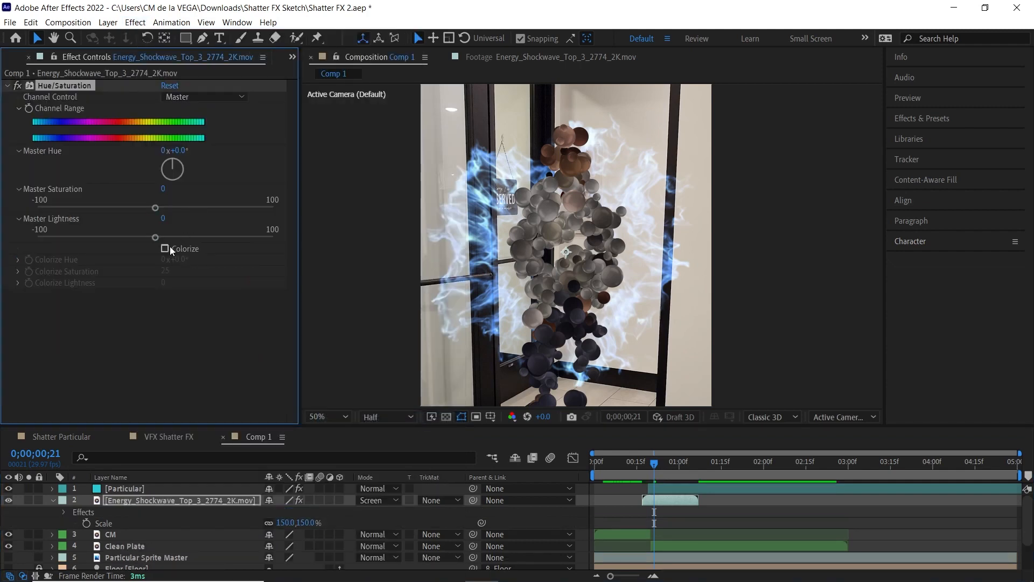
click(165, 249)
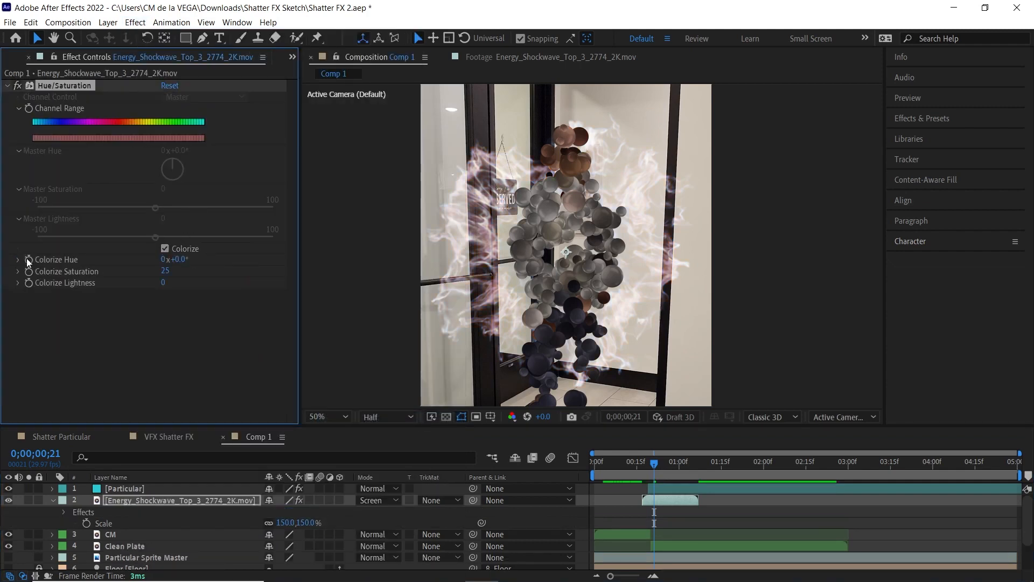